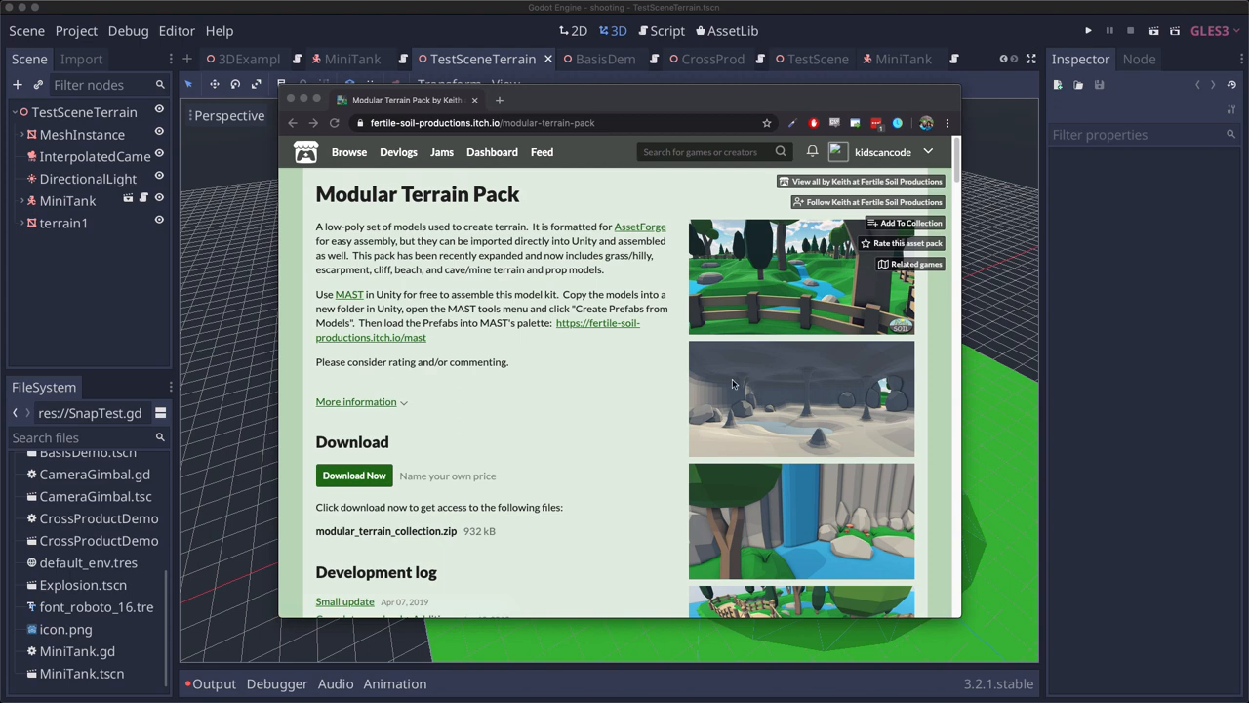
mouse_move(528, 201)
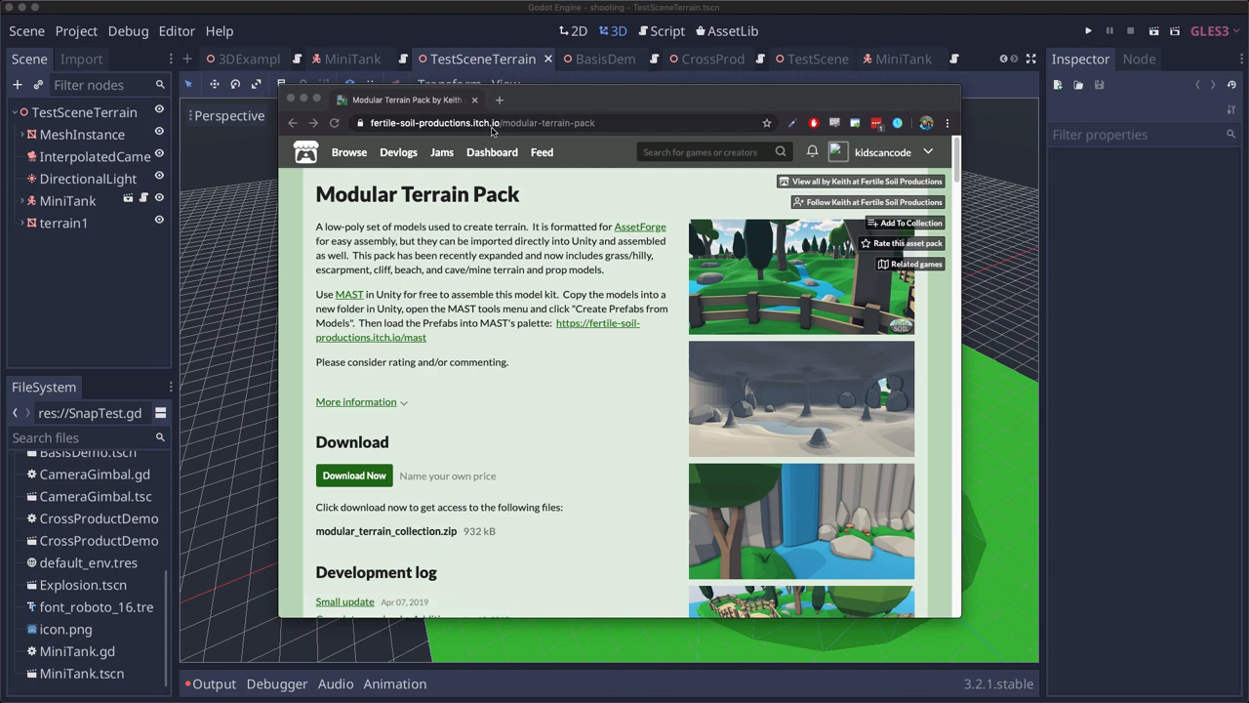
mouse_move(610, 446)
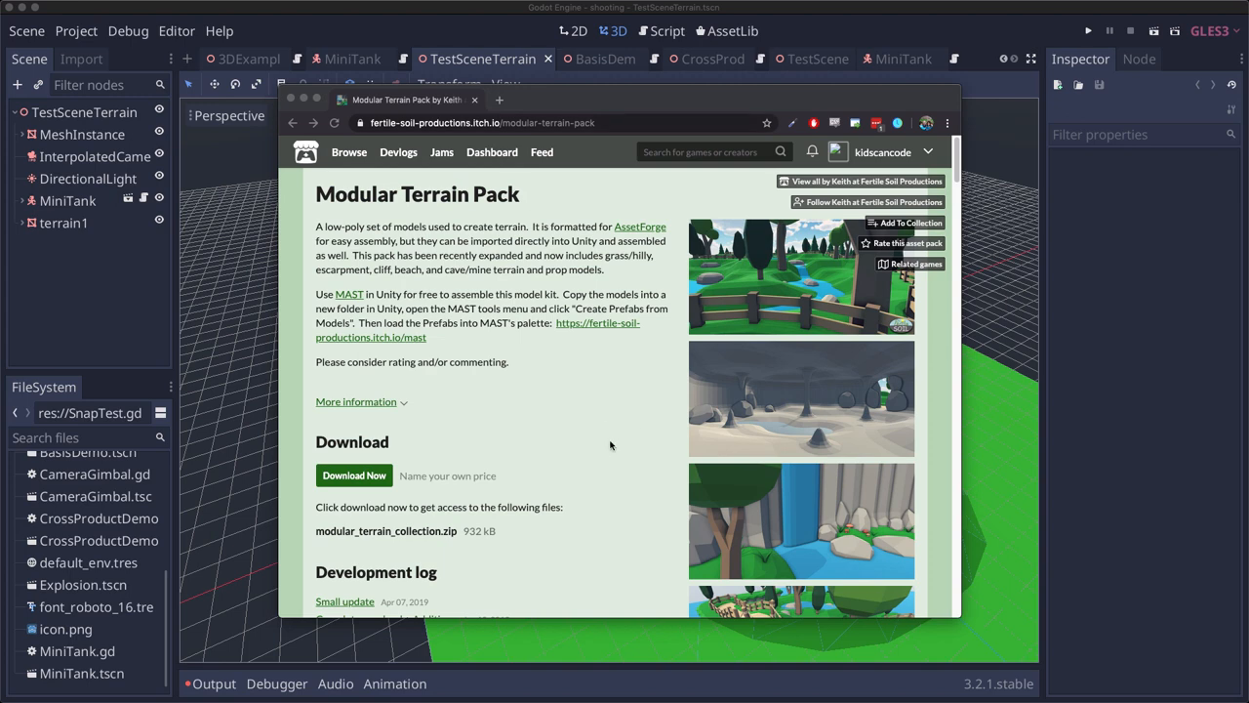
Scroll down repeatedly while the terrain test scene shows the tank on the ground
scroll("down", 3)
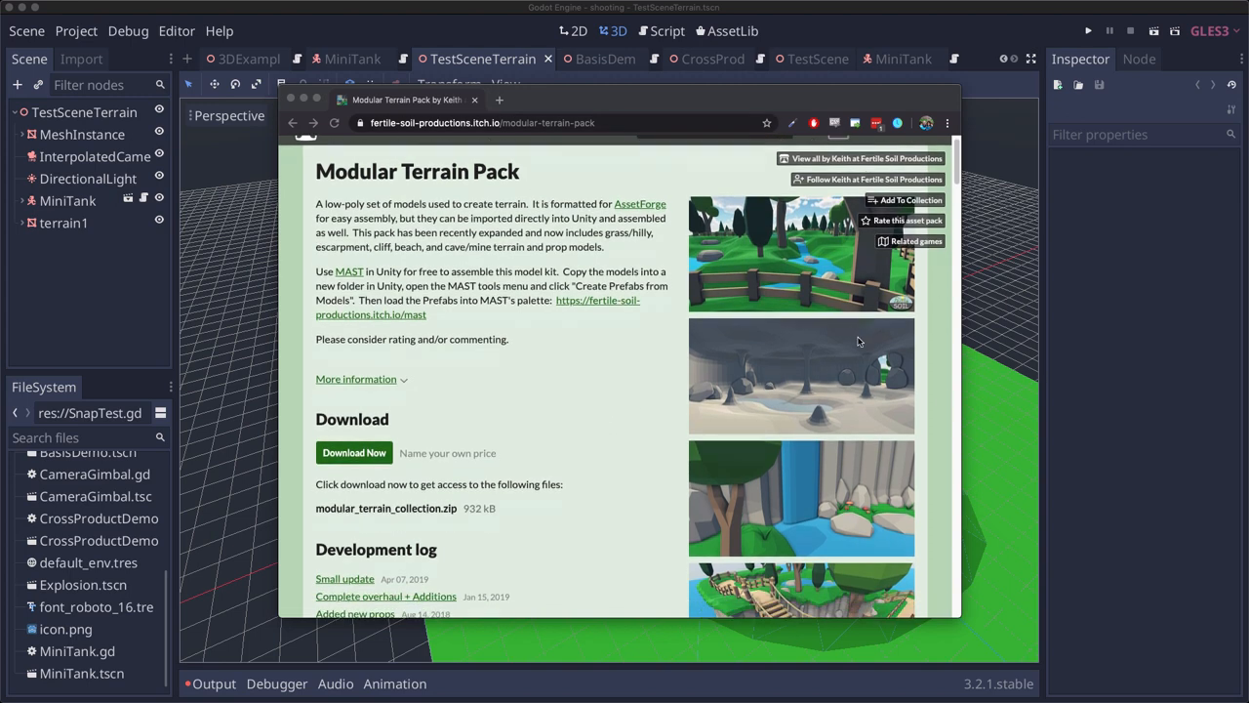
scroll("down", 3)
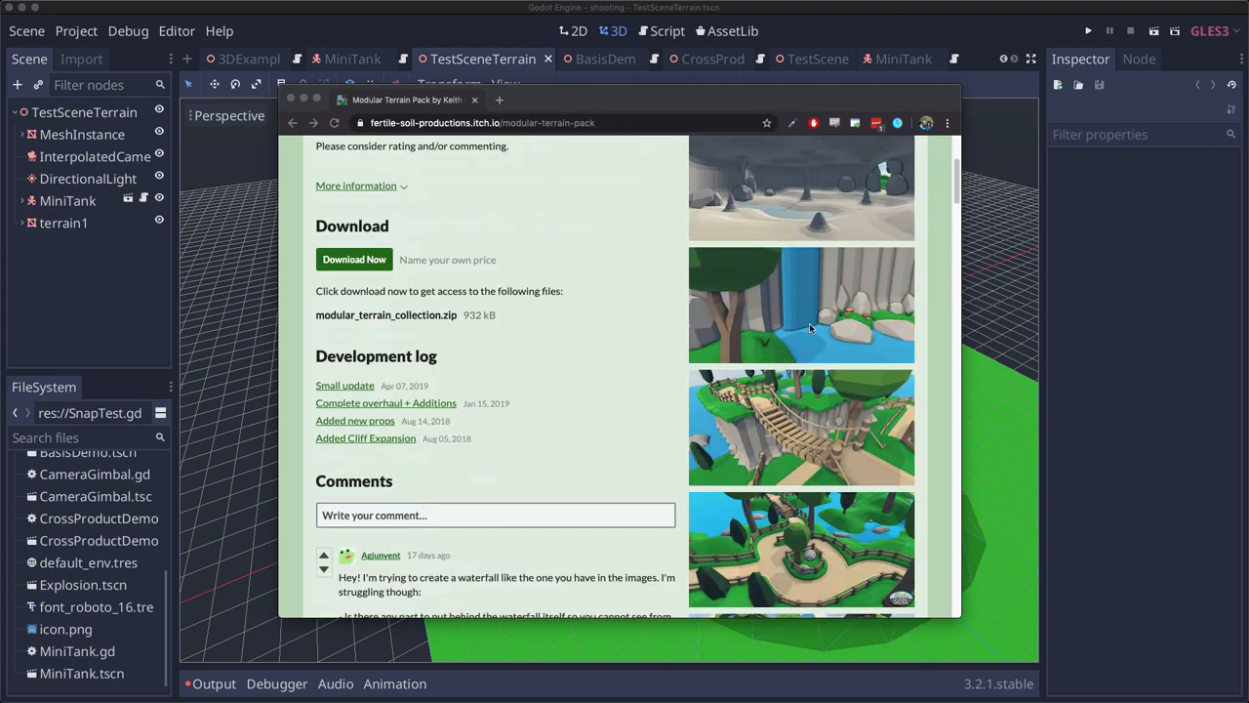
scroll("down", 3)
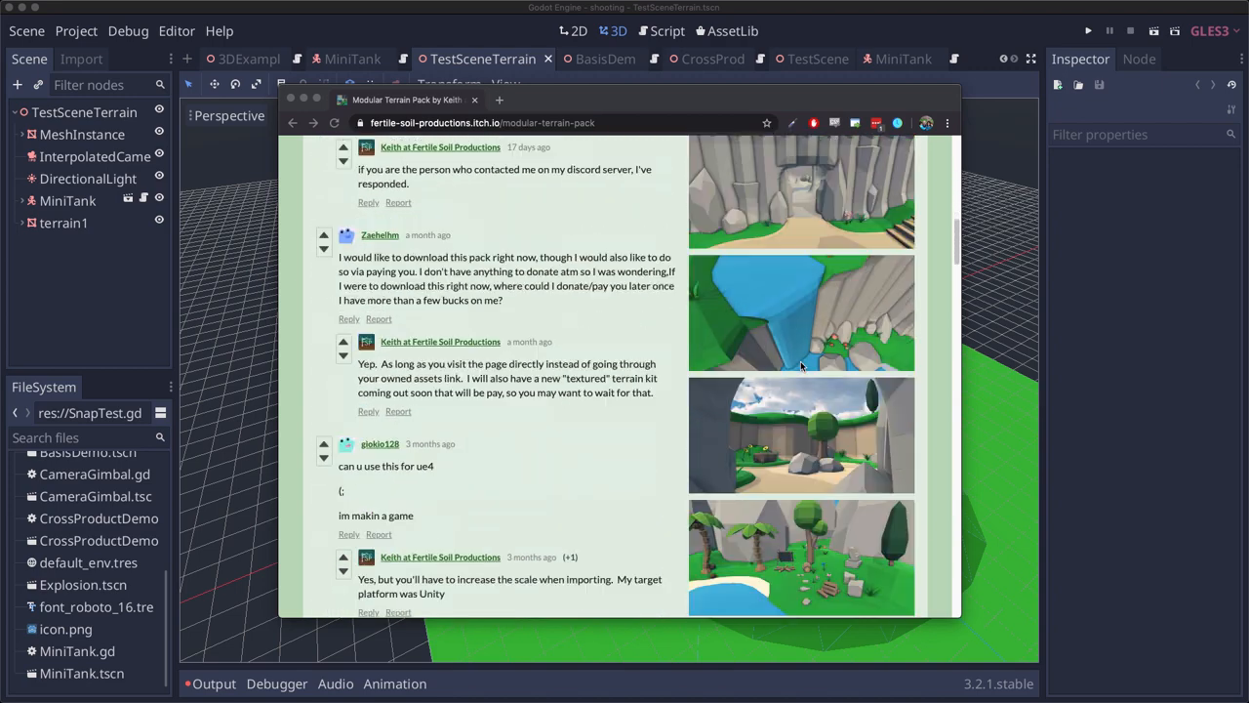
scroll("down", 3)
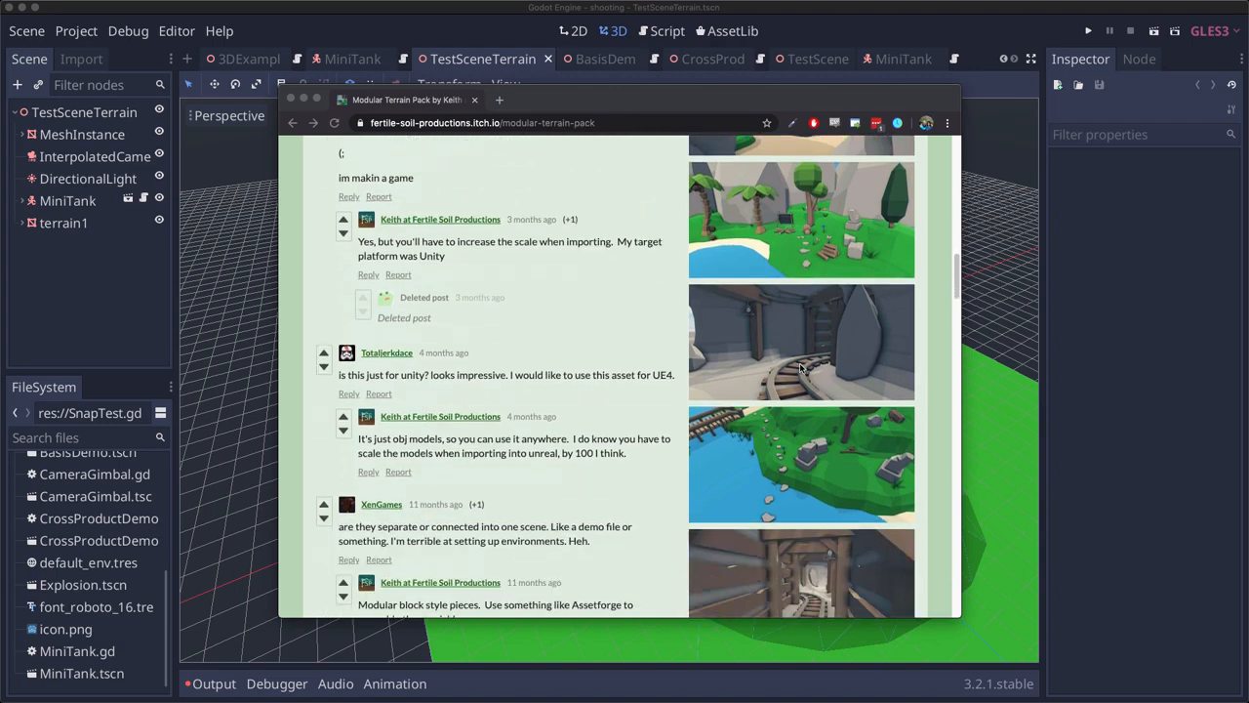
scroll("down", 3)
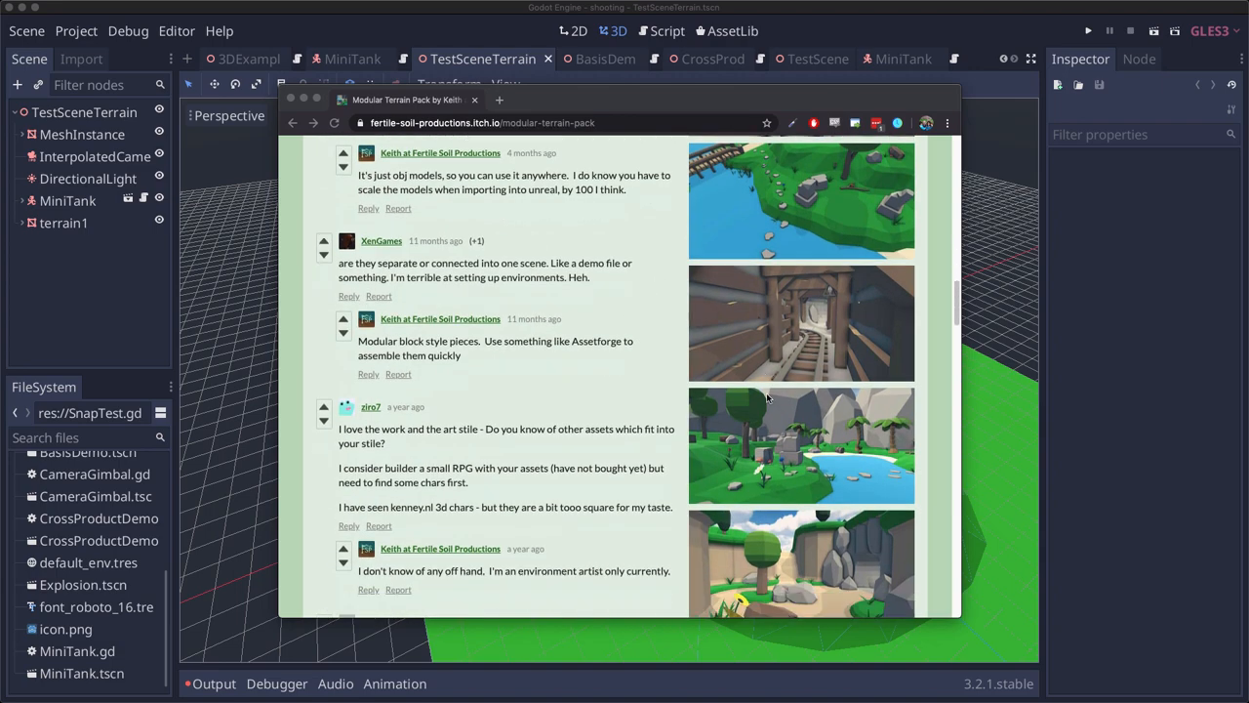
scroll("down", 3)
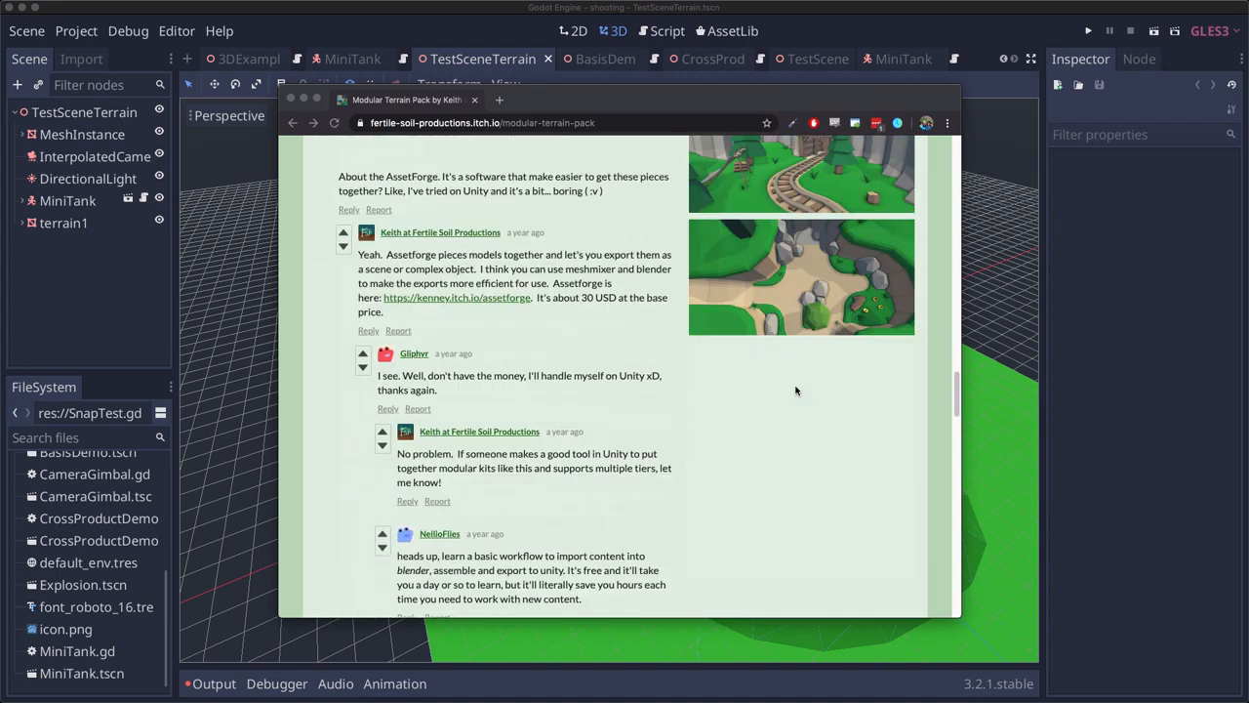
scroll("down", 3)
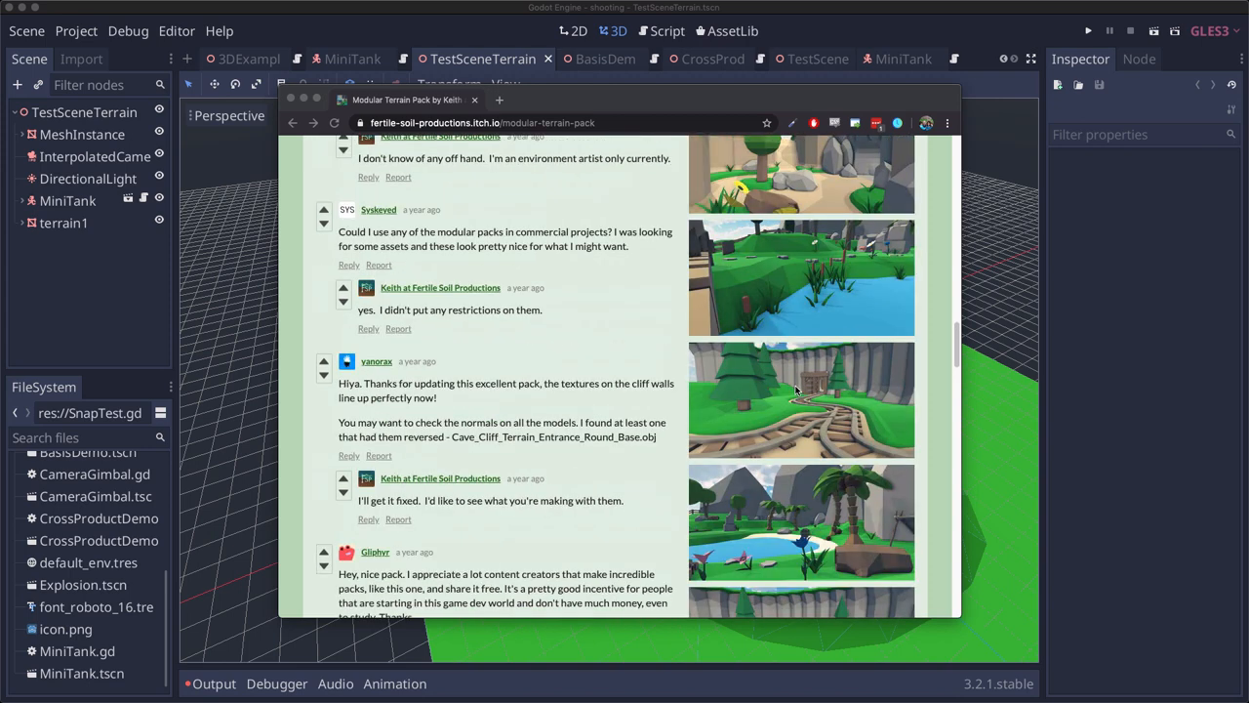
mouse_move(734, 280)
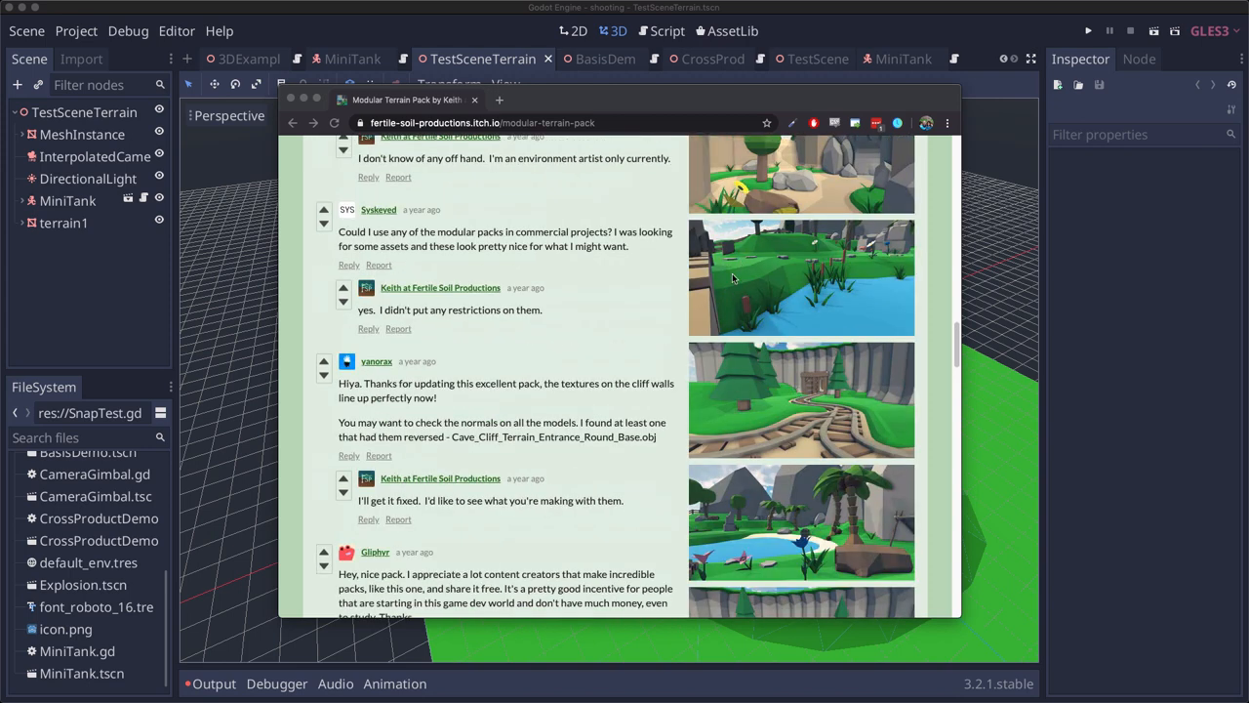
mouse_move(774, 283)
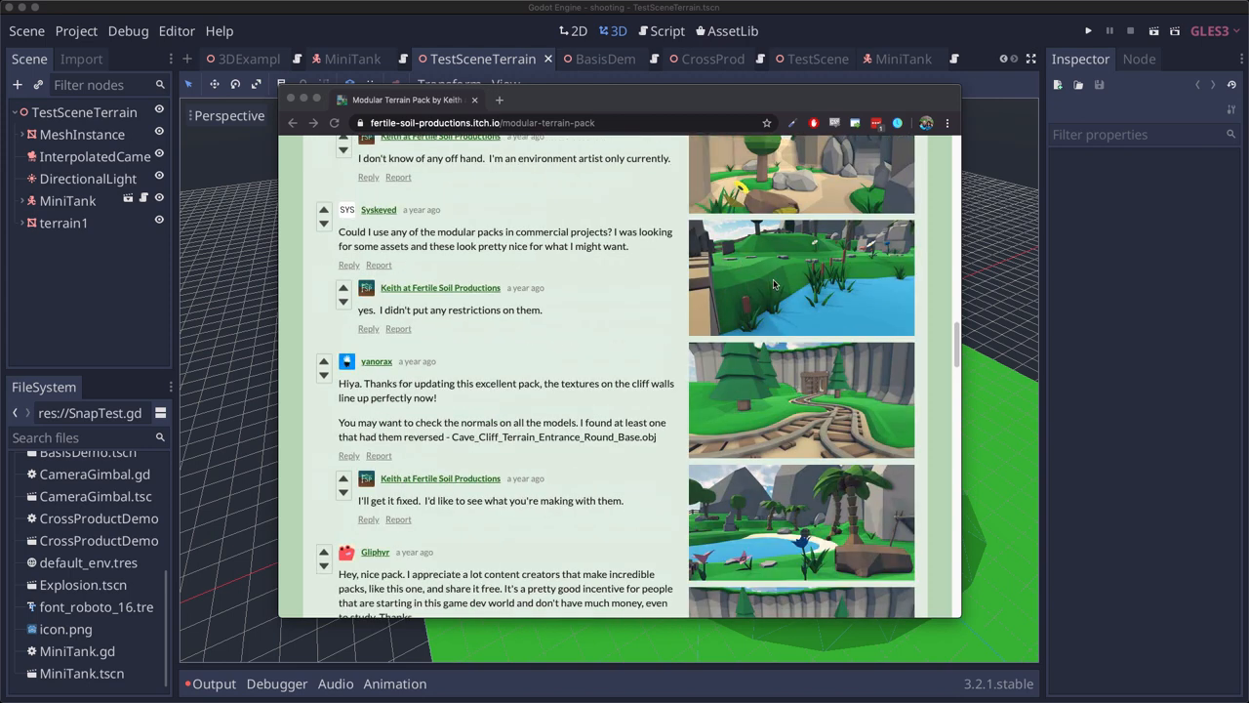
scroll("down", 3)
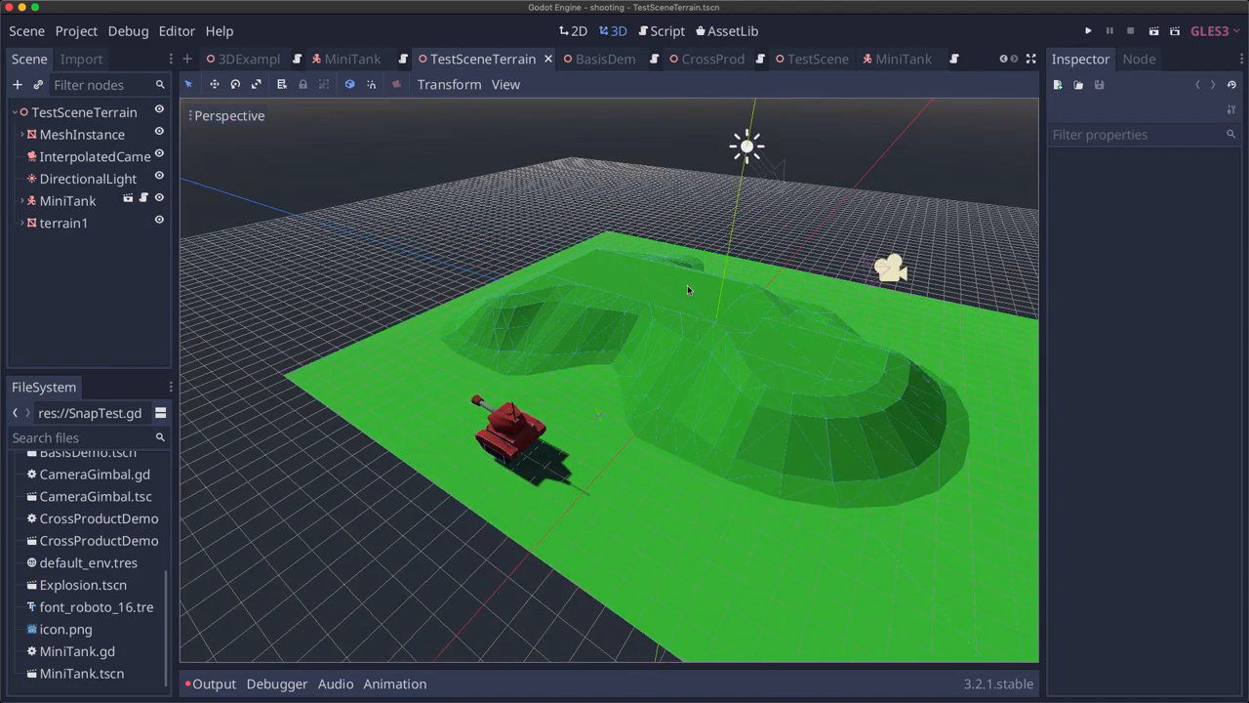
mouse_move(395, 366)
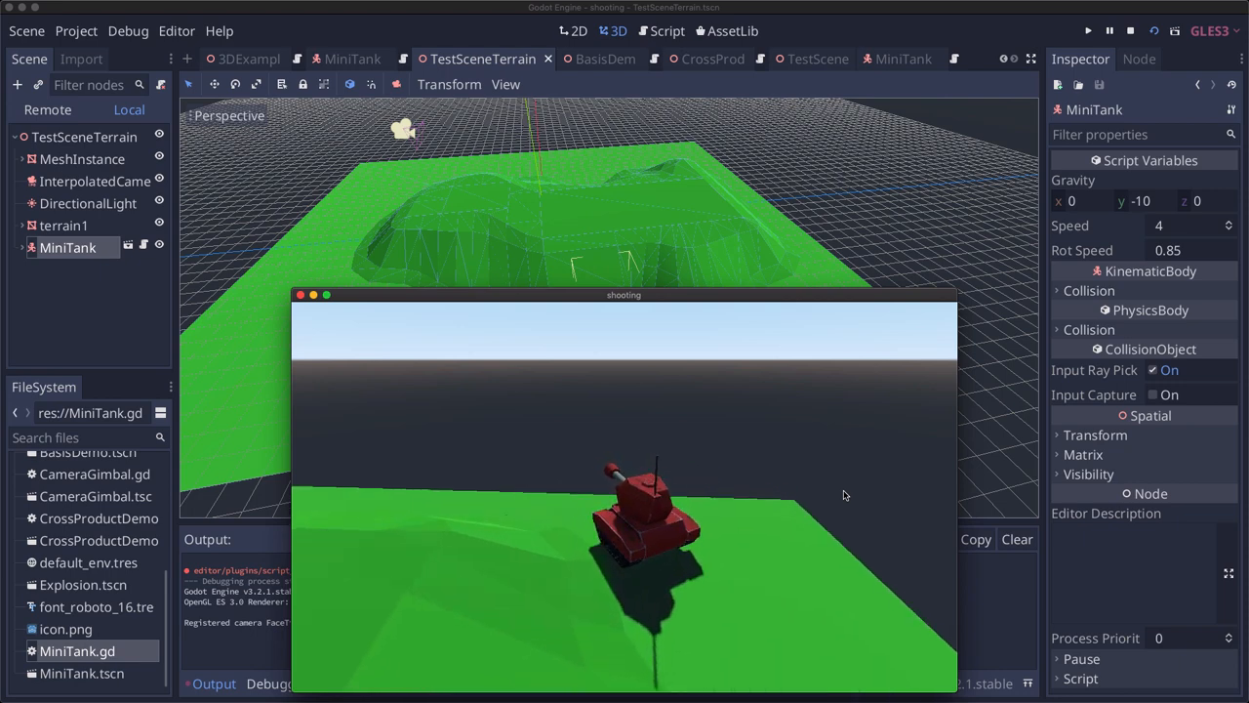
Change line 13 to move_and_slide_with_snap(velocity, Vector3.DOWN*2, Vector3.UP, true)
left_click(667, 30)
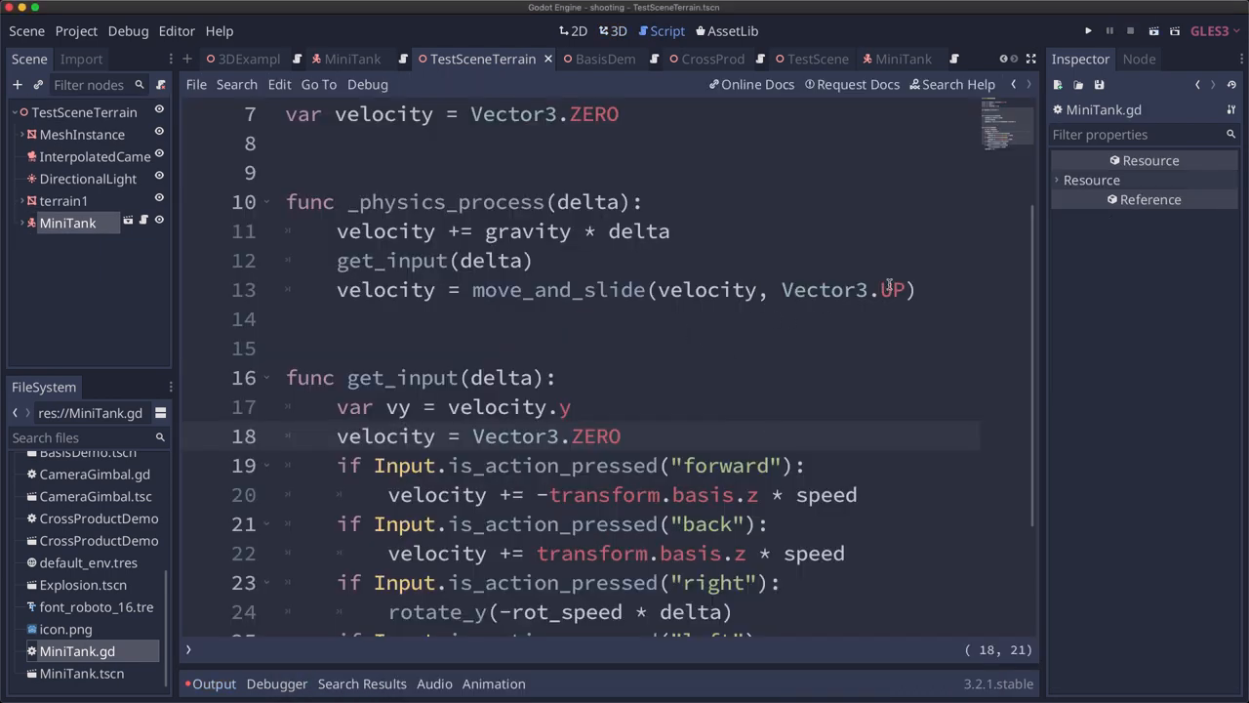
type(", true")
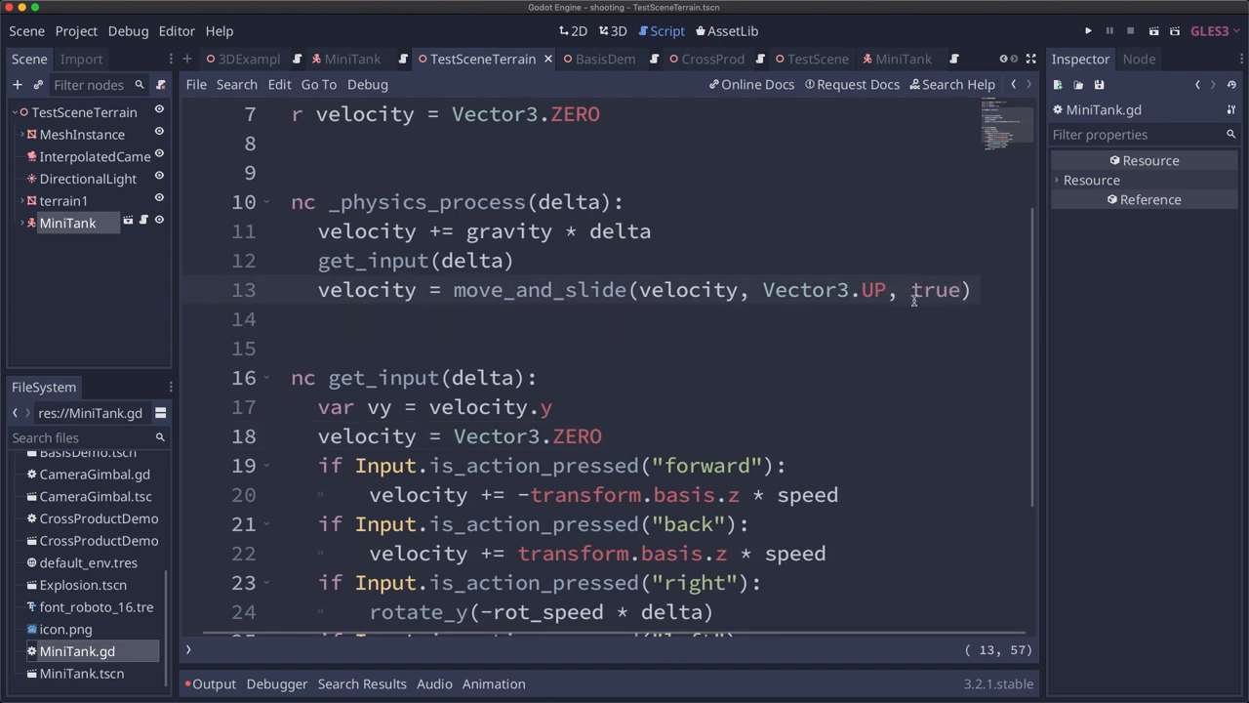
double_click(935, 289)
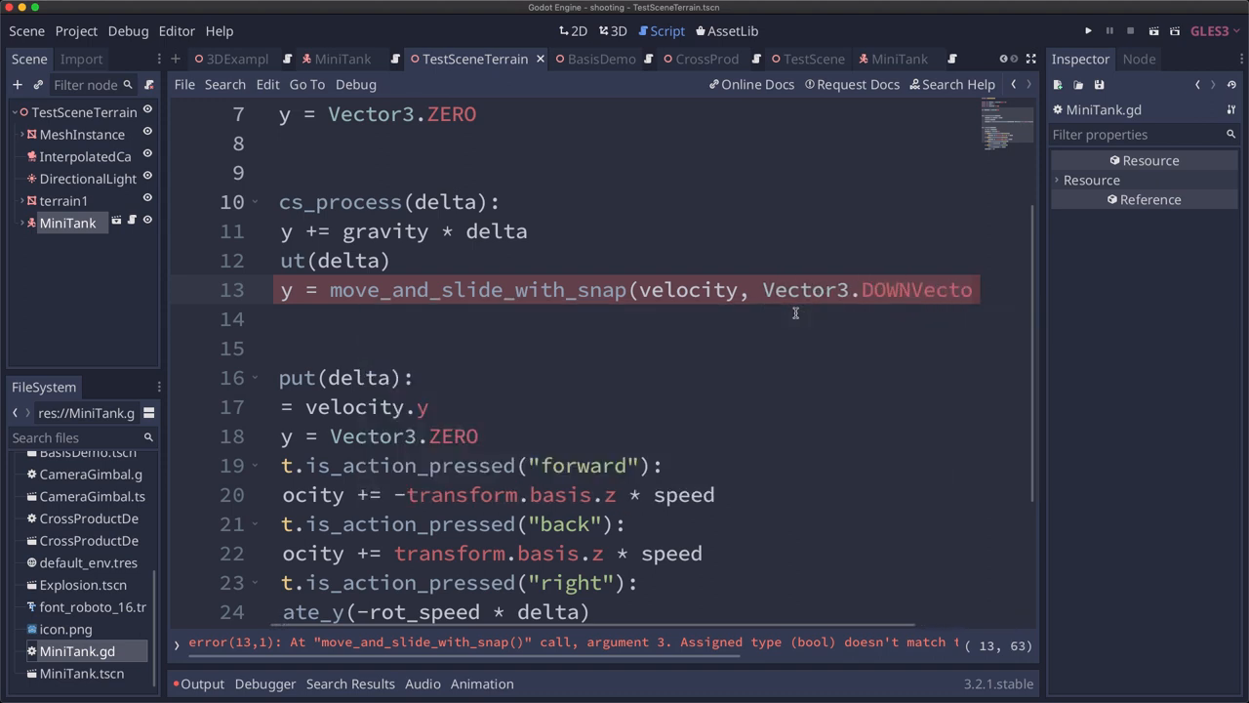
type("*2,")
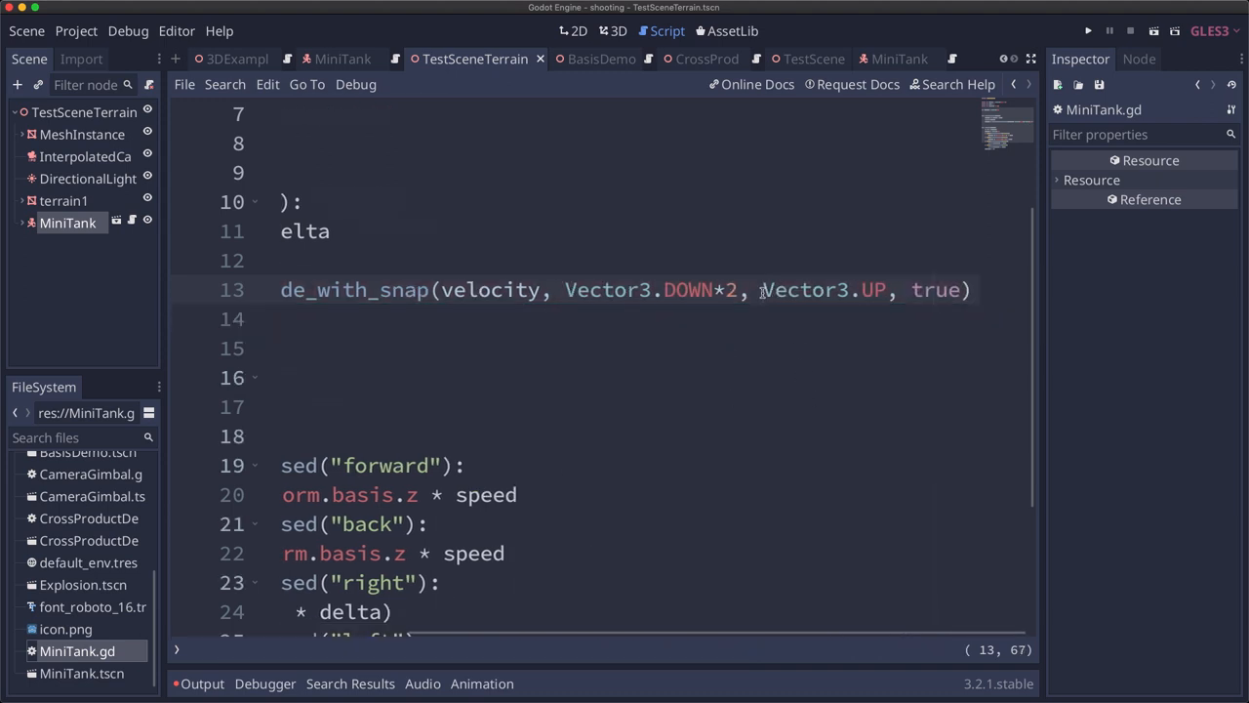
double_click(802, 290)
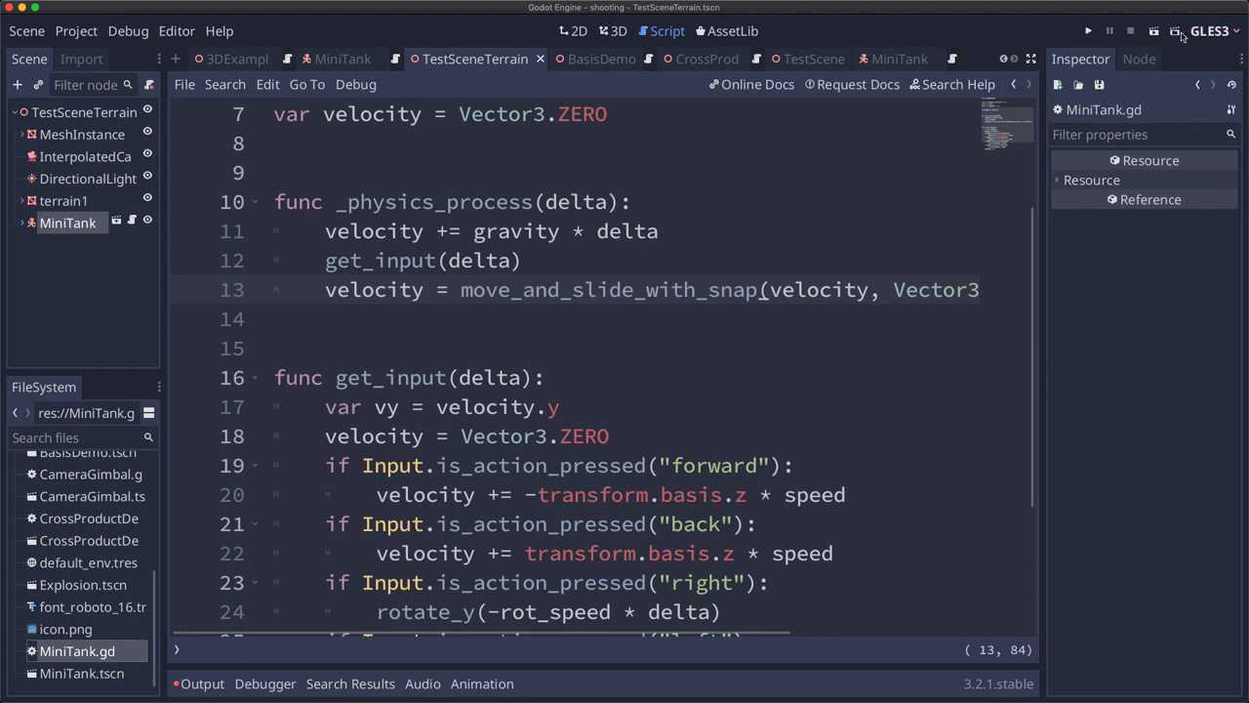
Run the terrain test scene to watch the snapped tank, then stop it
left_click(1088, 30)
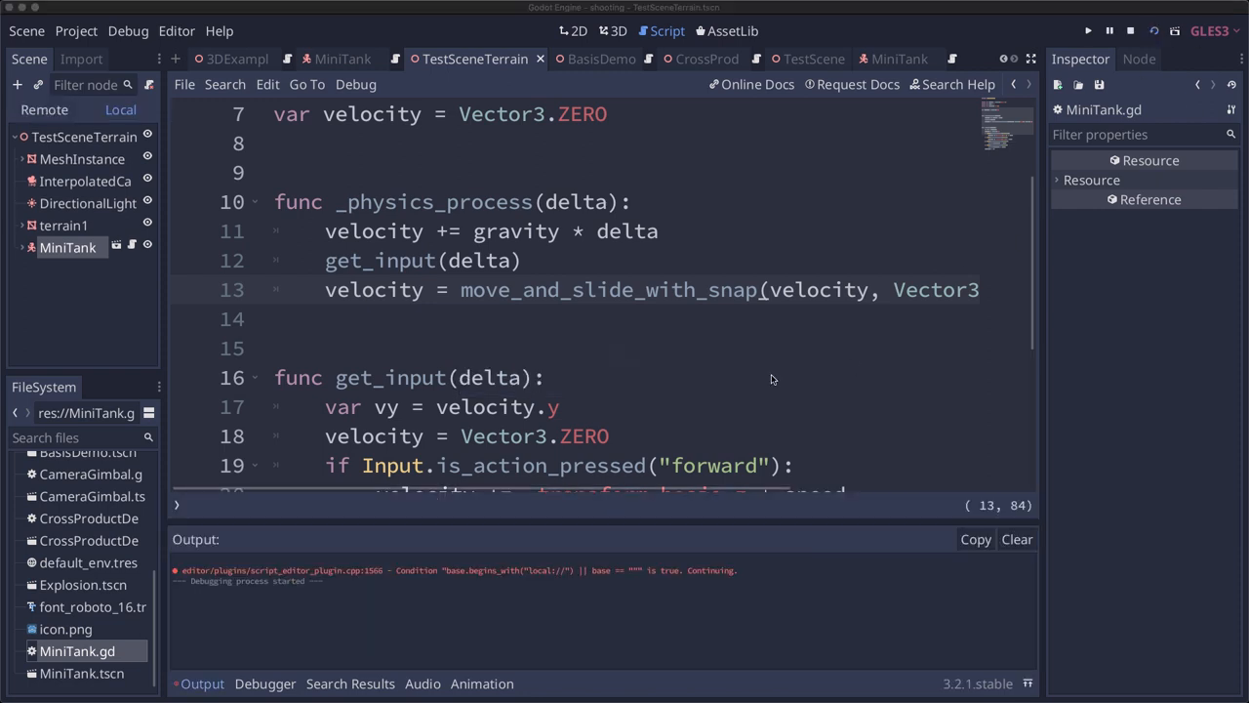
left_click(1087, 30)
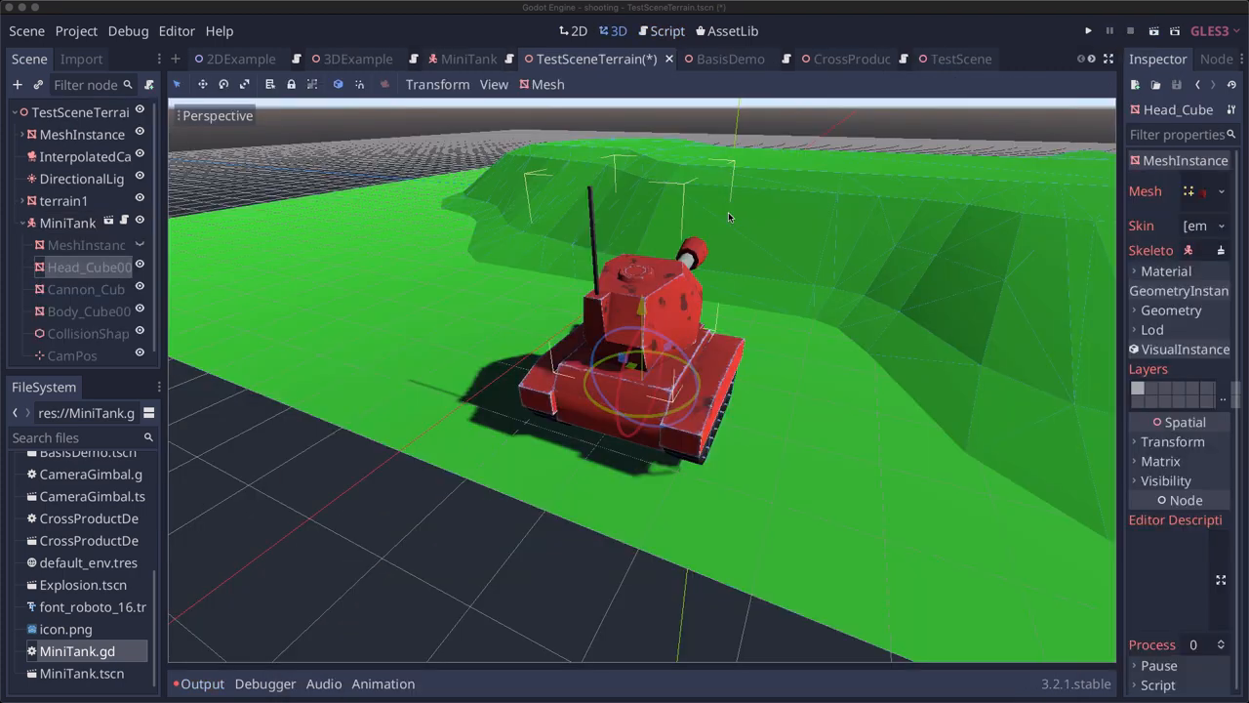
mouse_move(800, 229)
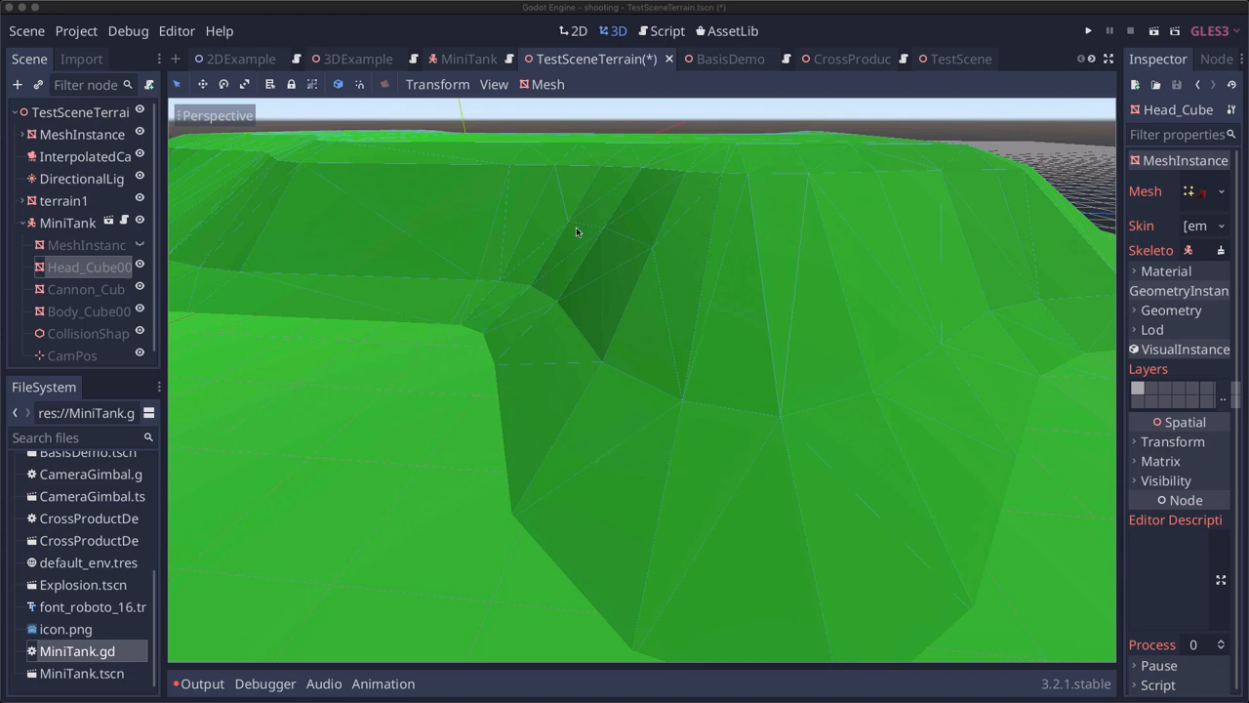
mouse_move(626, 420)
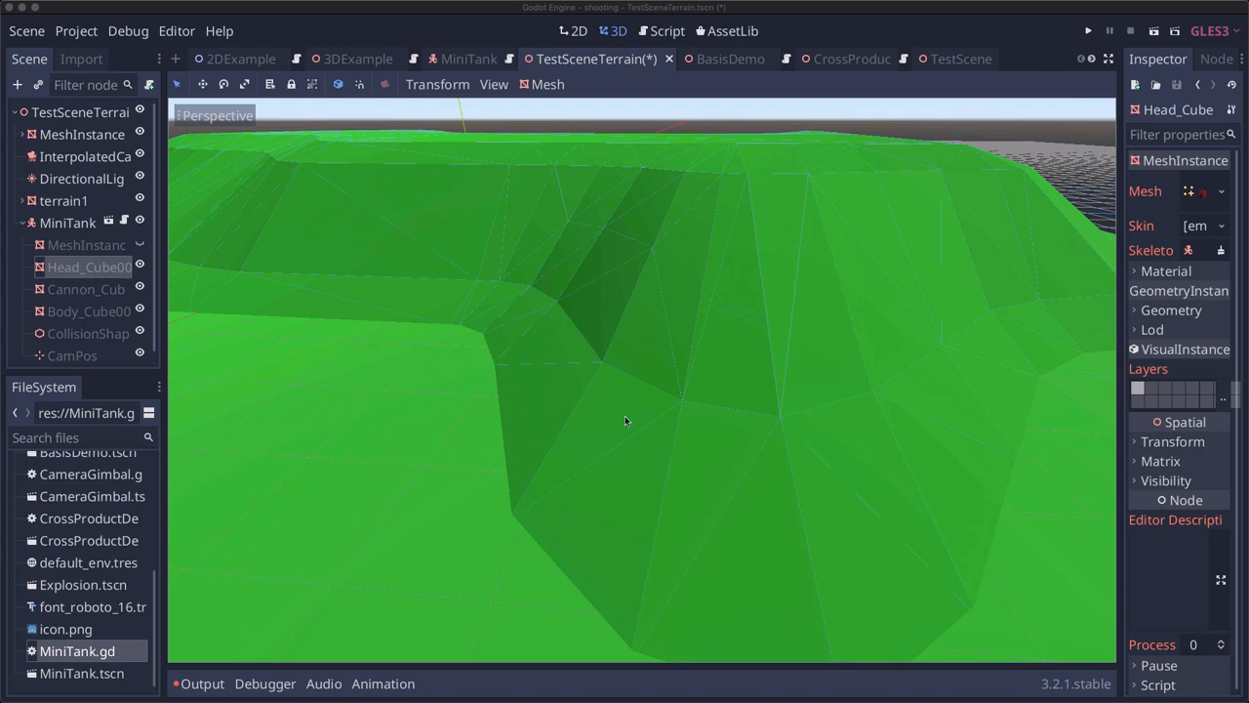
mouse_move(635, 417)
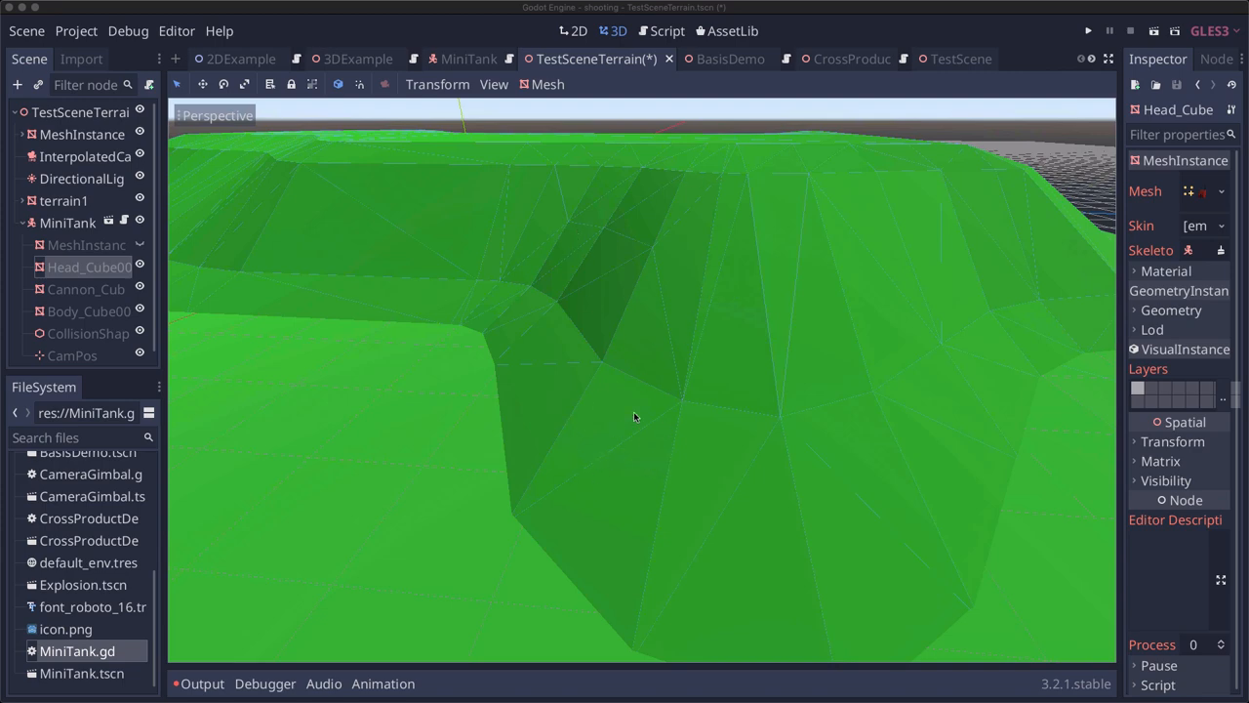
mouse_move(642, 450)
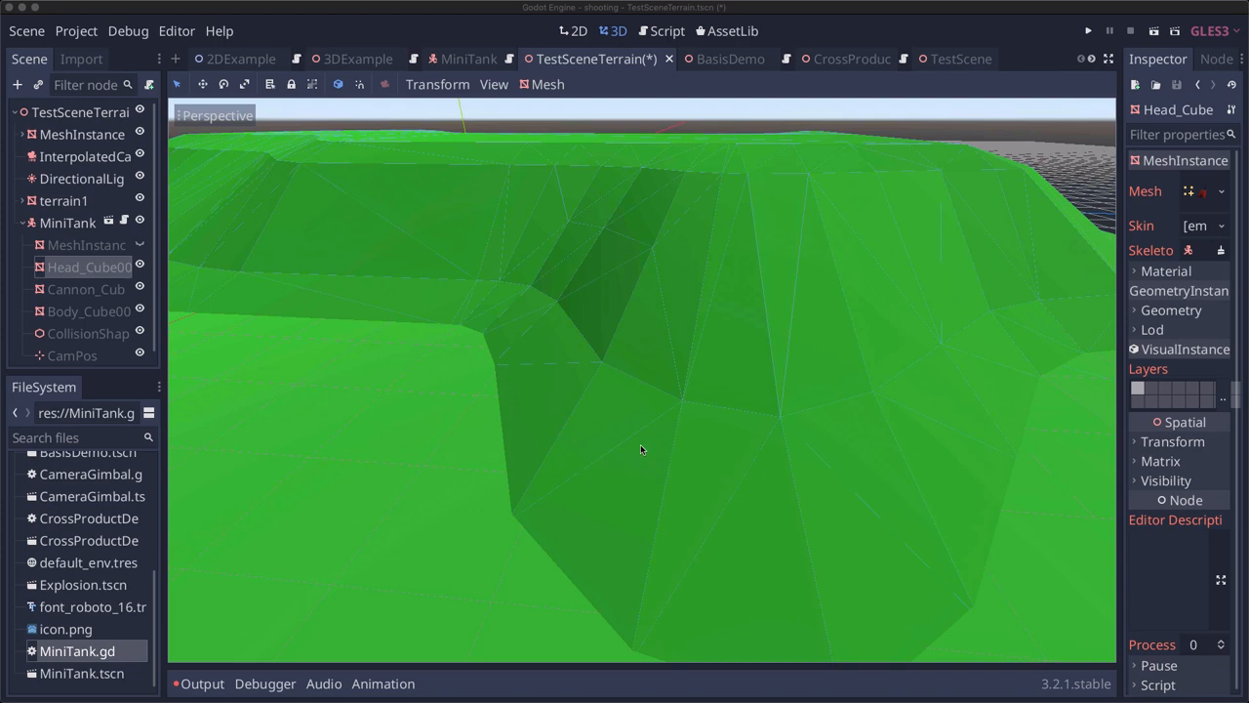
mouse_move(707, 155)
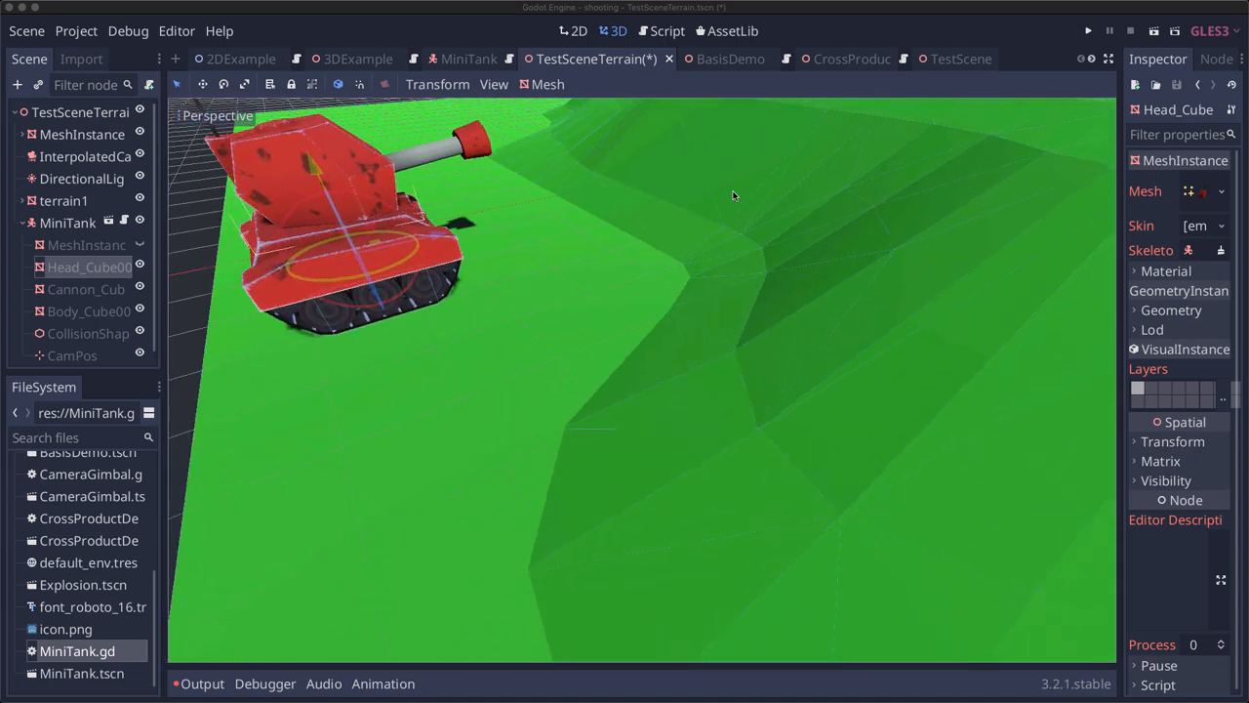
left_click_drag(734, 195, 627, 465)
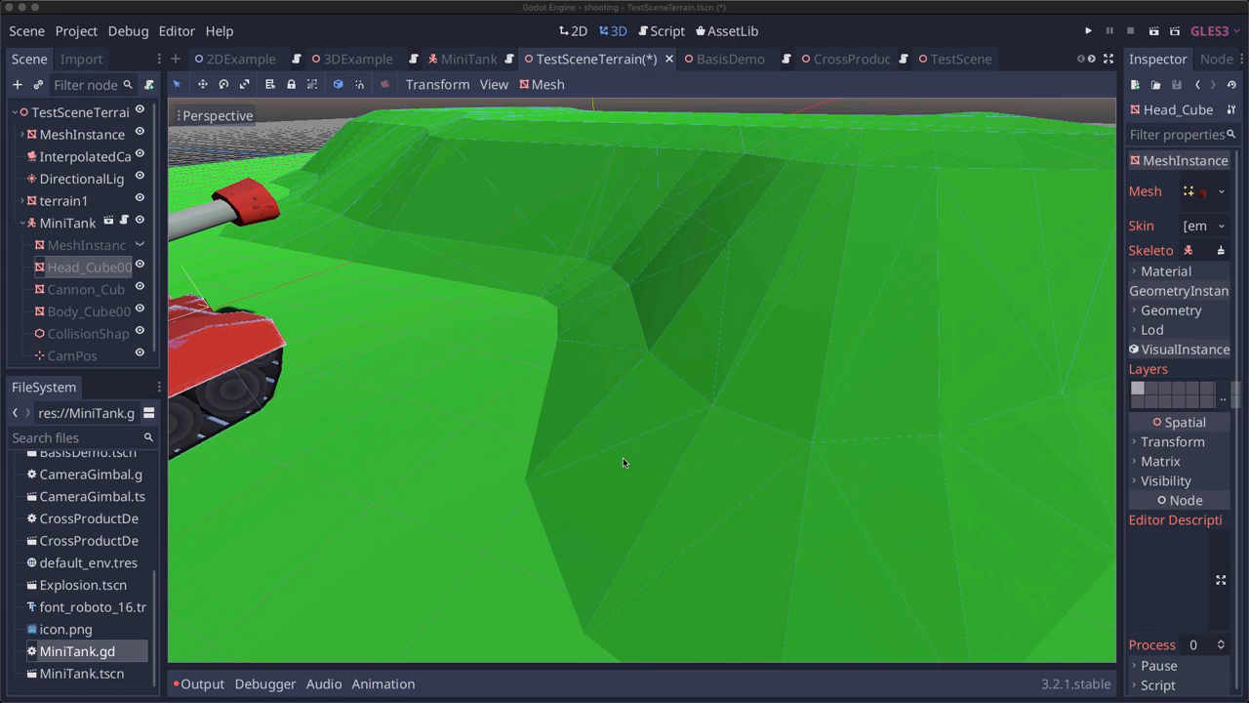
mouse_move(614, 452)
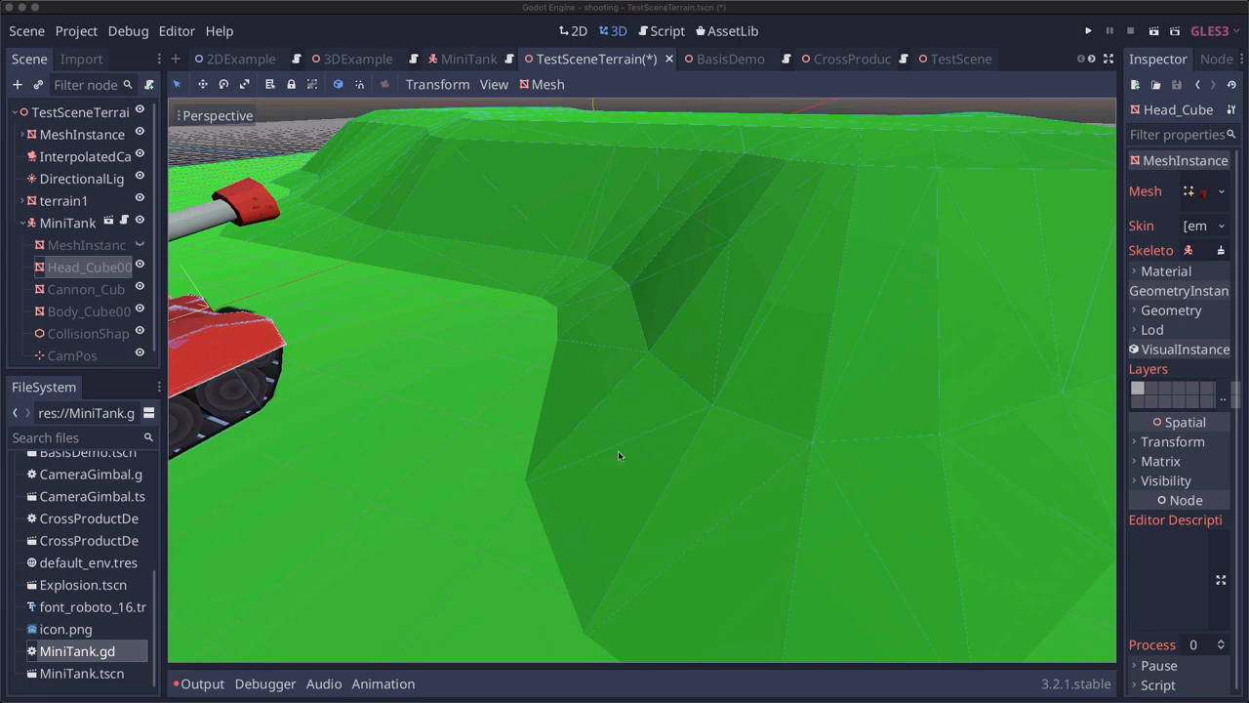
mouse_move(629, 444)
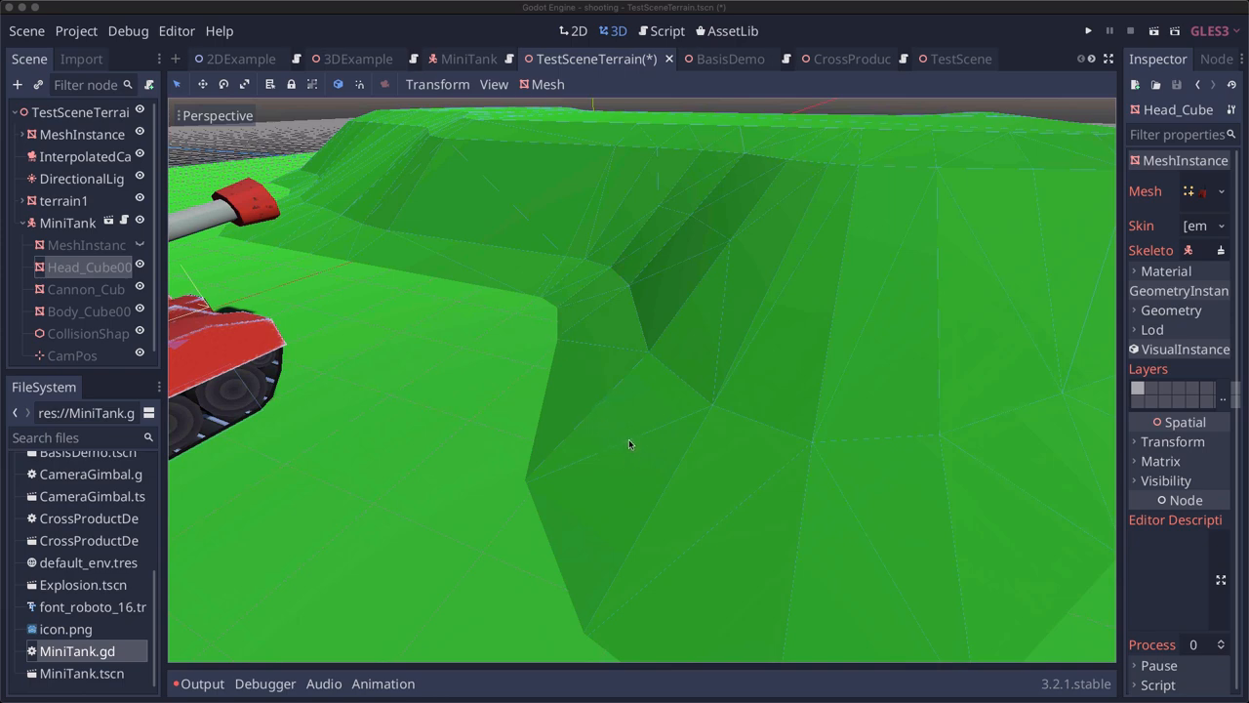
mouse_move(548, 418)
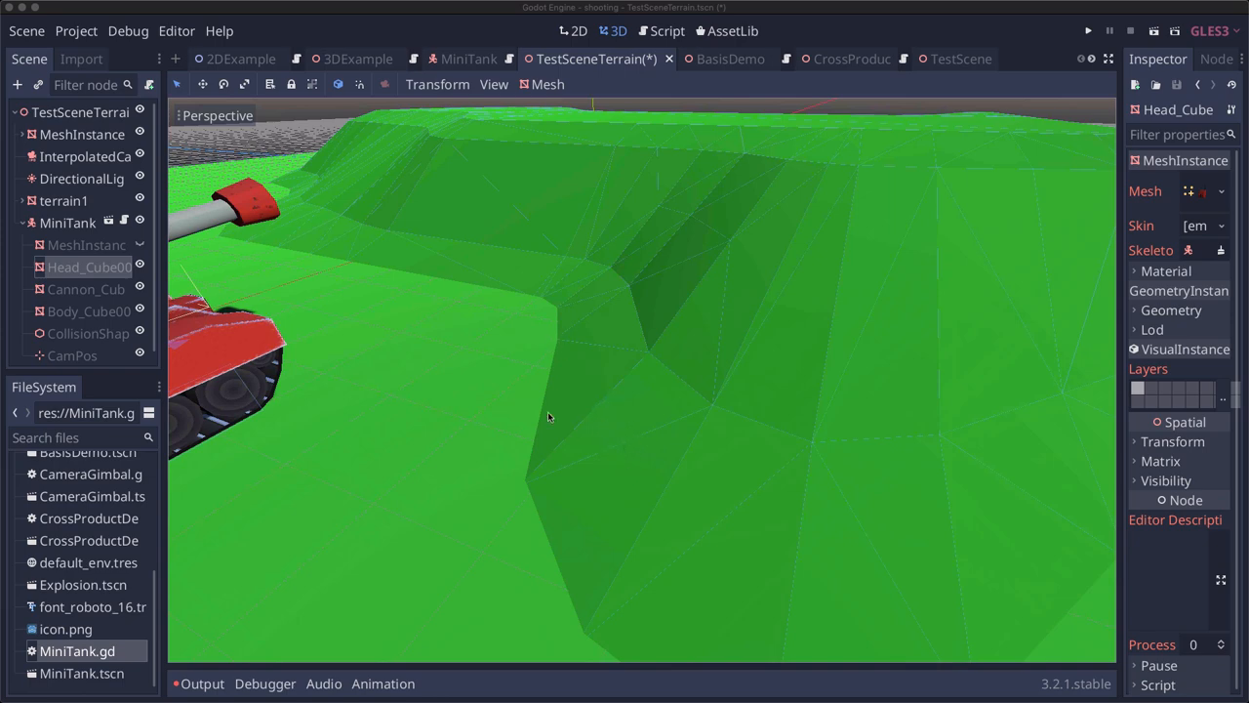
mouse_move(656, 462)
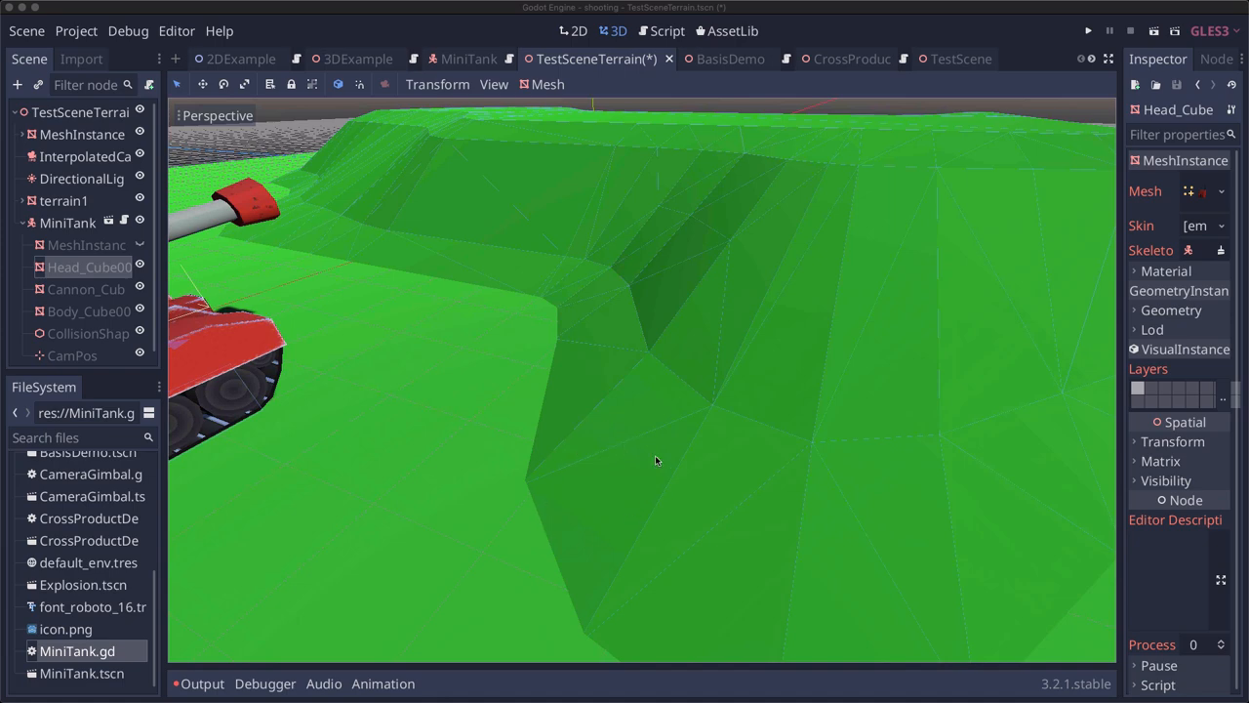
mouse_move(709, 478)
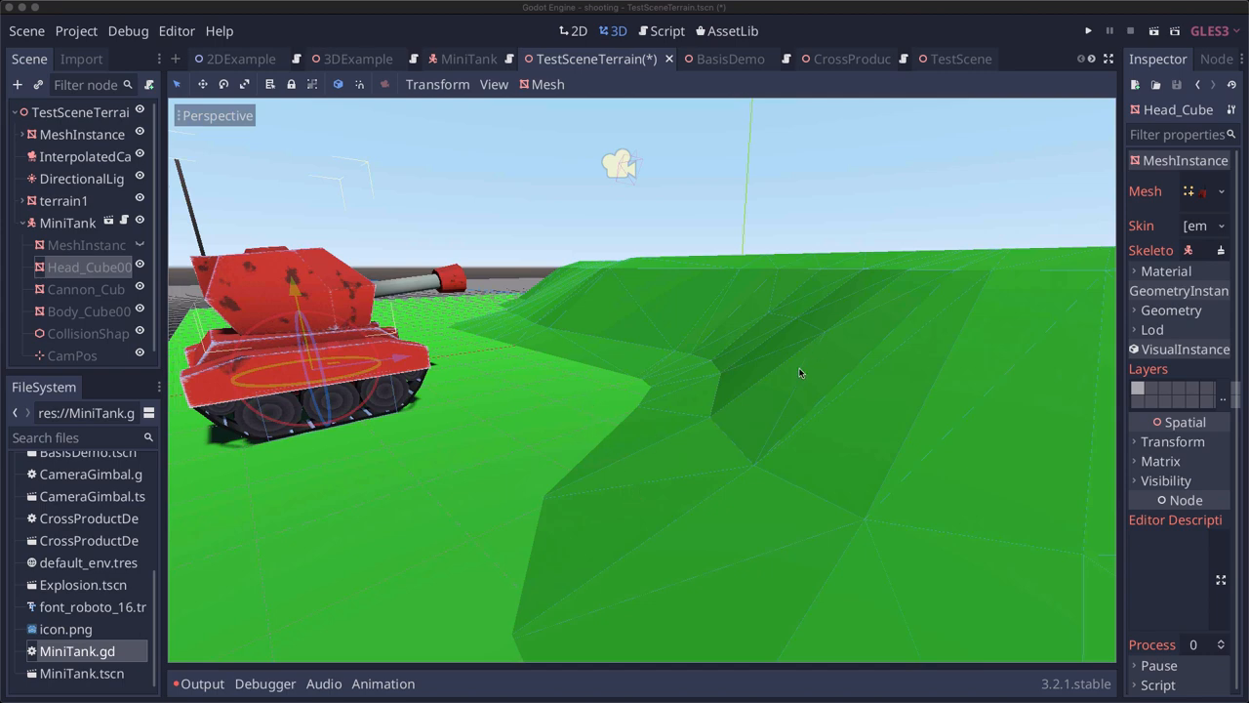
mouse_move(793, 338)
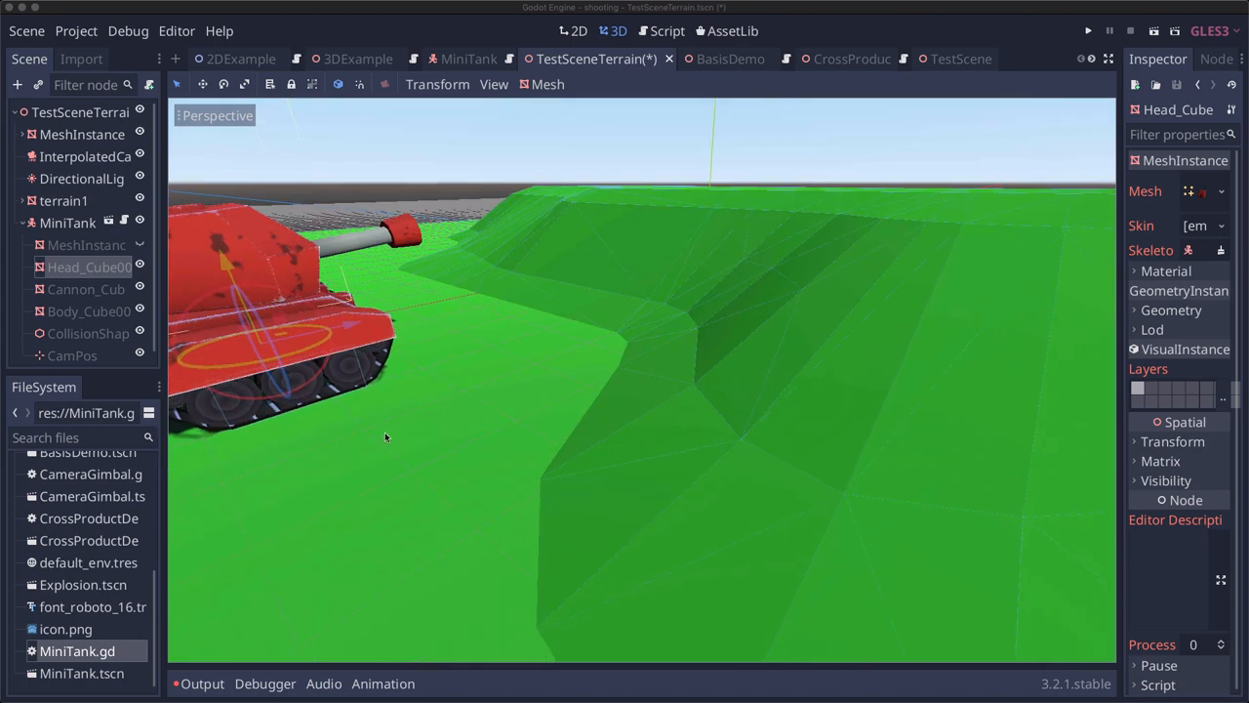
mouse_move(427, 483)
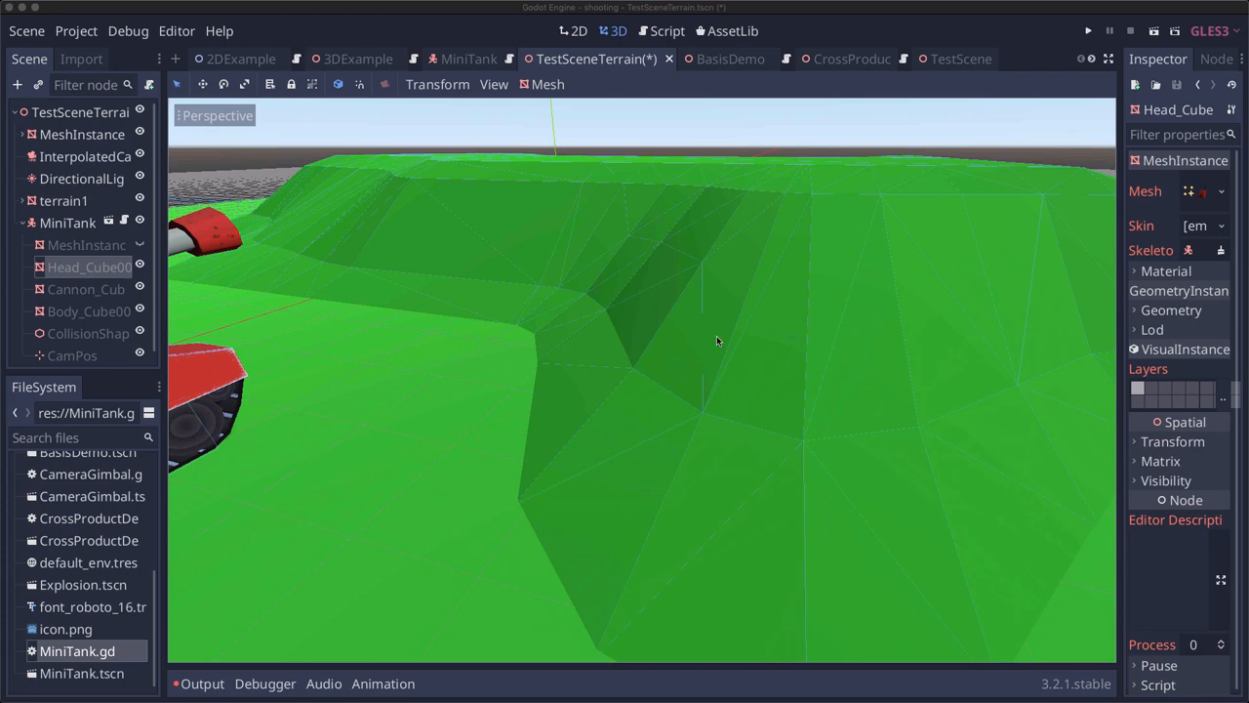
mouse_move(706, 339)
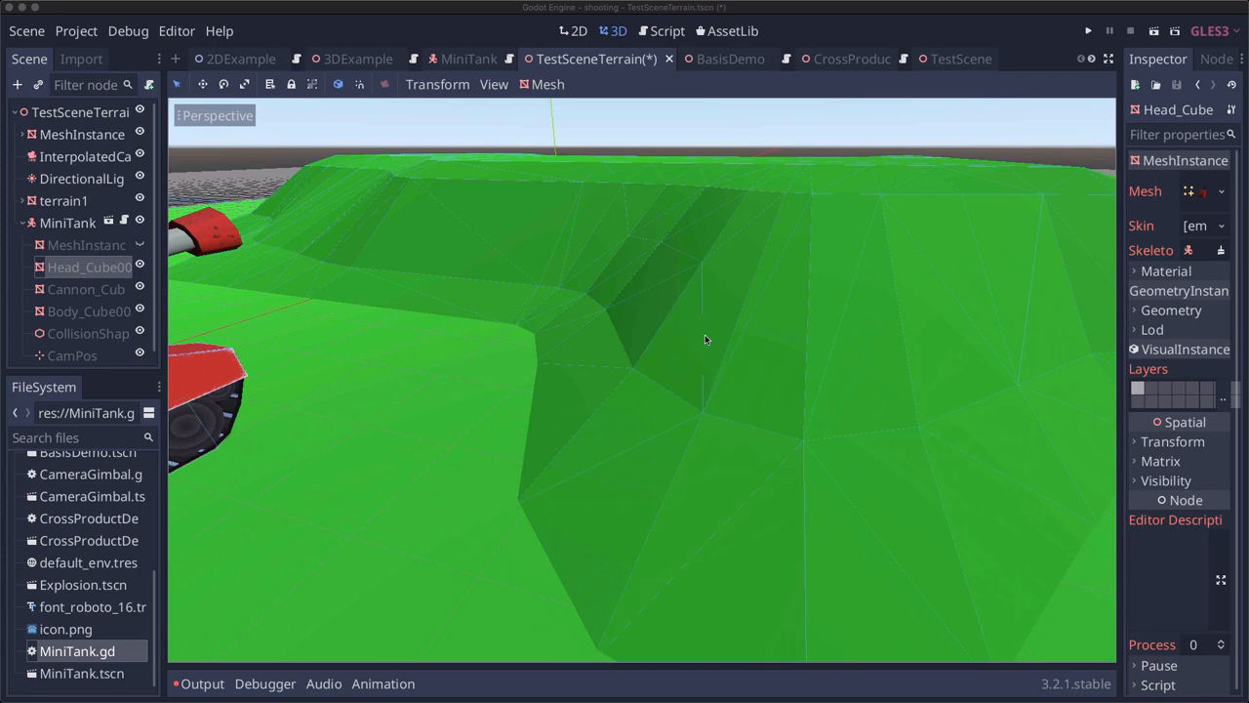
mouse_move(700, 313)
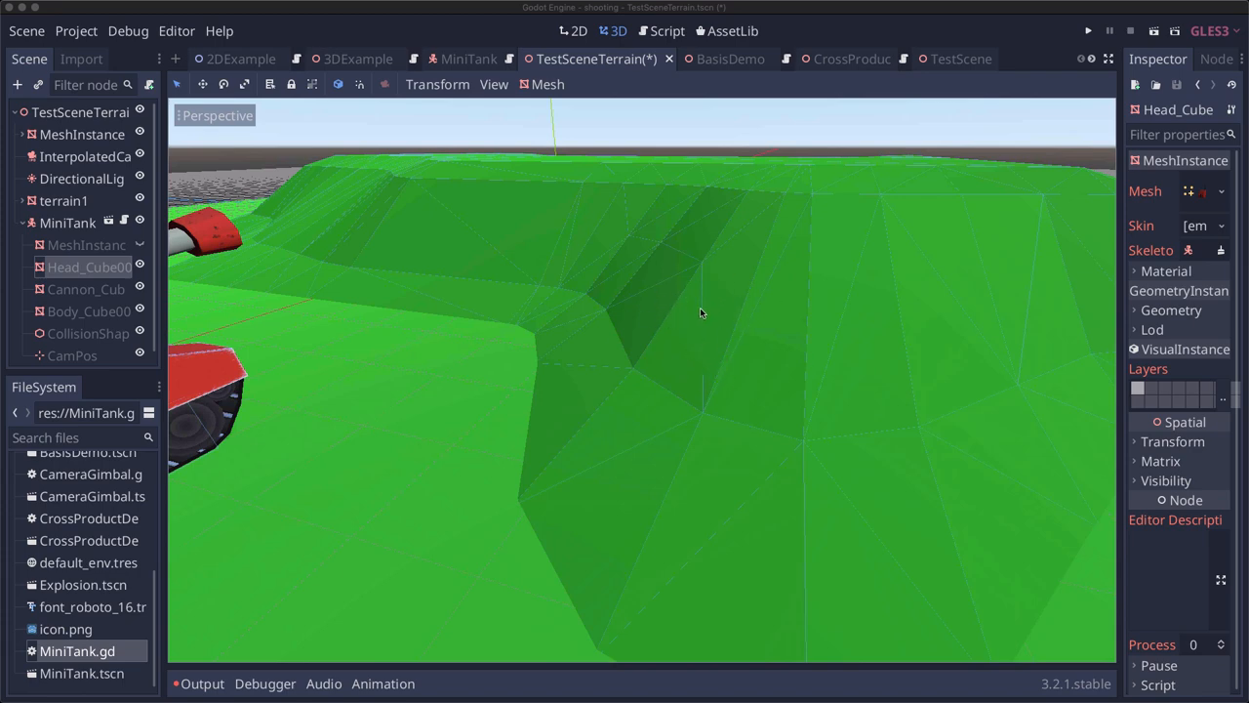
mouse_move(635, 361)
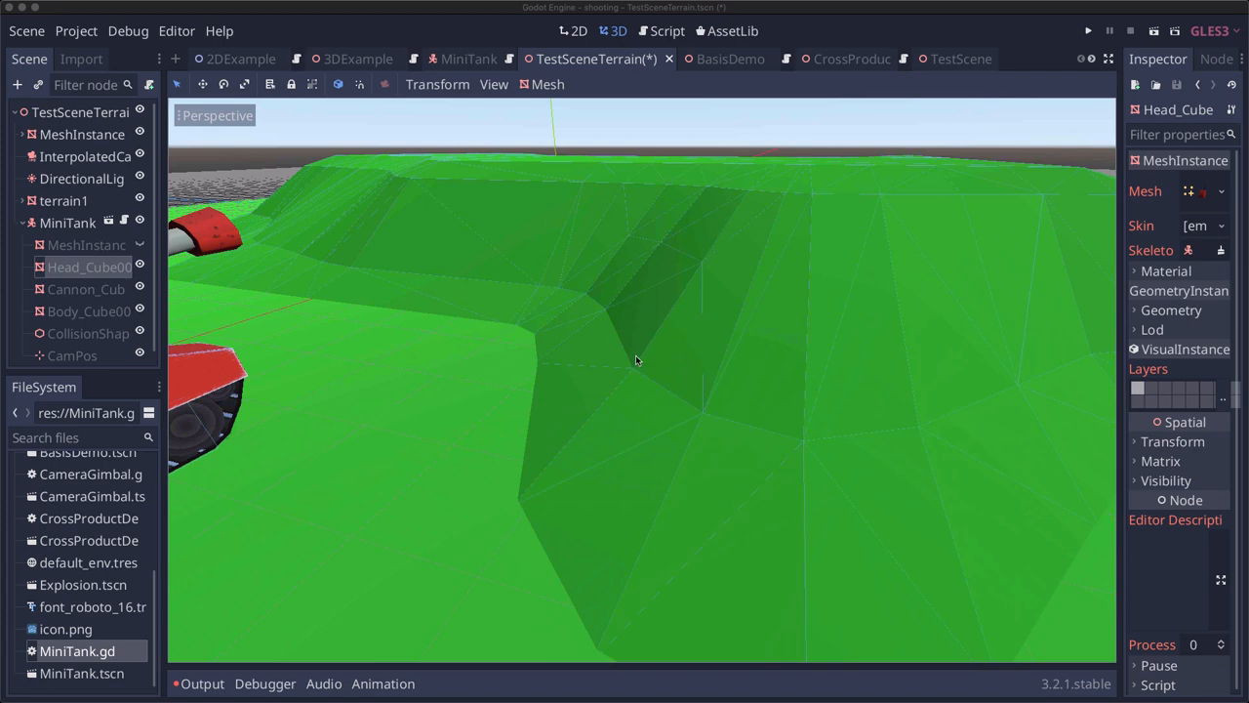
mouse_move(679, 322)
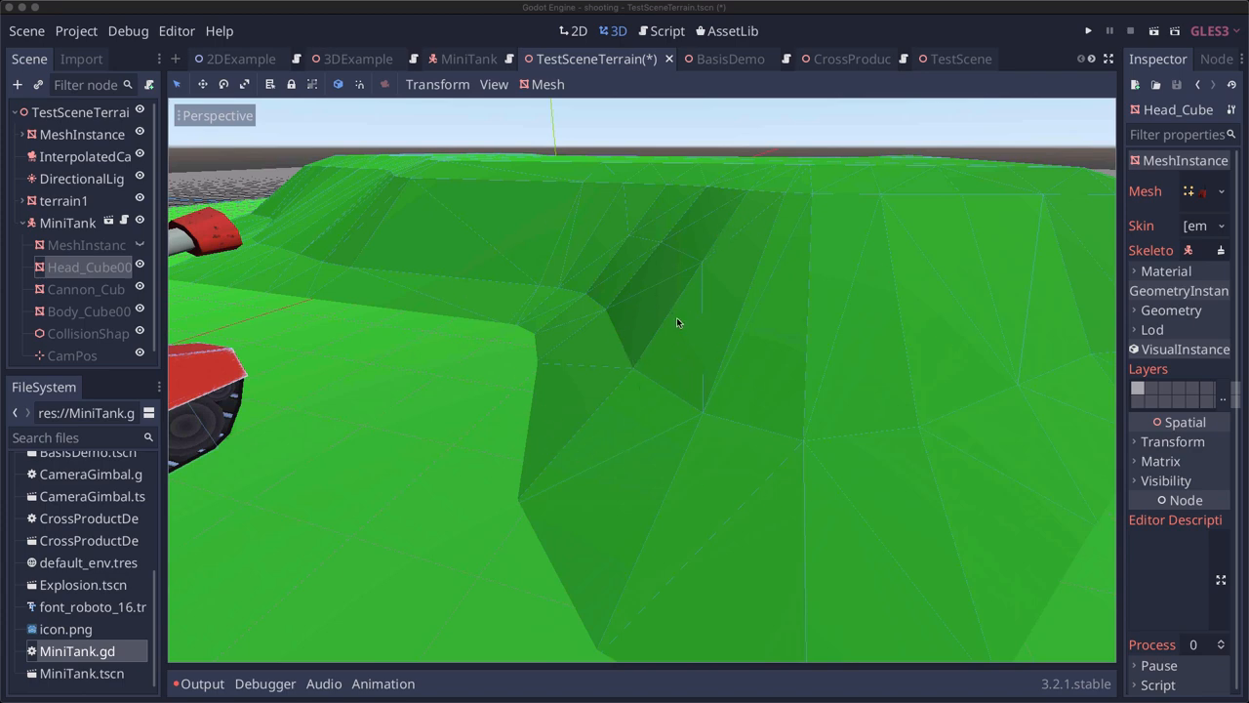
mouse_move(683, 341)
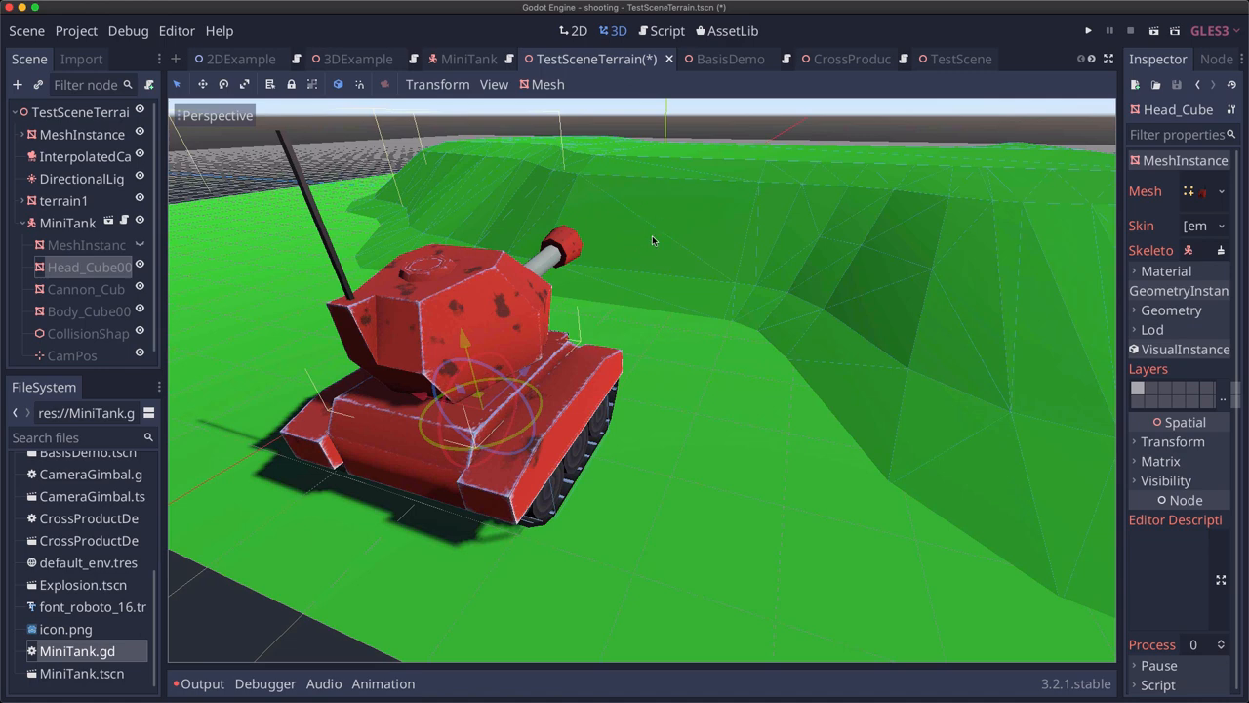
mouse_move(464, 338)
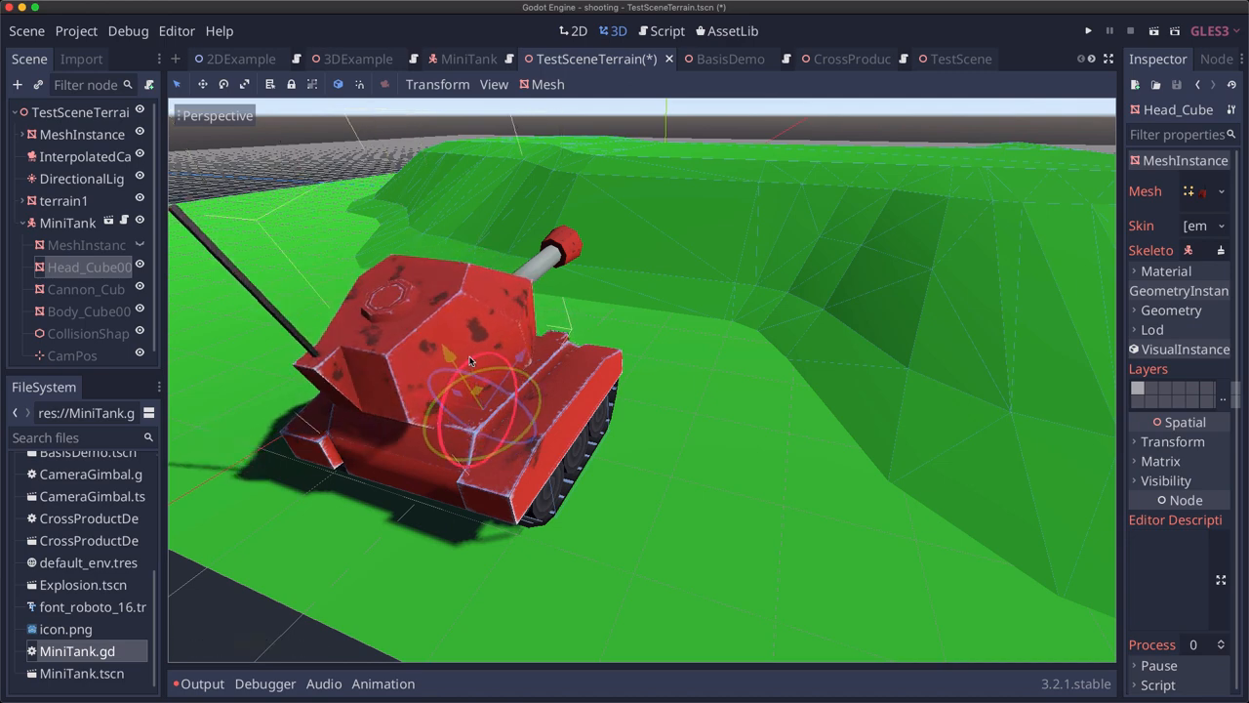
Launch the CrossProductDemo scene showing its red and green arrows
left_click(67, 223)
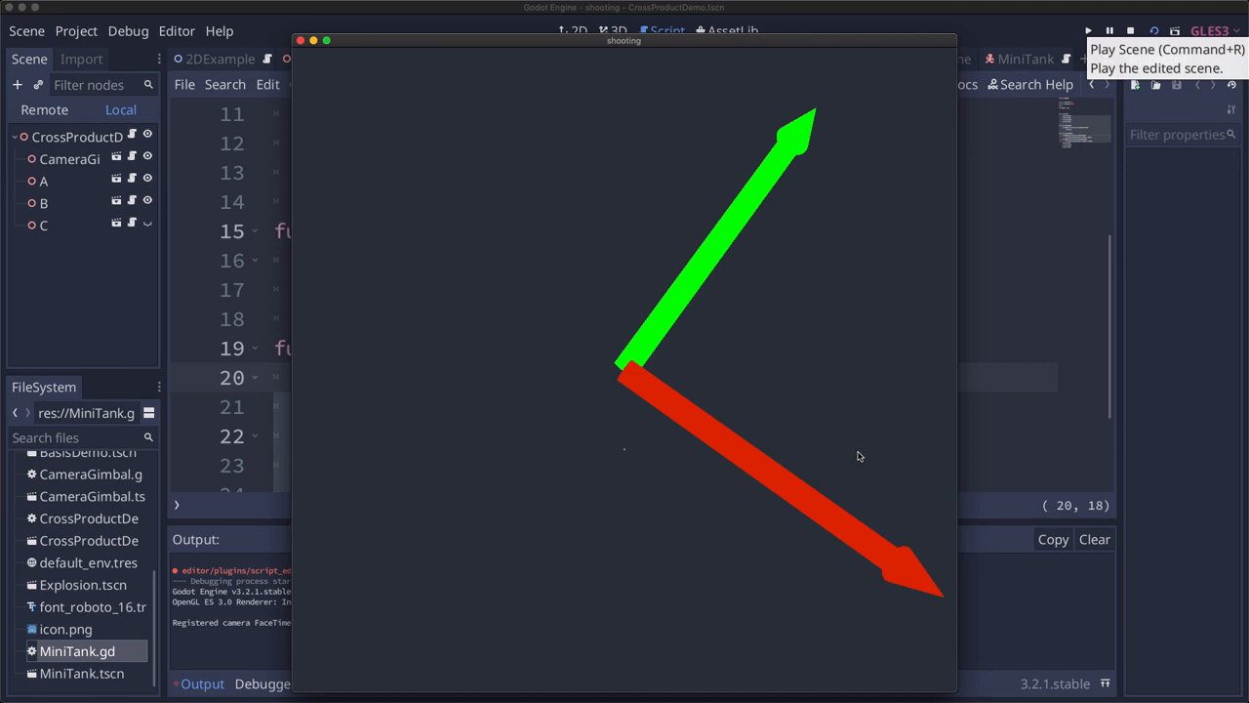
mouse_move(813, 431)
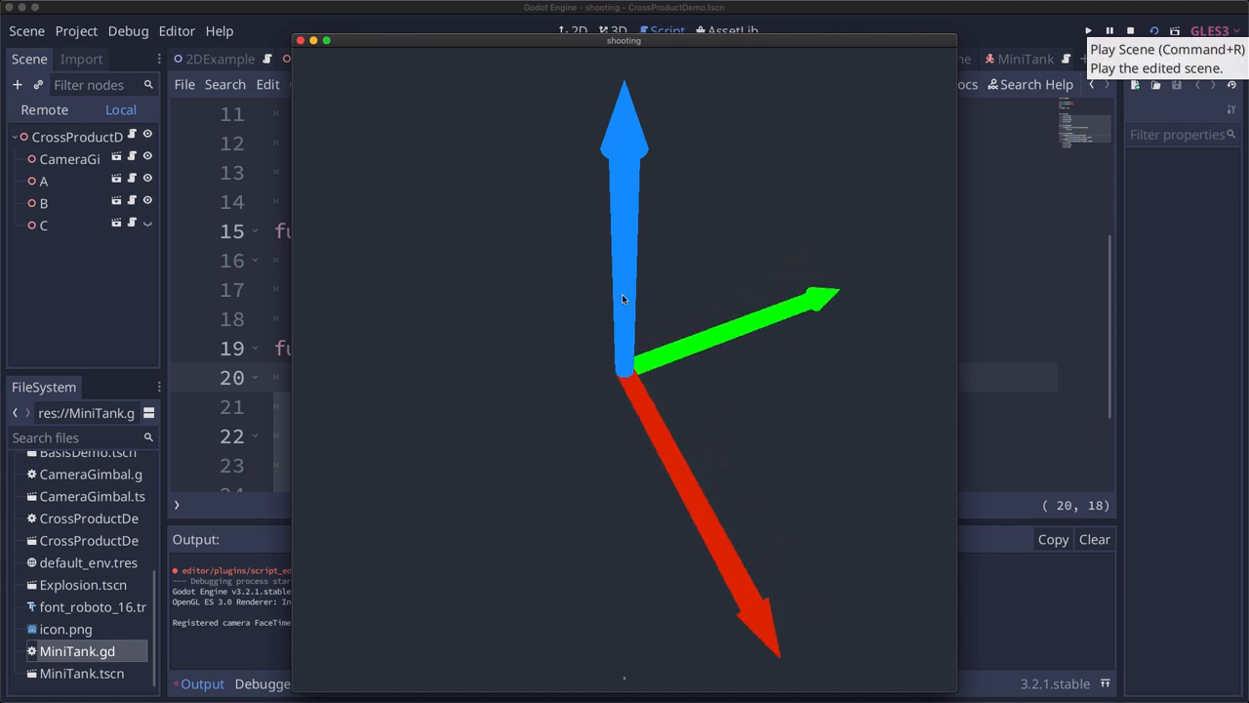
mouse_move(618, 188)
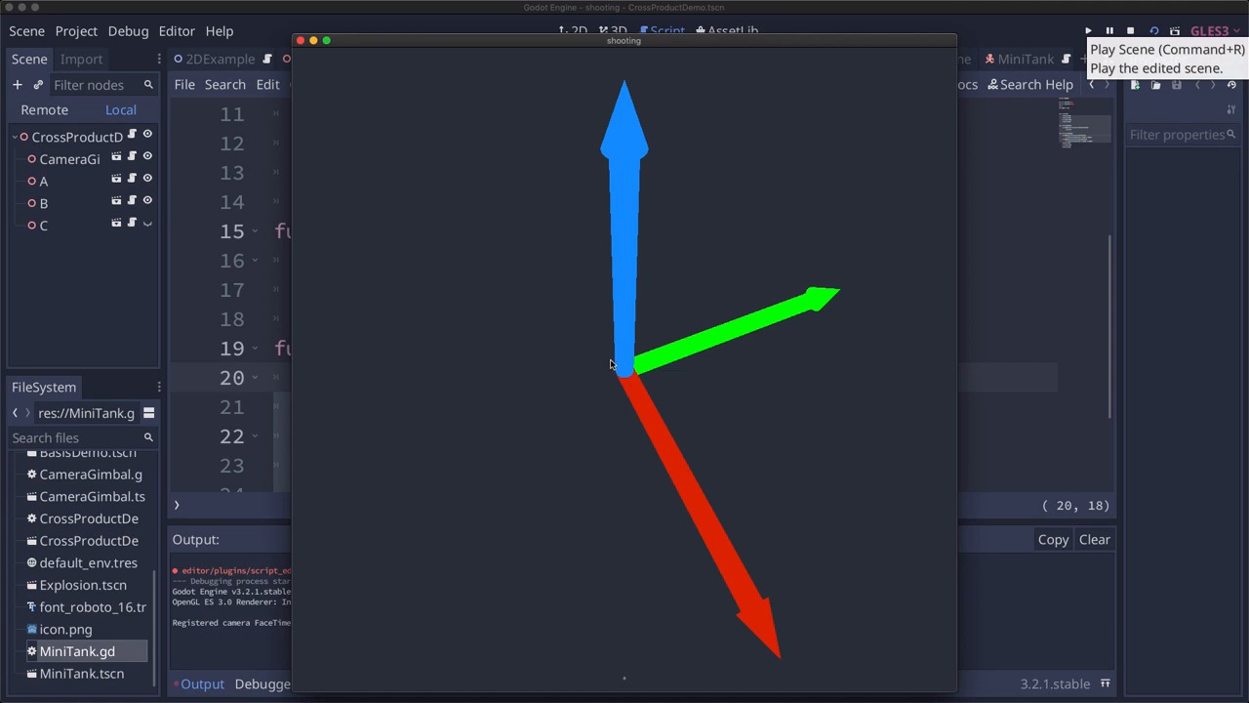
mouse_move(663, 417)
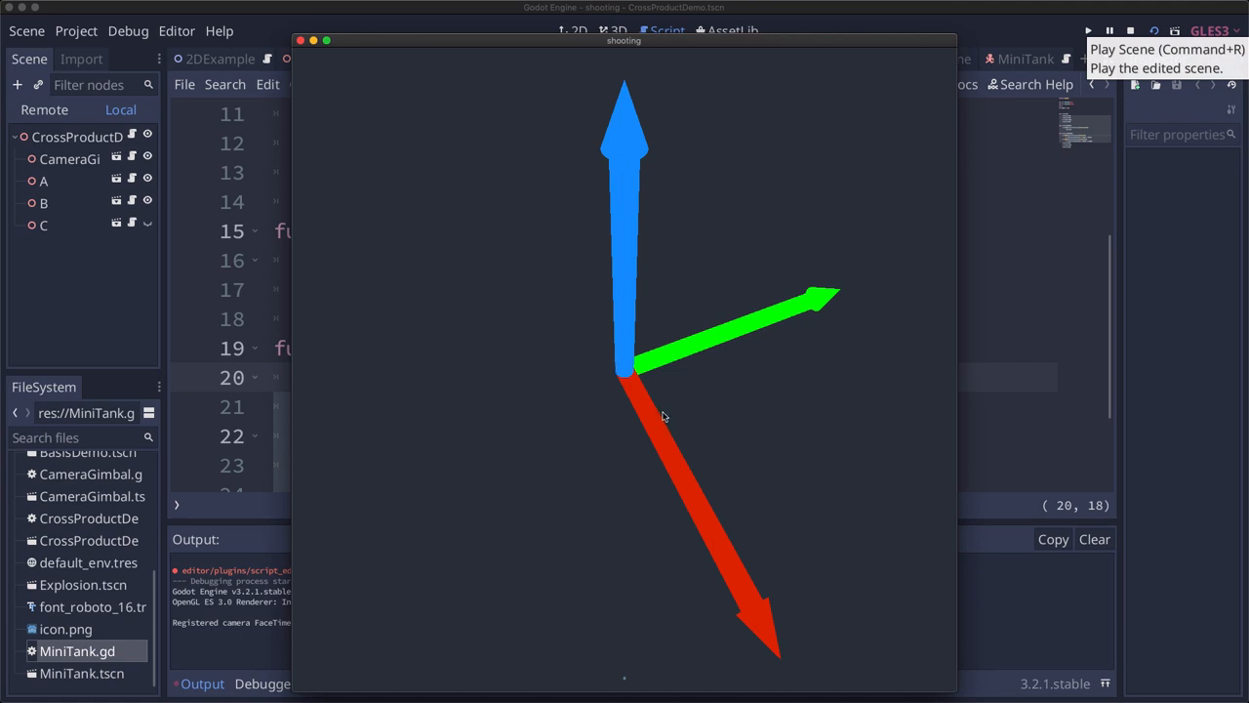
mouse_move(669, 421)
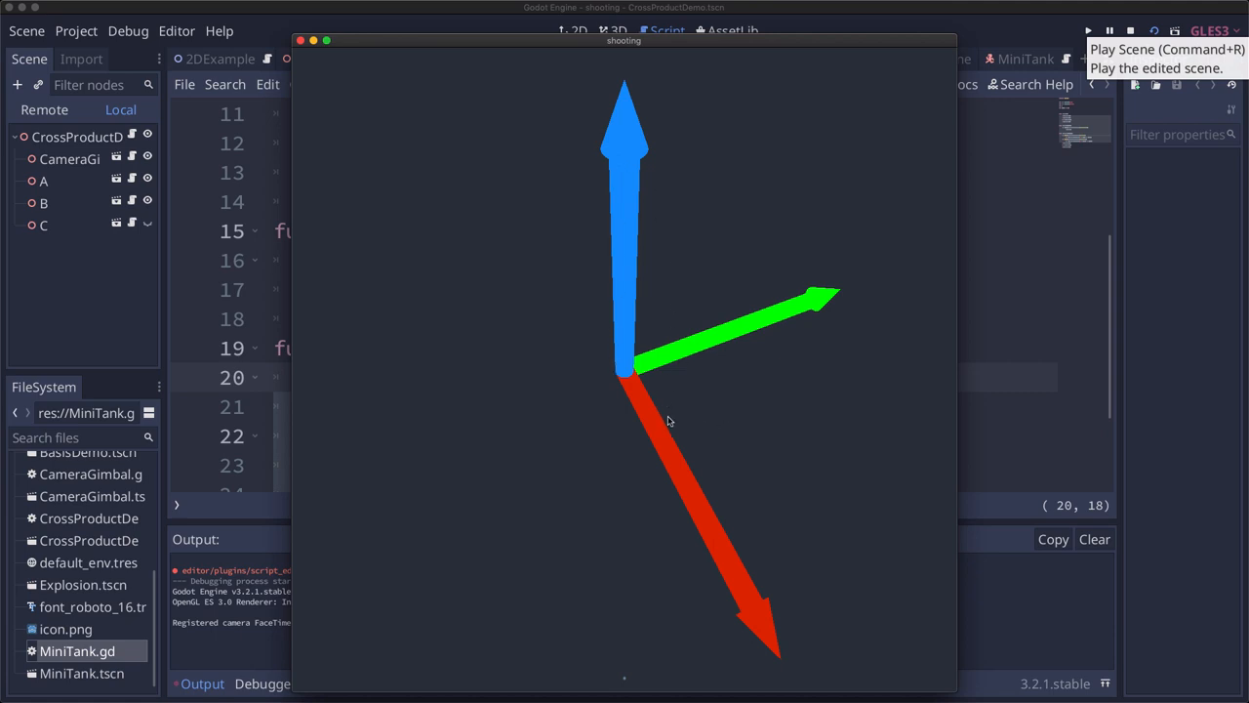
mouse_move(686, 385)
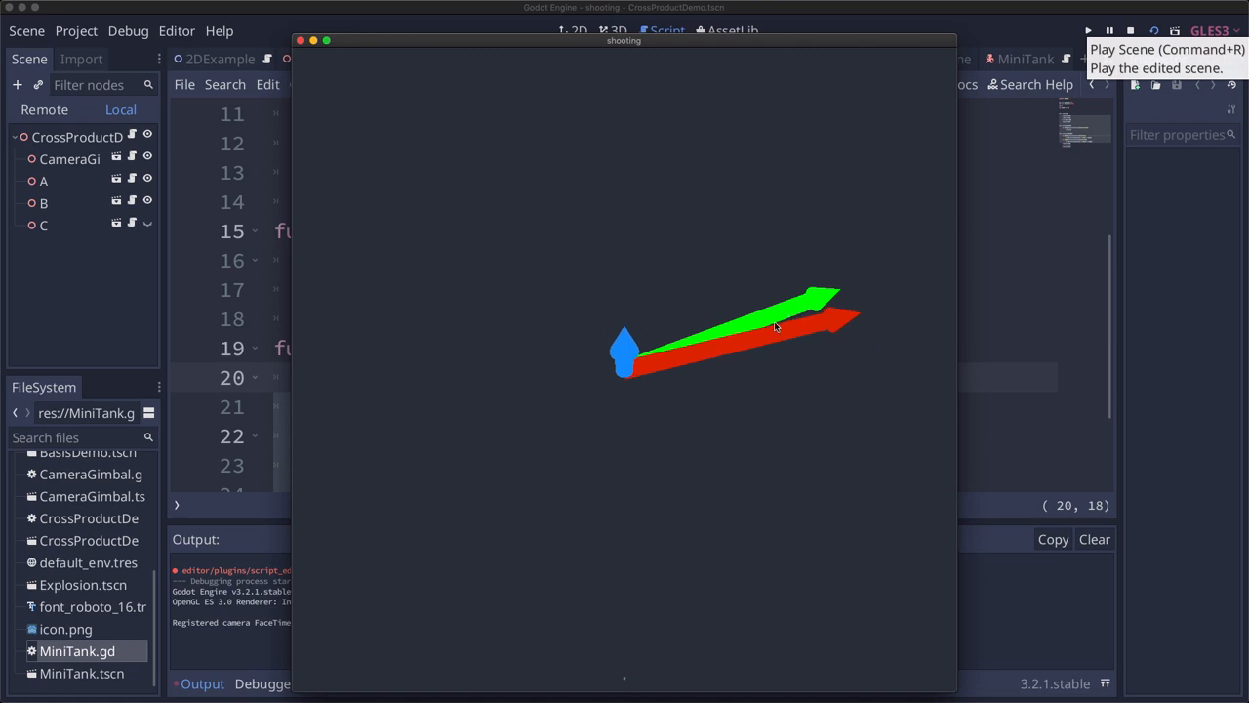
mouse_move(637, 354)
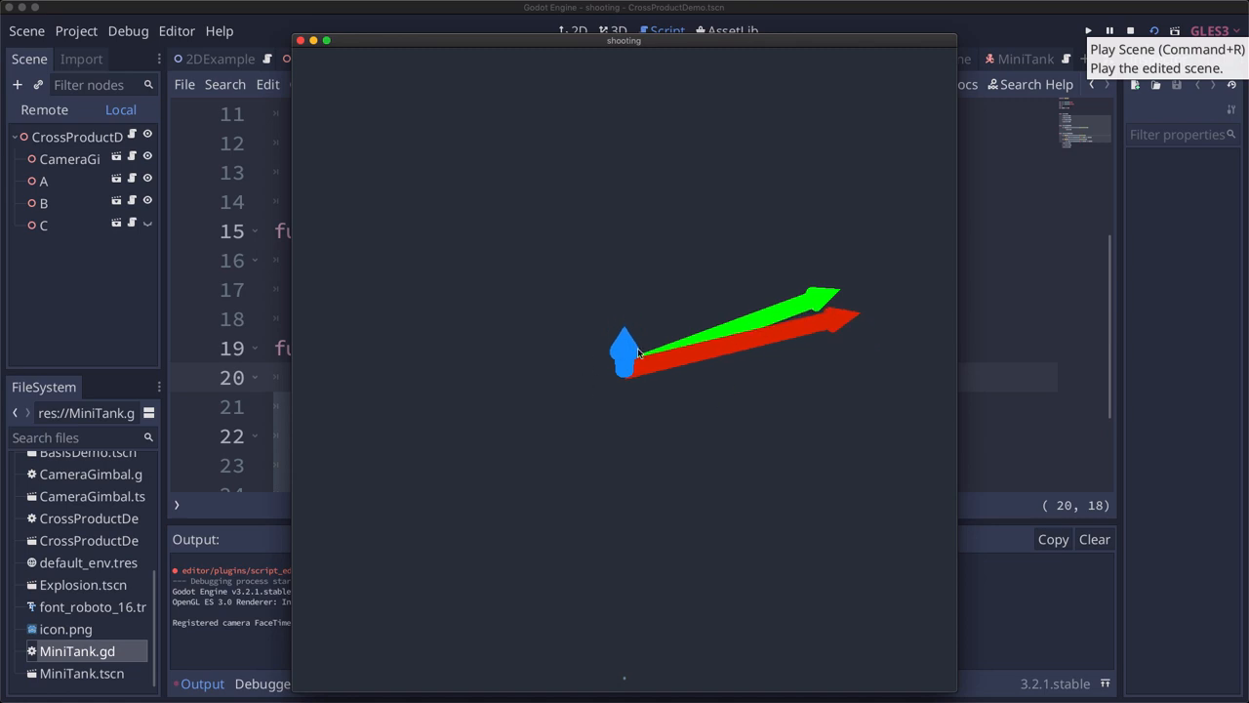
mouse_move(676, 410)
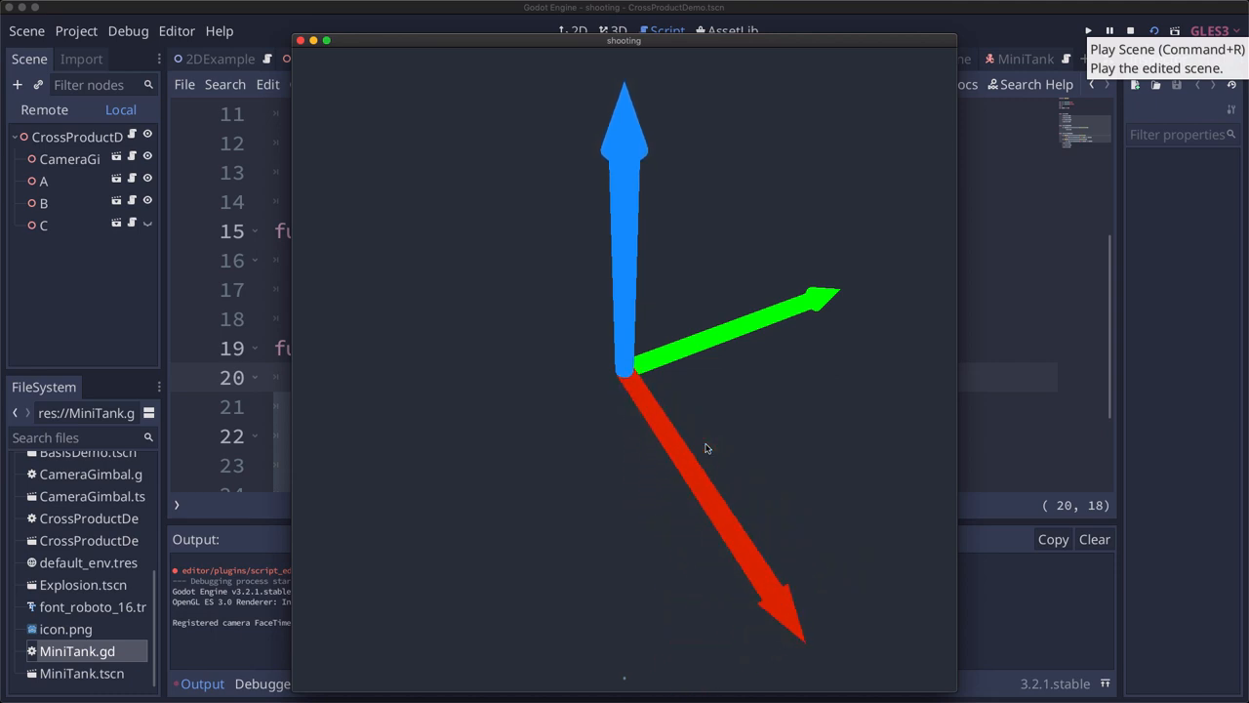
mouse_move(625, 291)
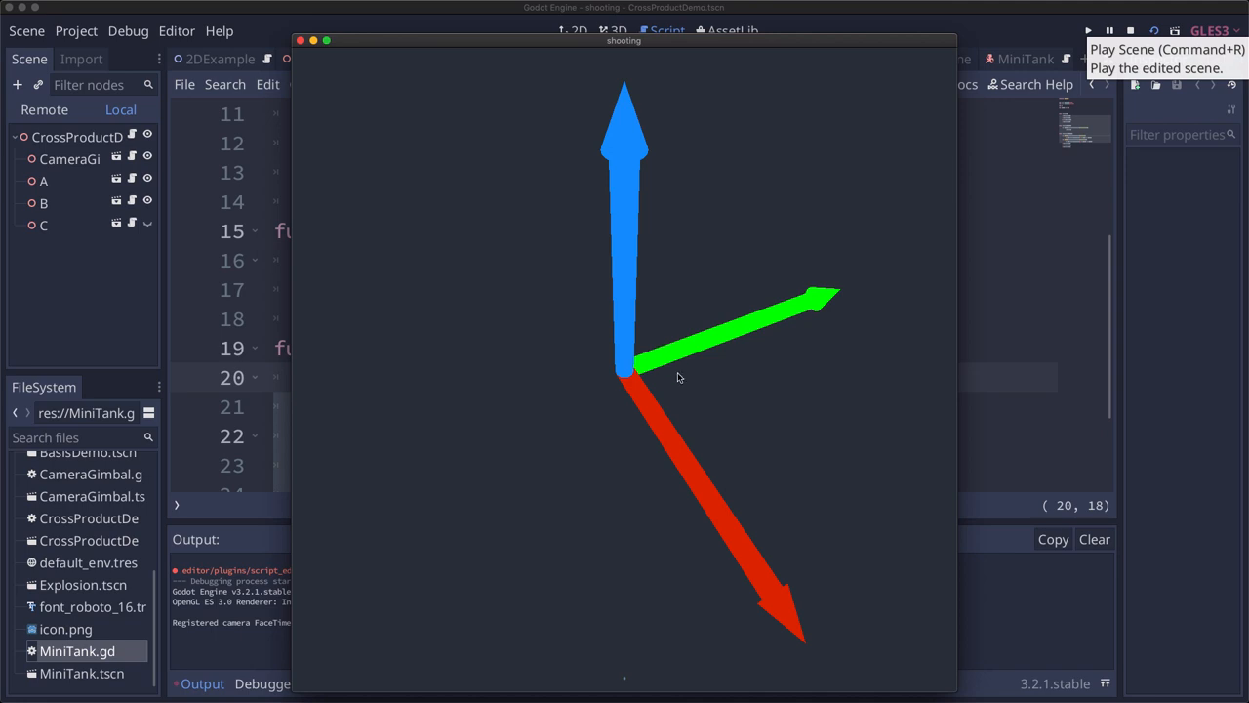
mouse_move(655, 404)
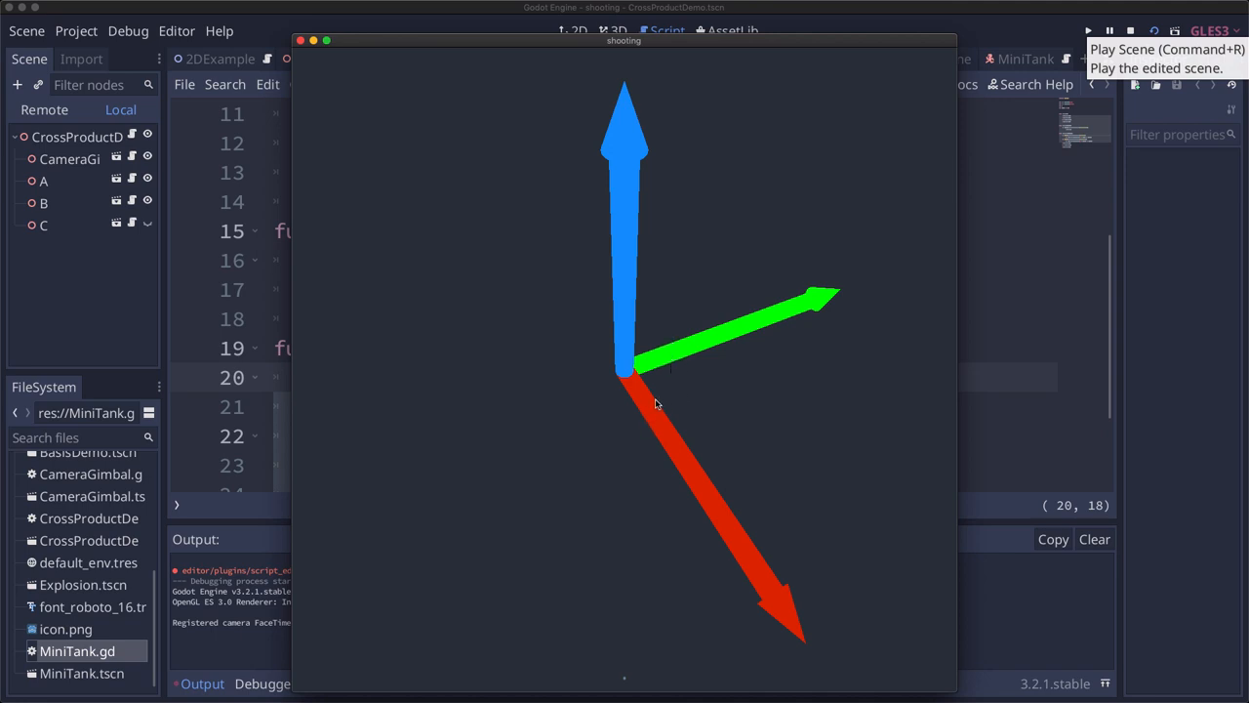
mouse_move(372, 91)
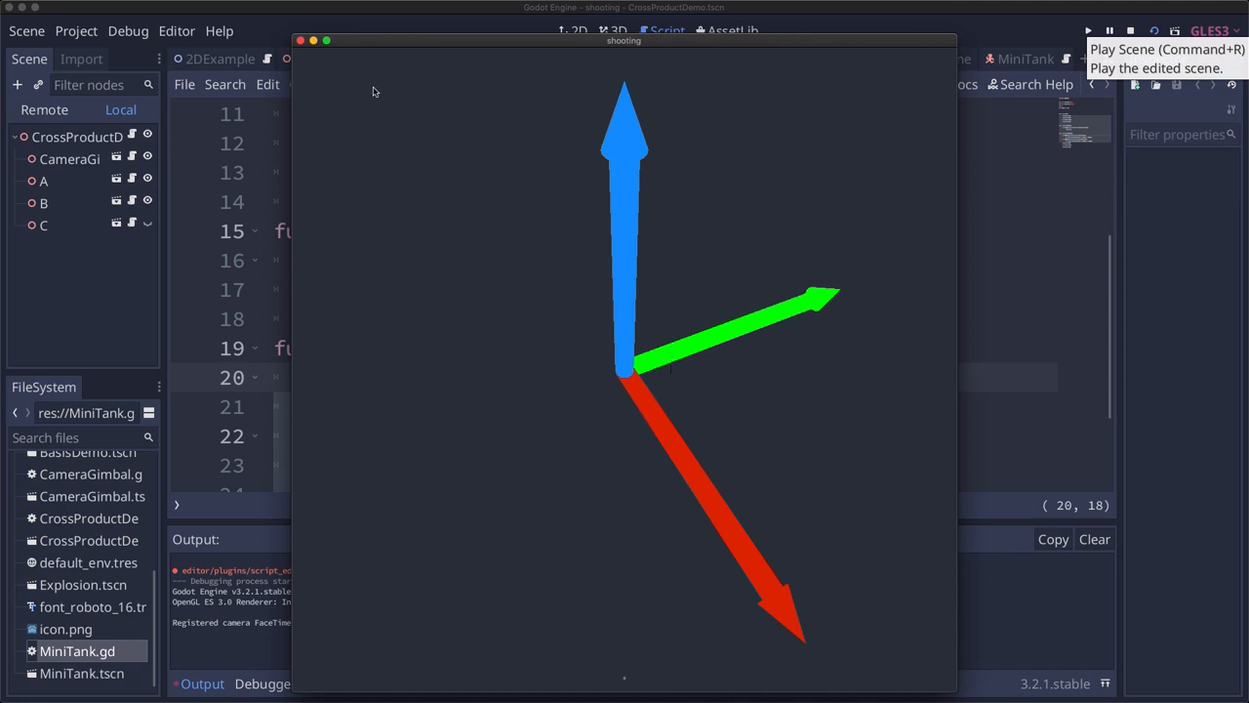
mouse_move(656, 297)
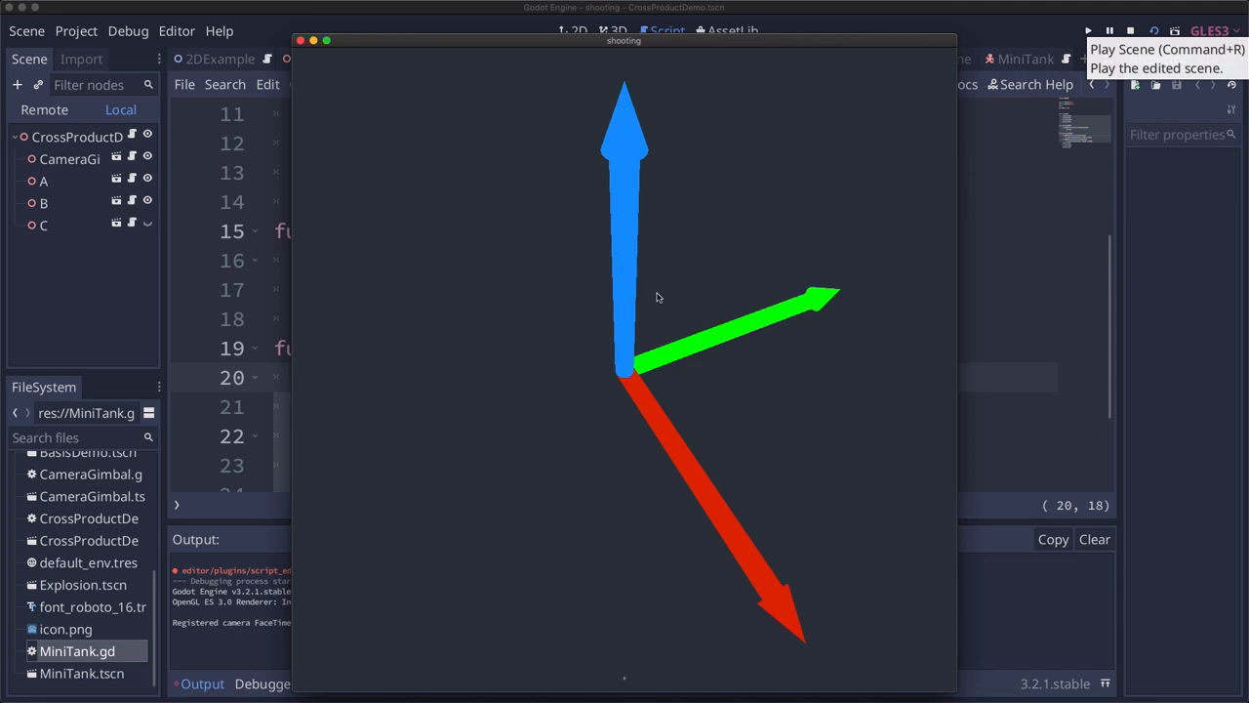
mouse_move(703, 326)
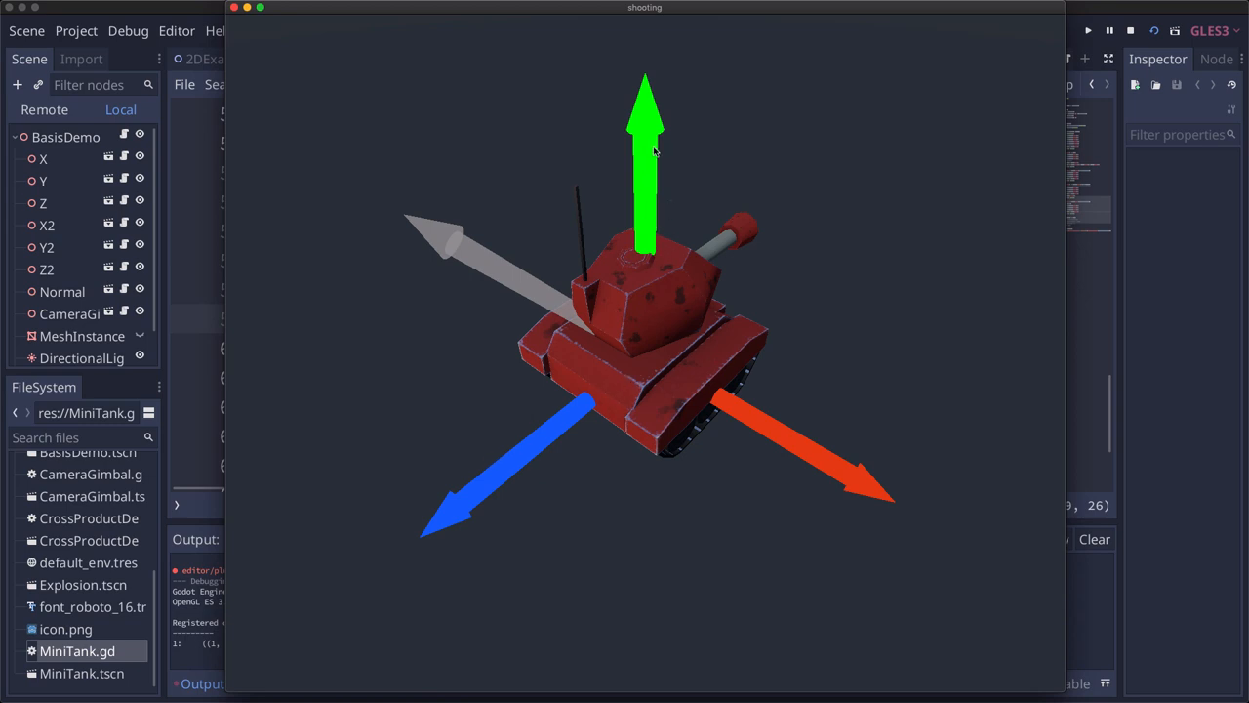
mouse_move(569, 408)
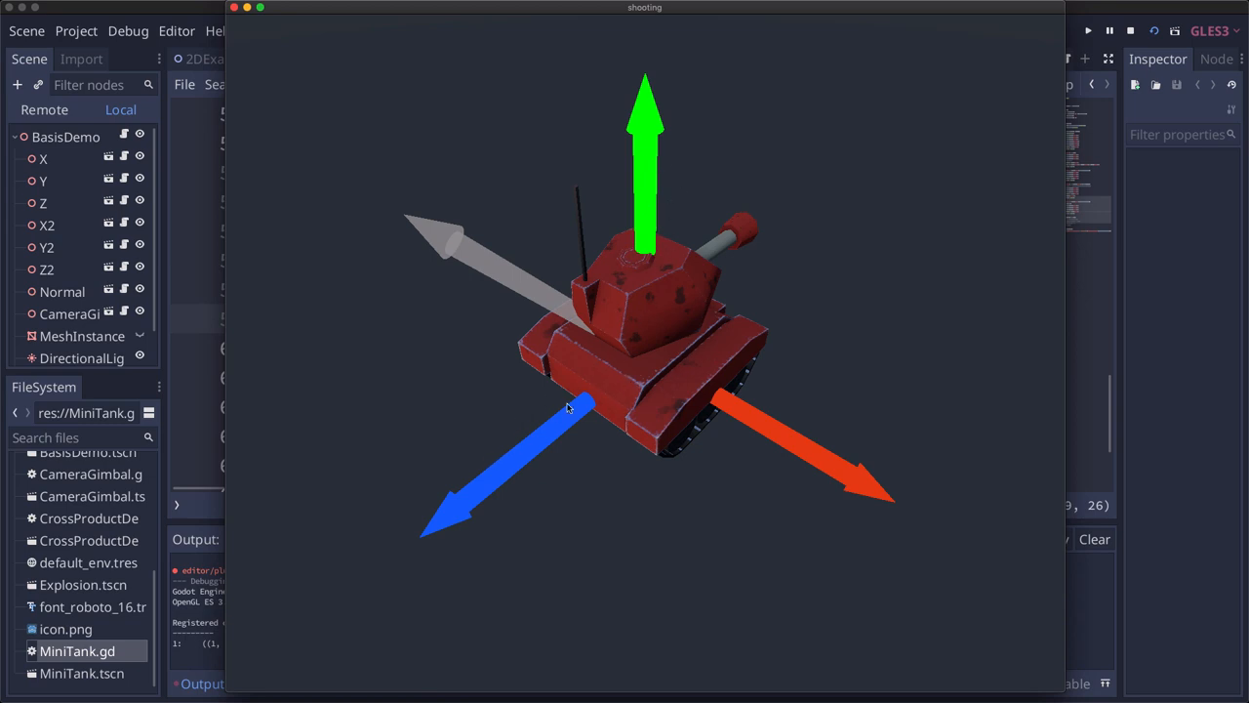
mouse_move(769, 453)
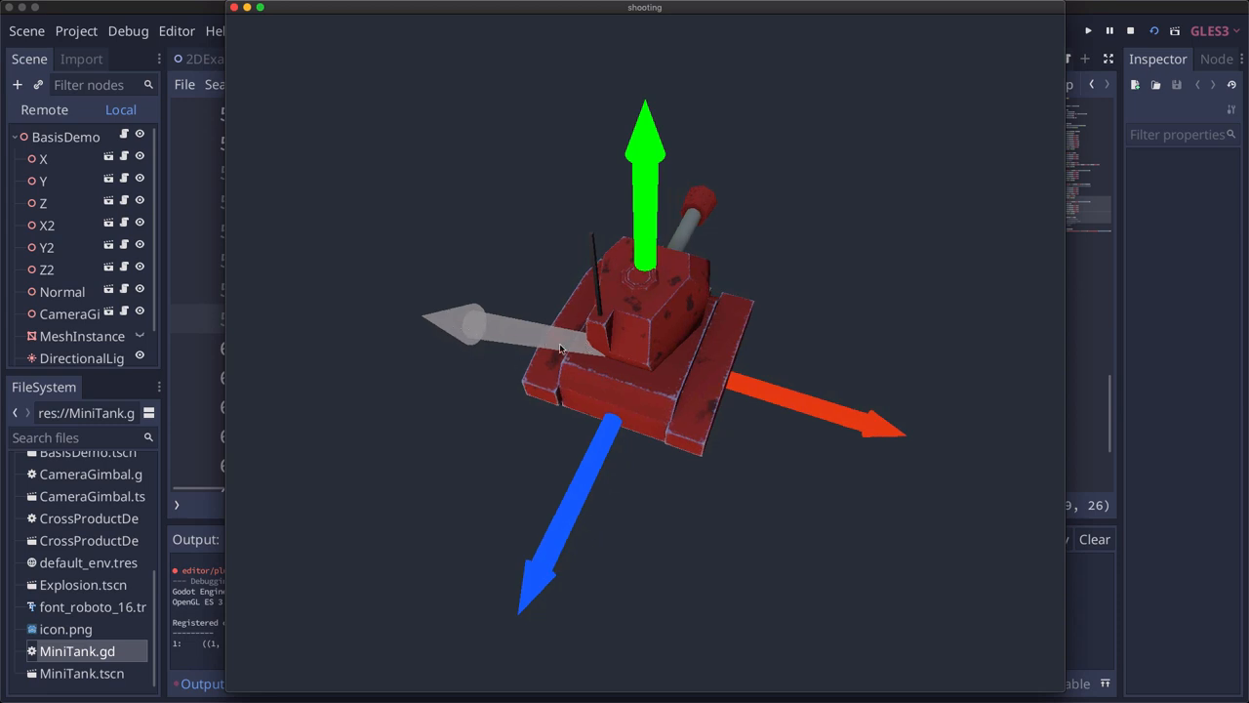
mouse_move(473, 332)
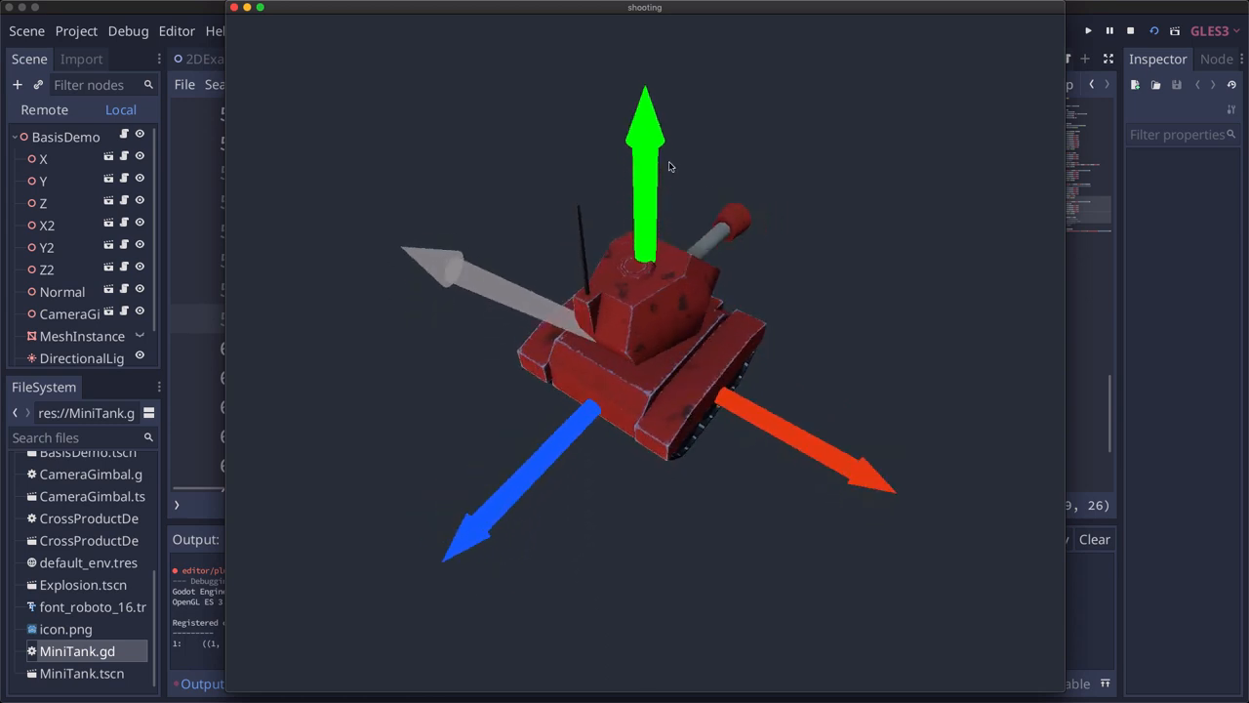
mouse_move(465, 247)
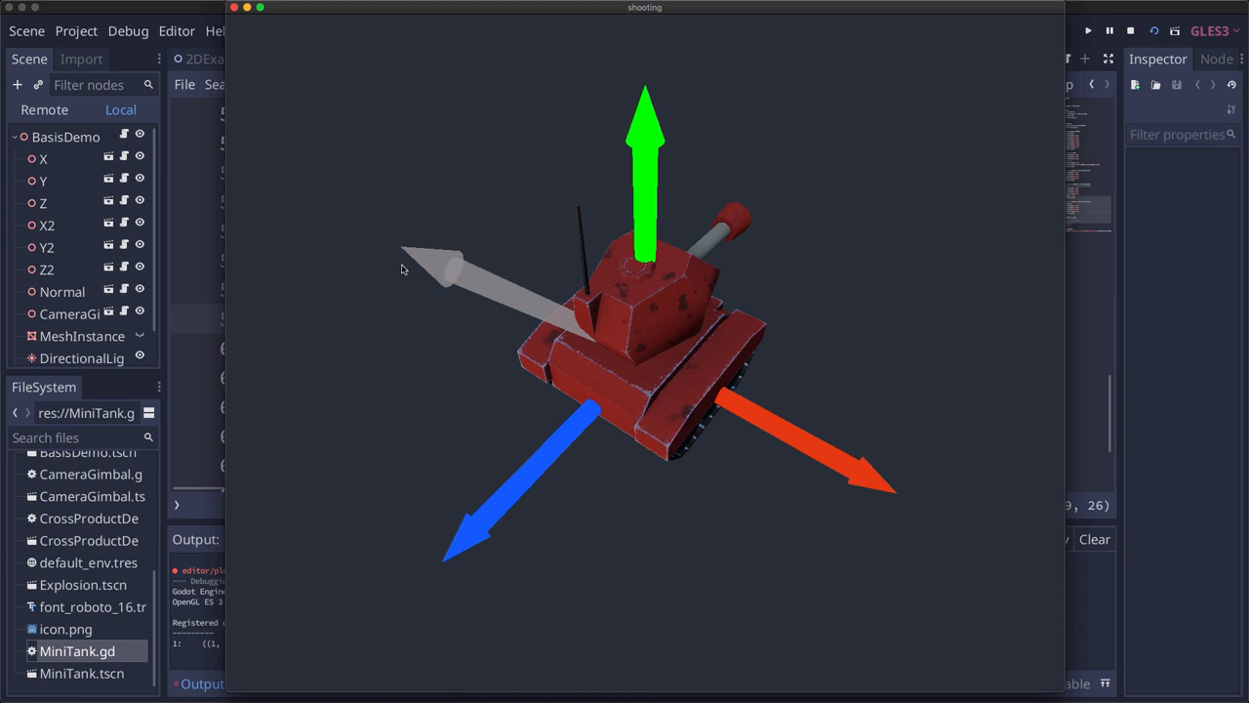
mouse_move(536, 473)
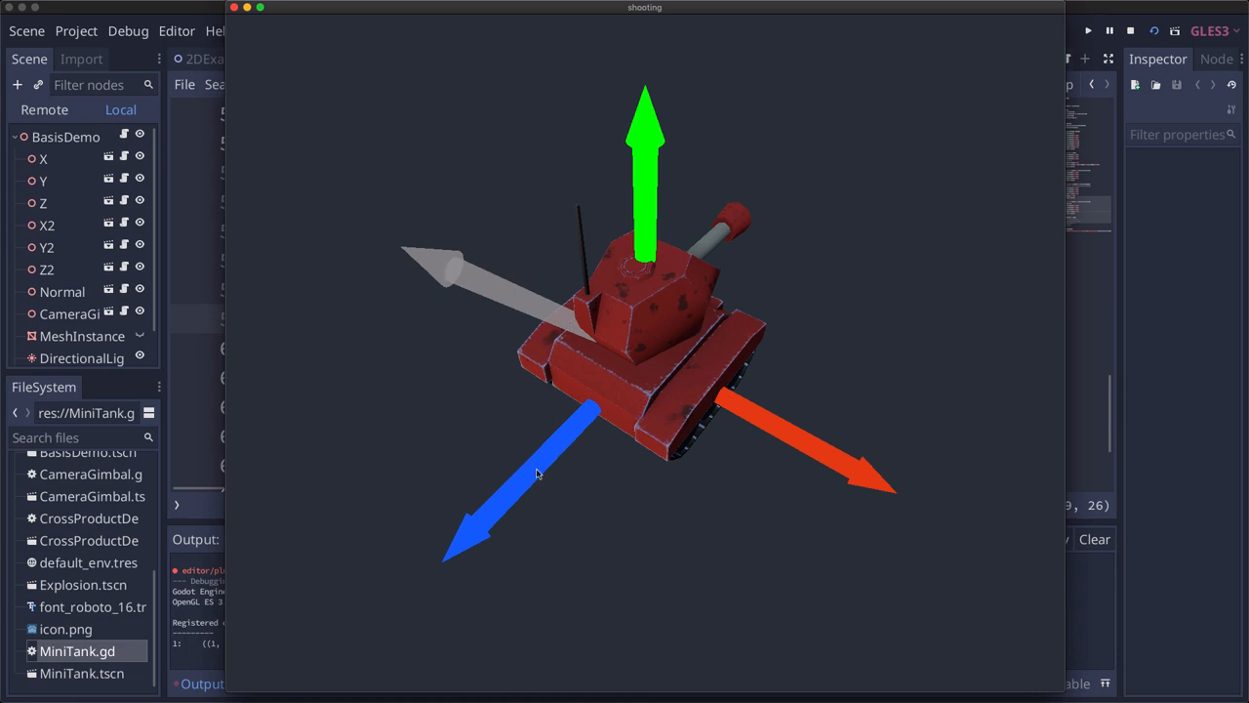
mouse_move(623, 420)
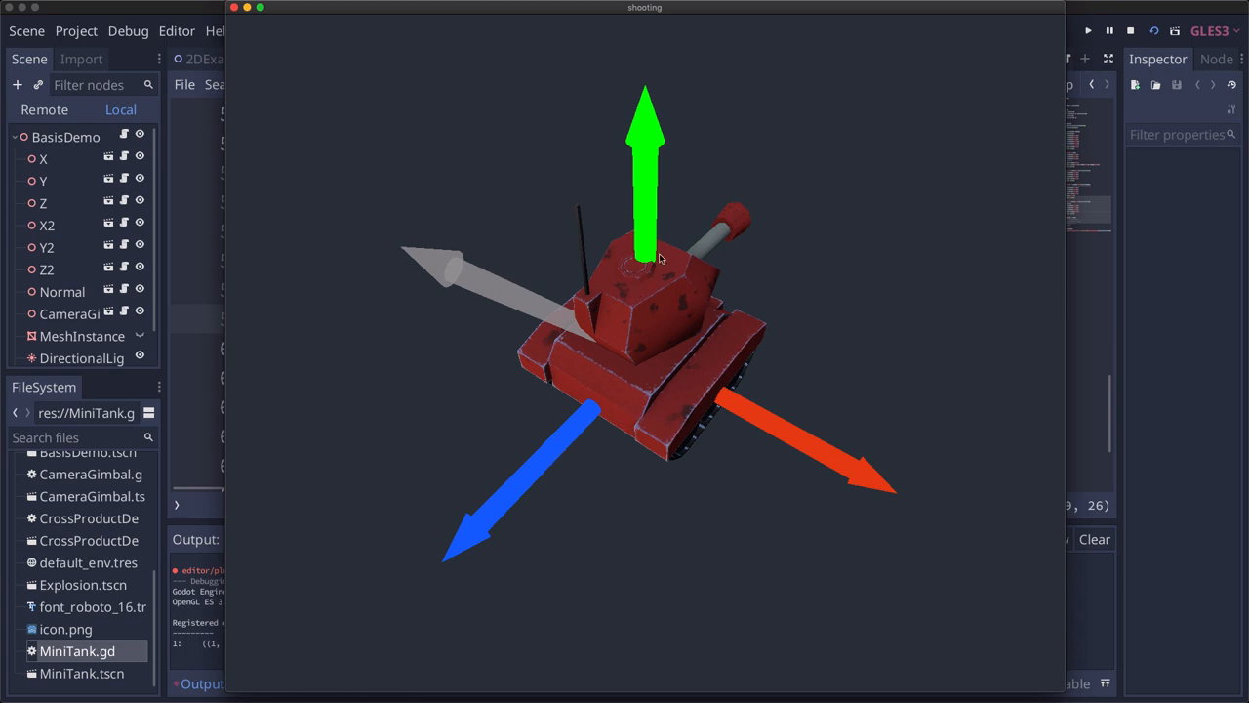
mouse_move(724, 457)
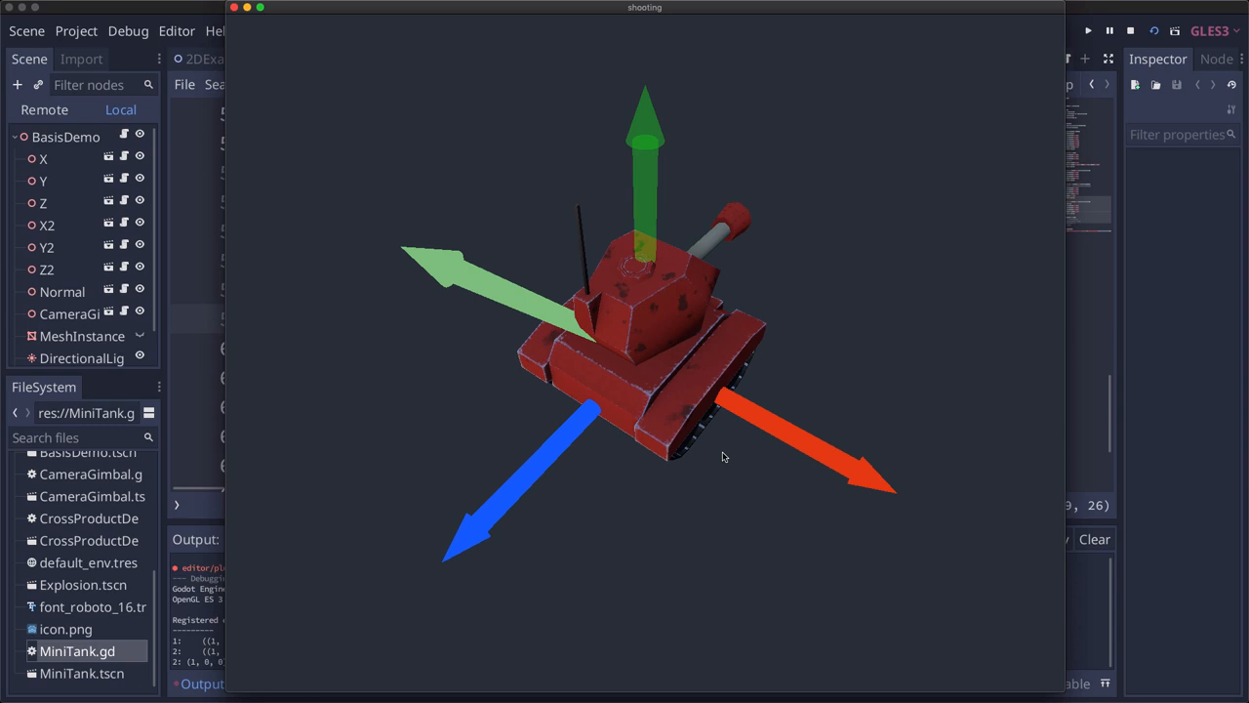
mouse_move(629, 200)
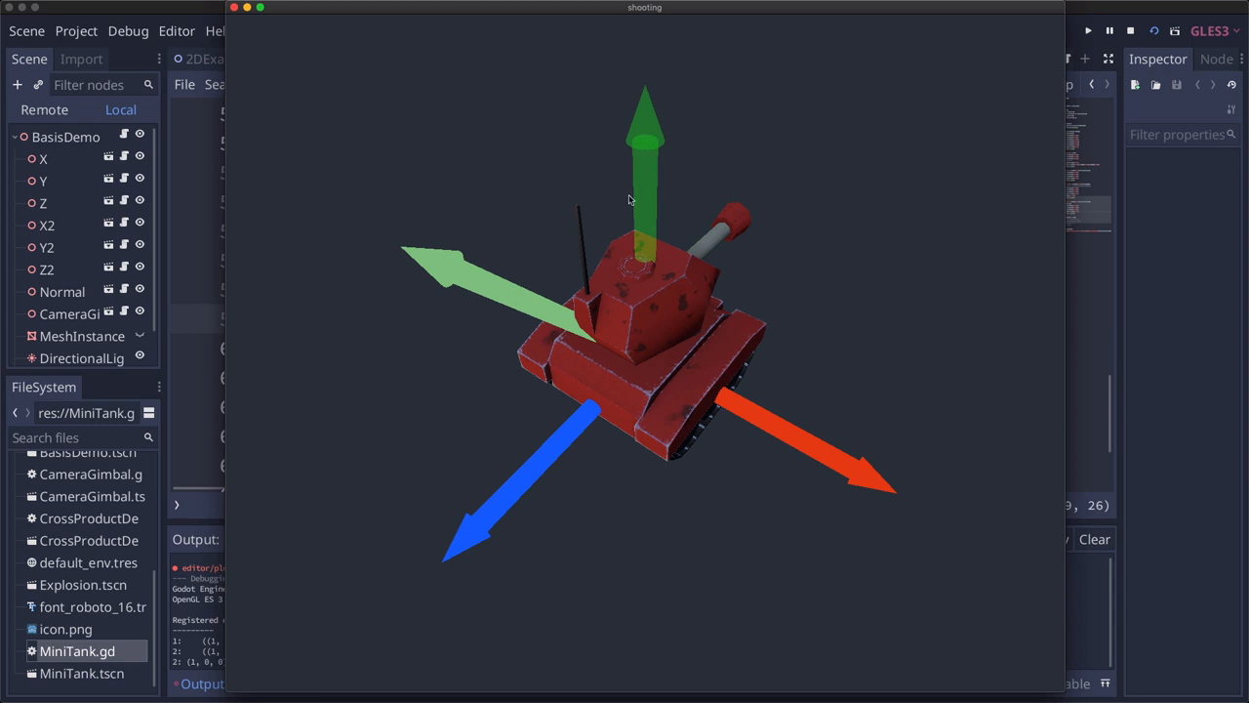
mouse_move(649, 203)
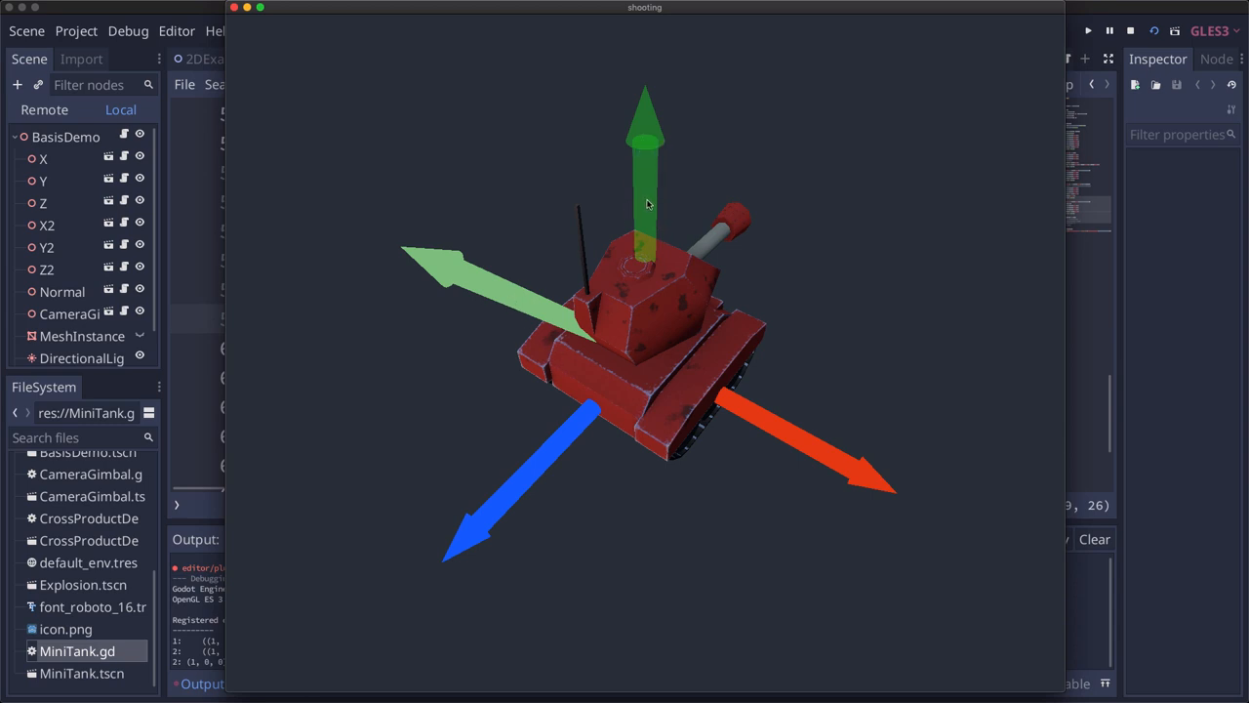
mouse_move(494, 297)
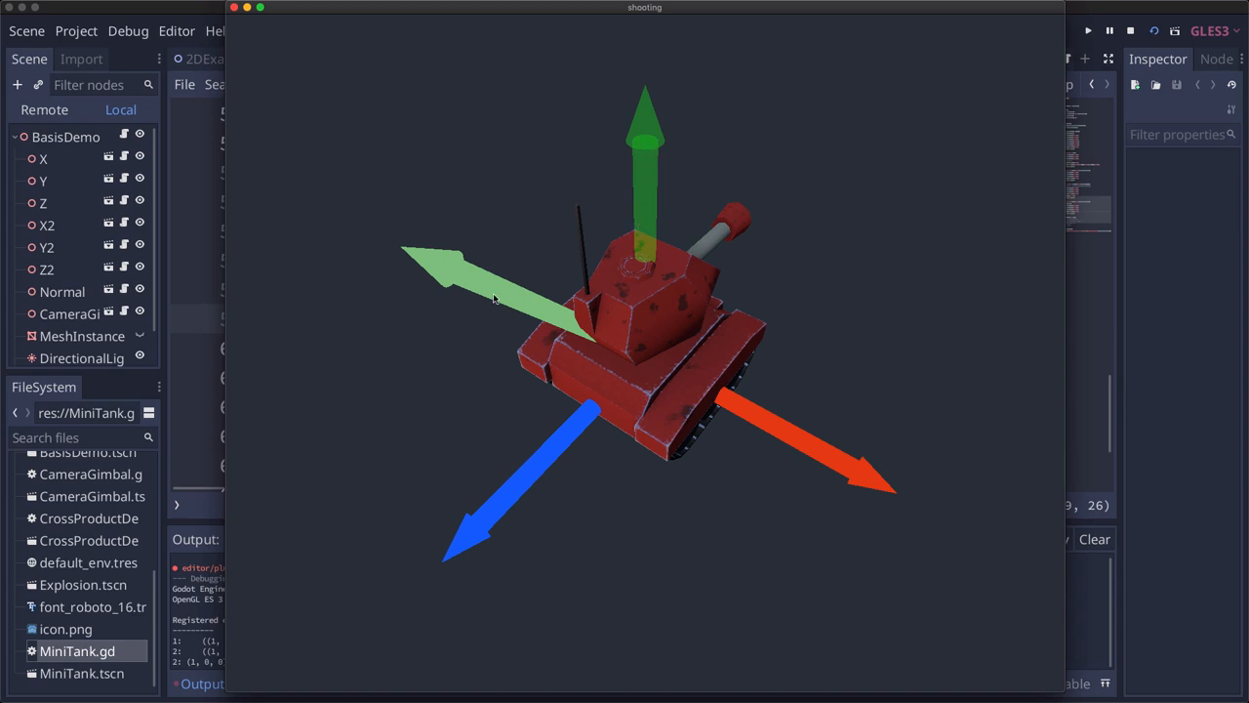
mouse_move(579, 332)
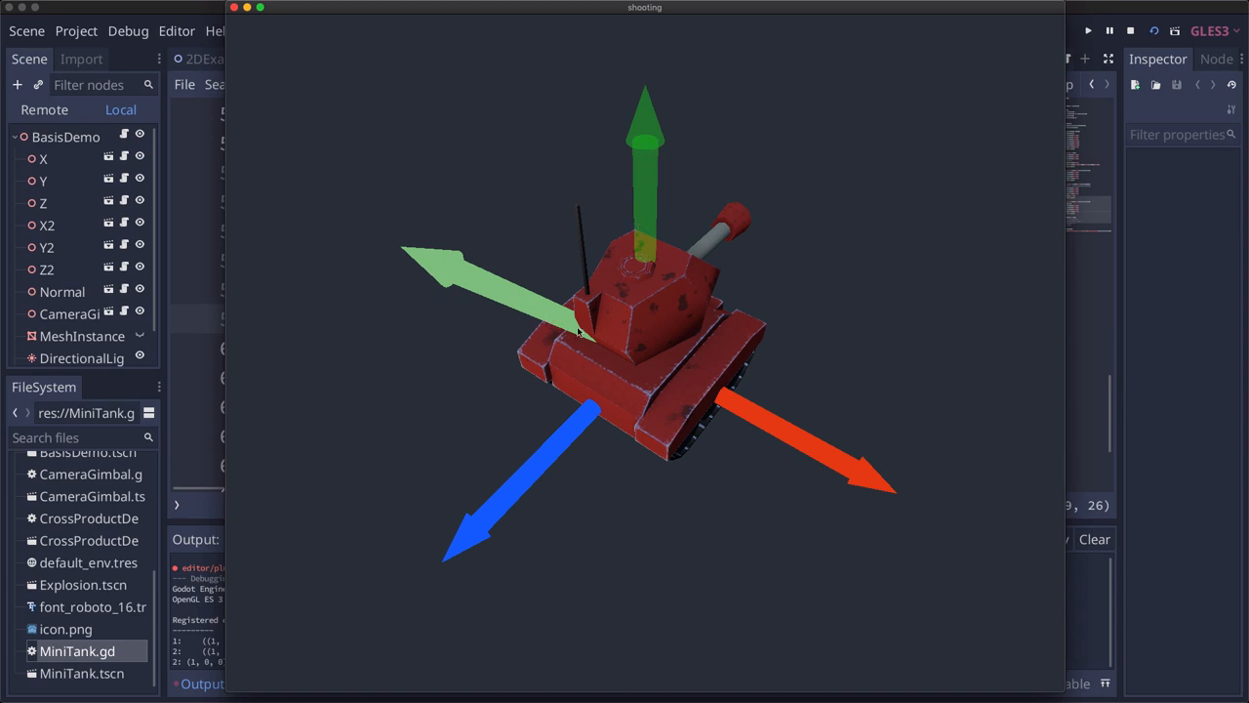
mouse_move(486, 289)
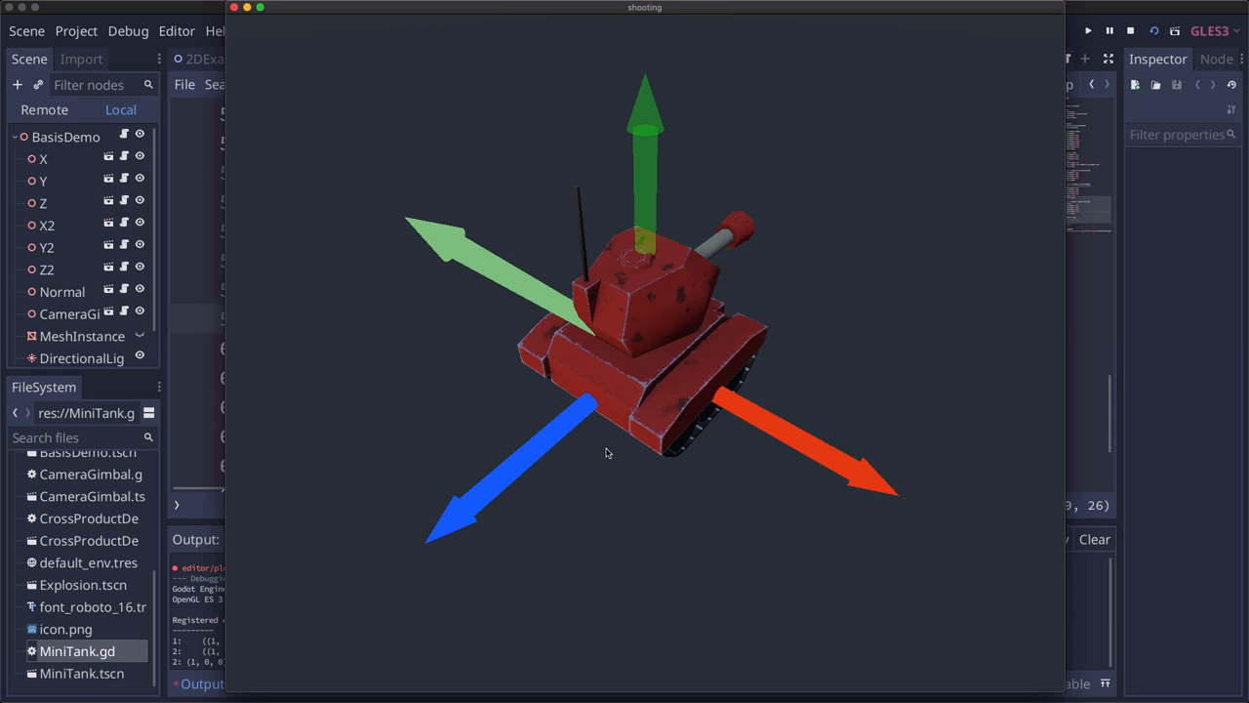
mouse_move(629, 353)
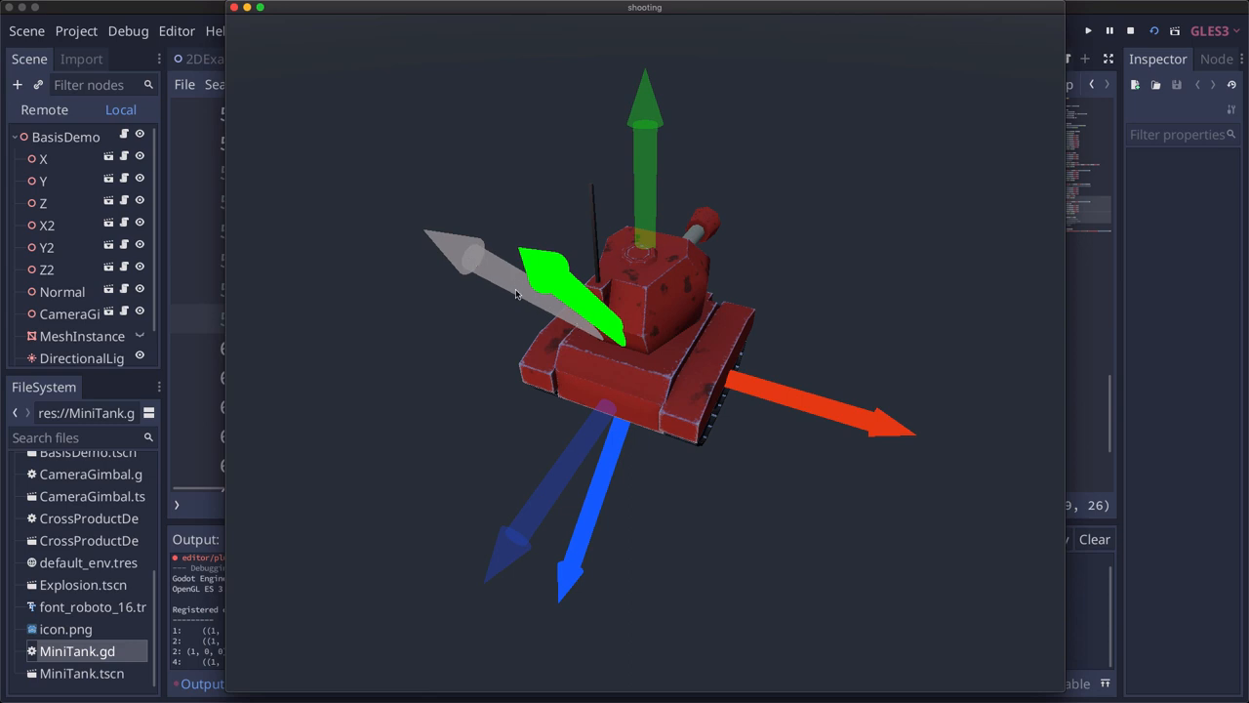
mouse_move(573, 547)
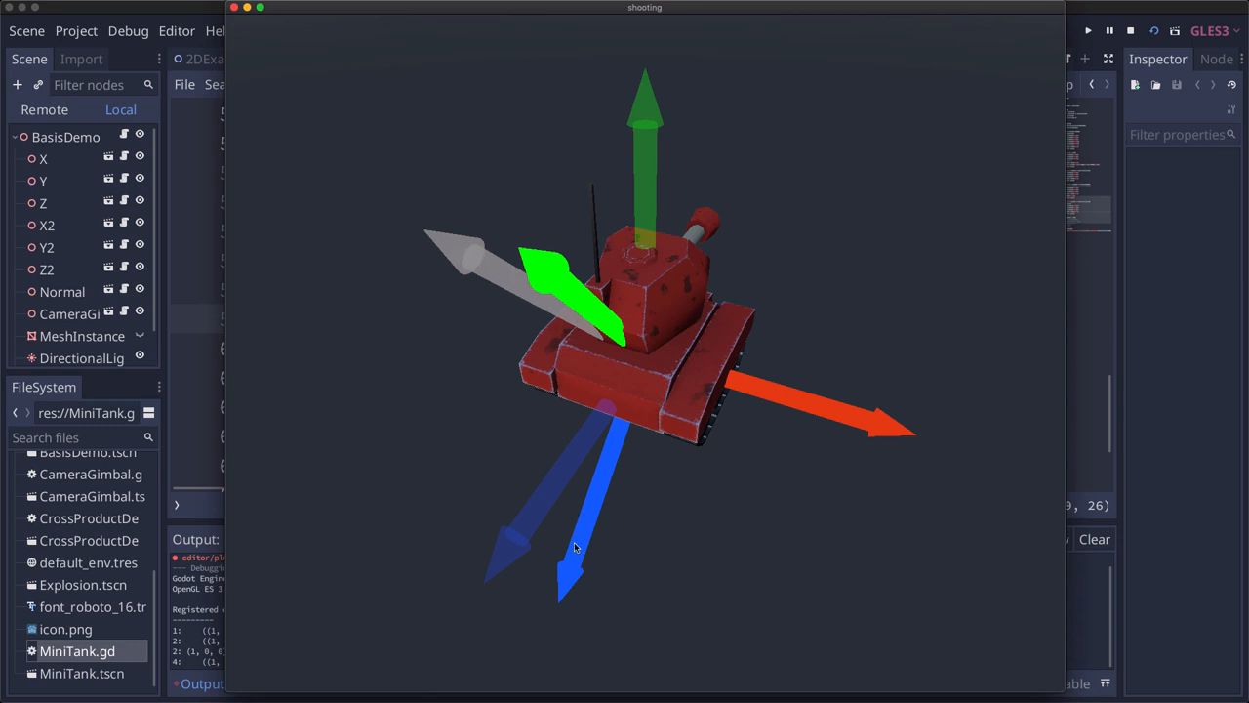
mouse_move(626, 394)
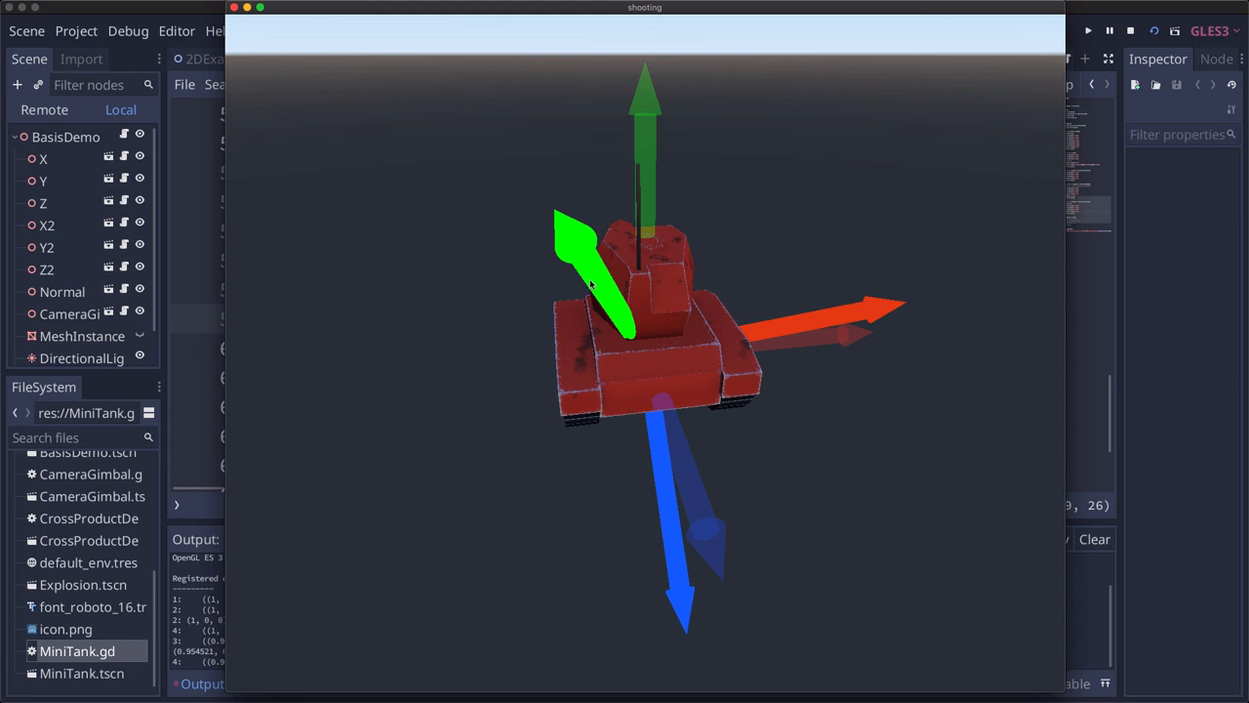
mouse_move(556, 208)
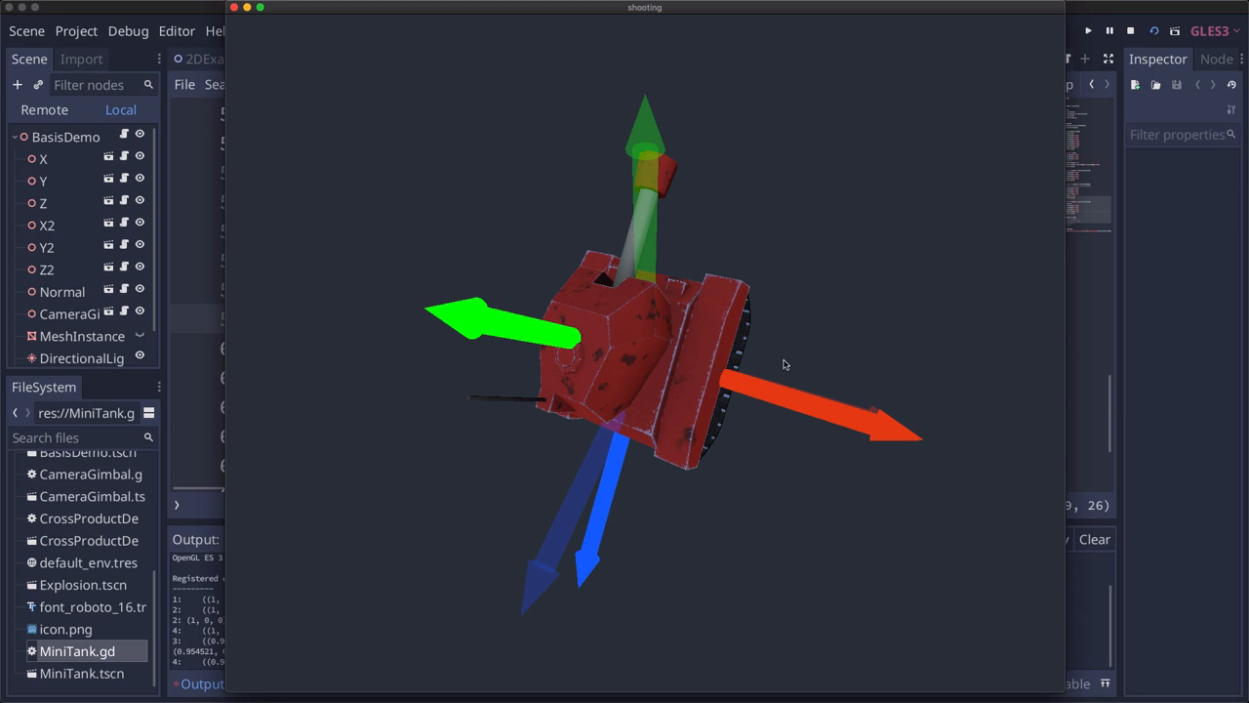
mouse_move(635, 531)
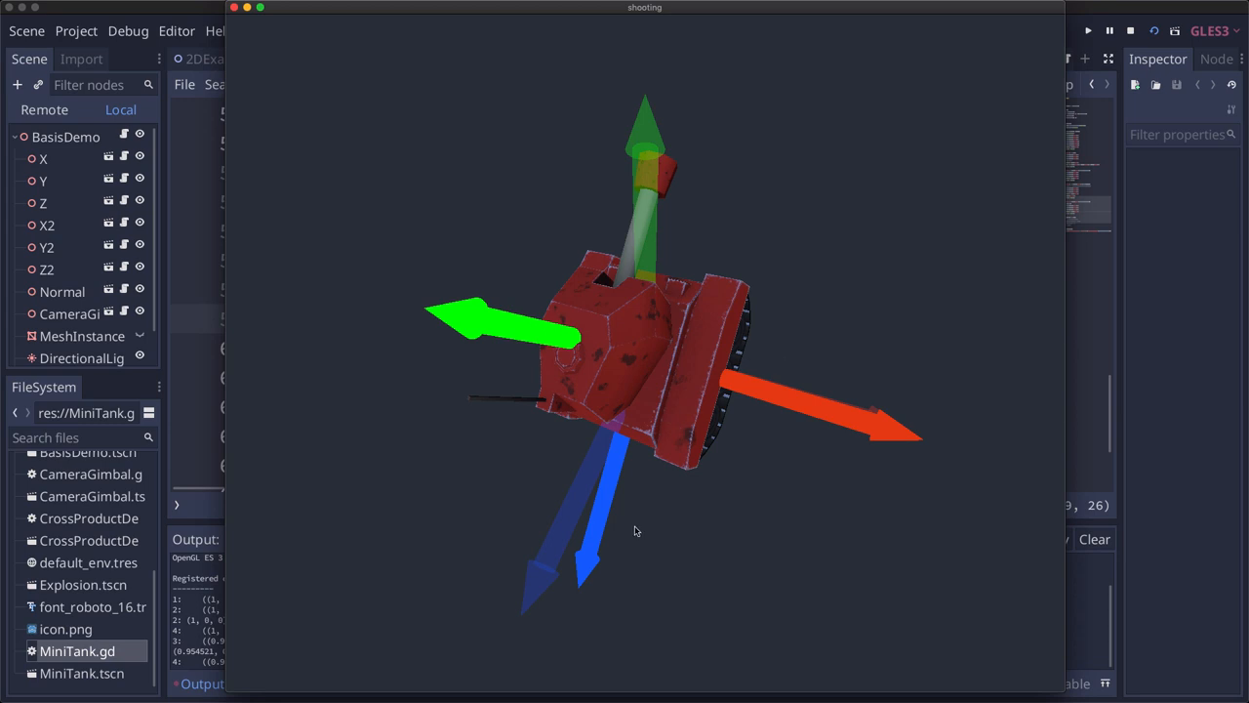
Declare func align_with_y(xform, new_y) and set xform.basis.y = new_y
left_click(668, 30)
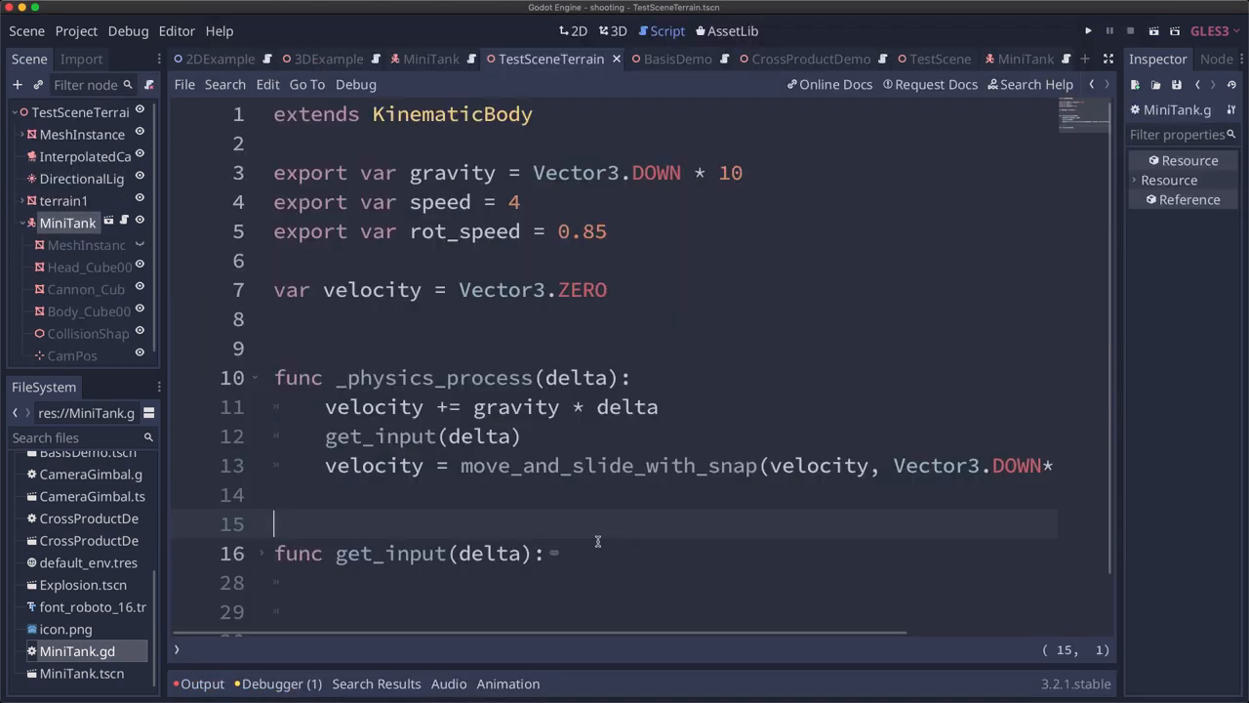
type("func")
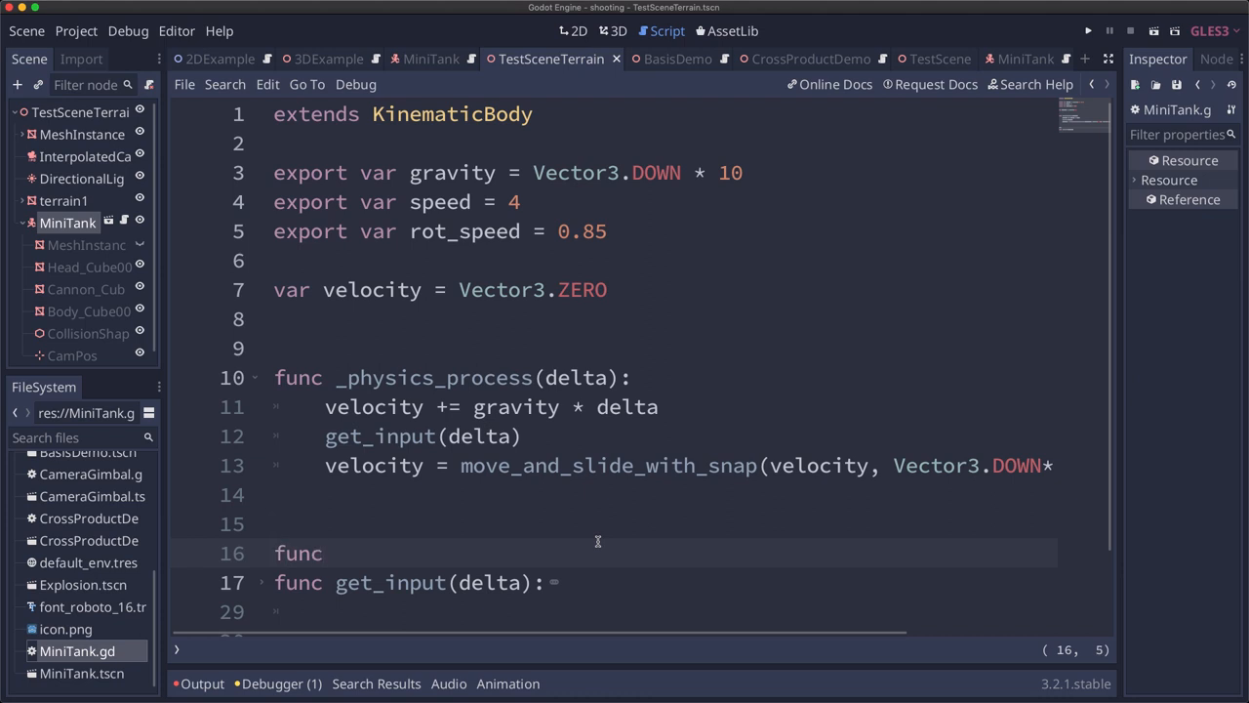
type("a")
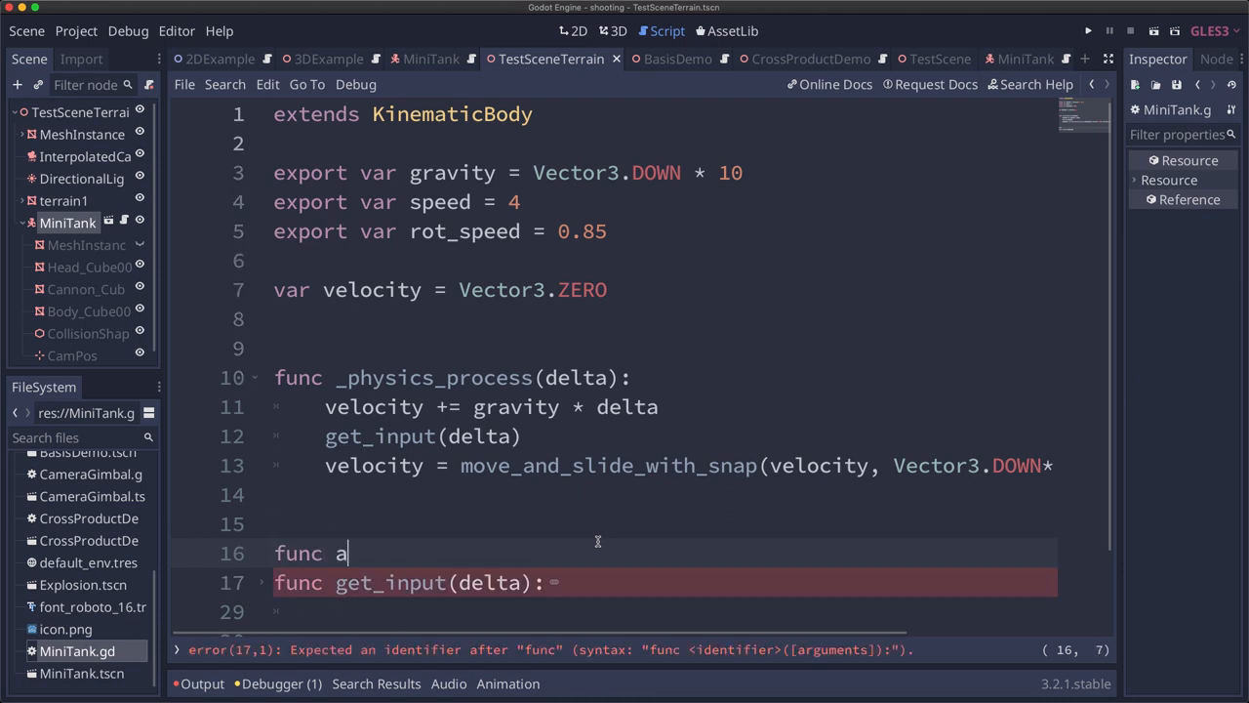
type("lign_with_")
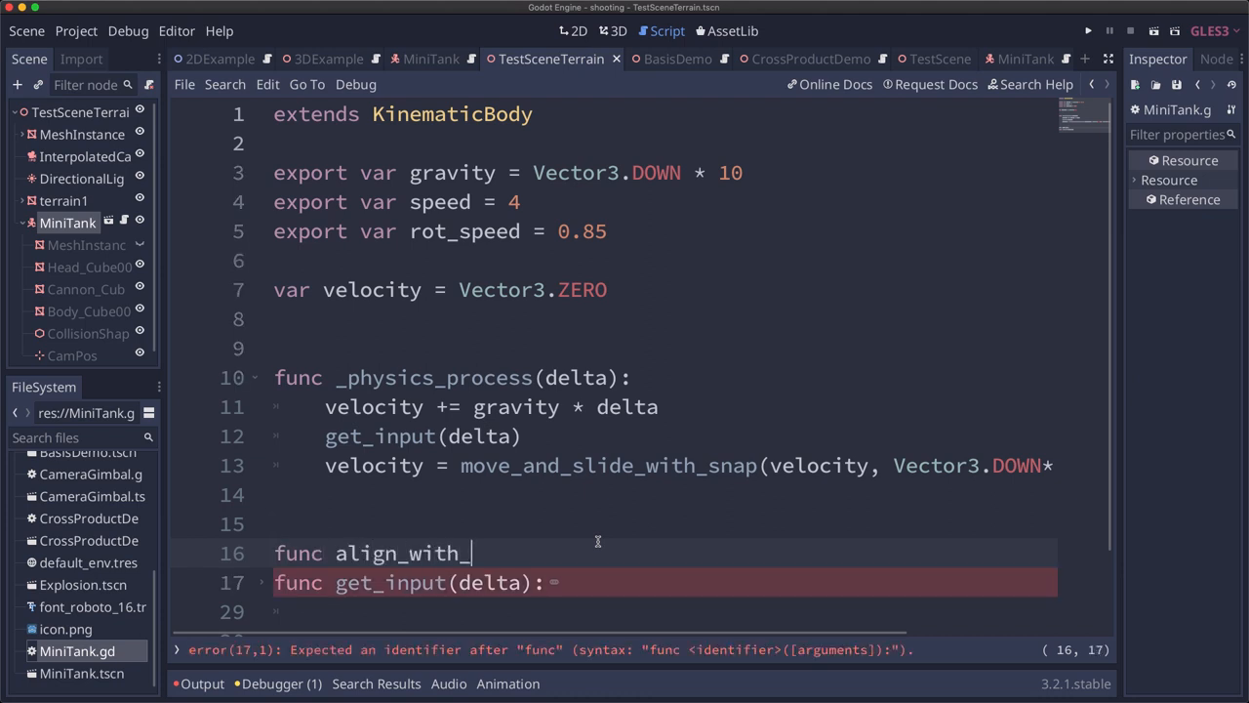
type("y(xf")
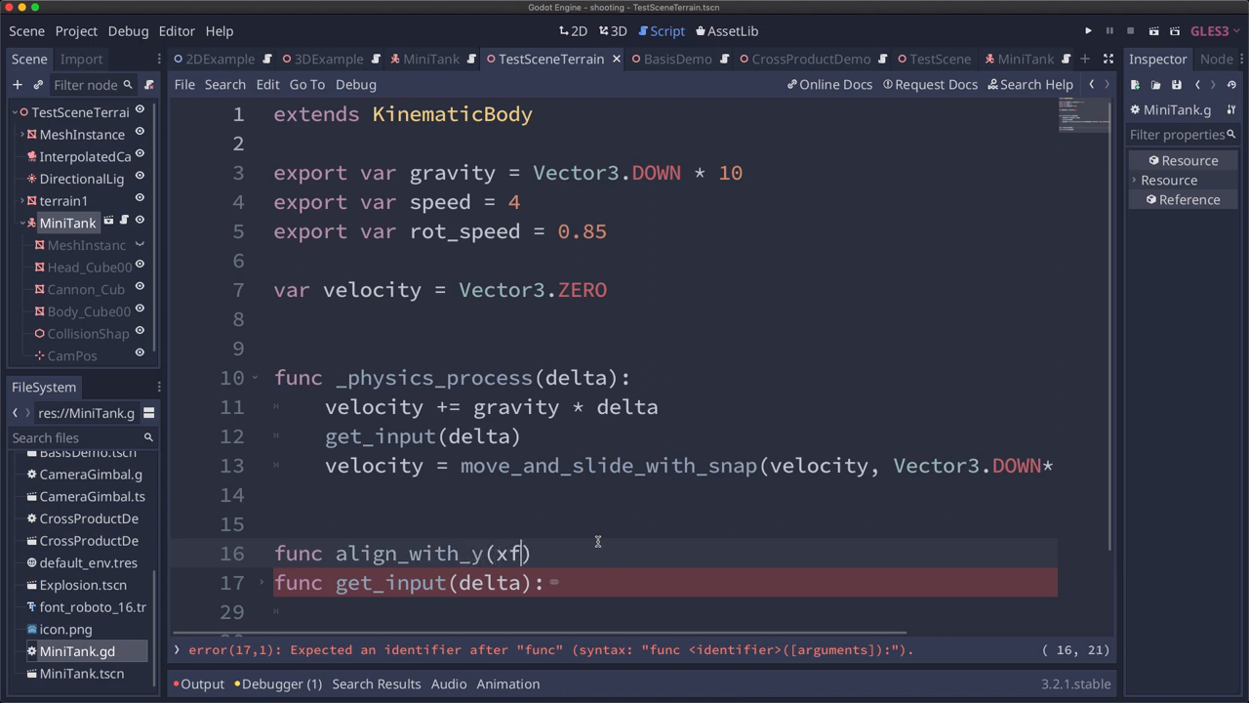
type("orm, new_y")
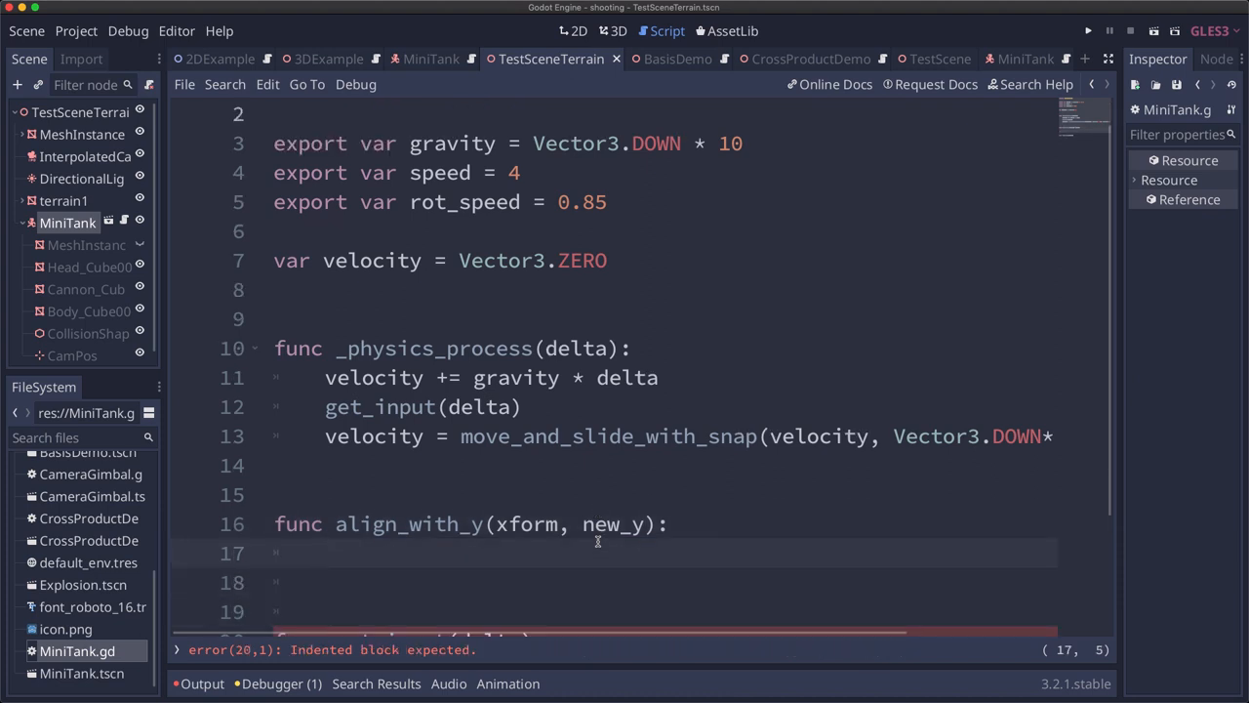
type("x")
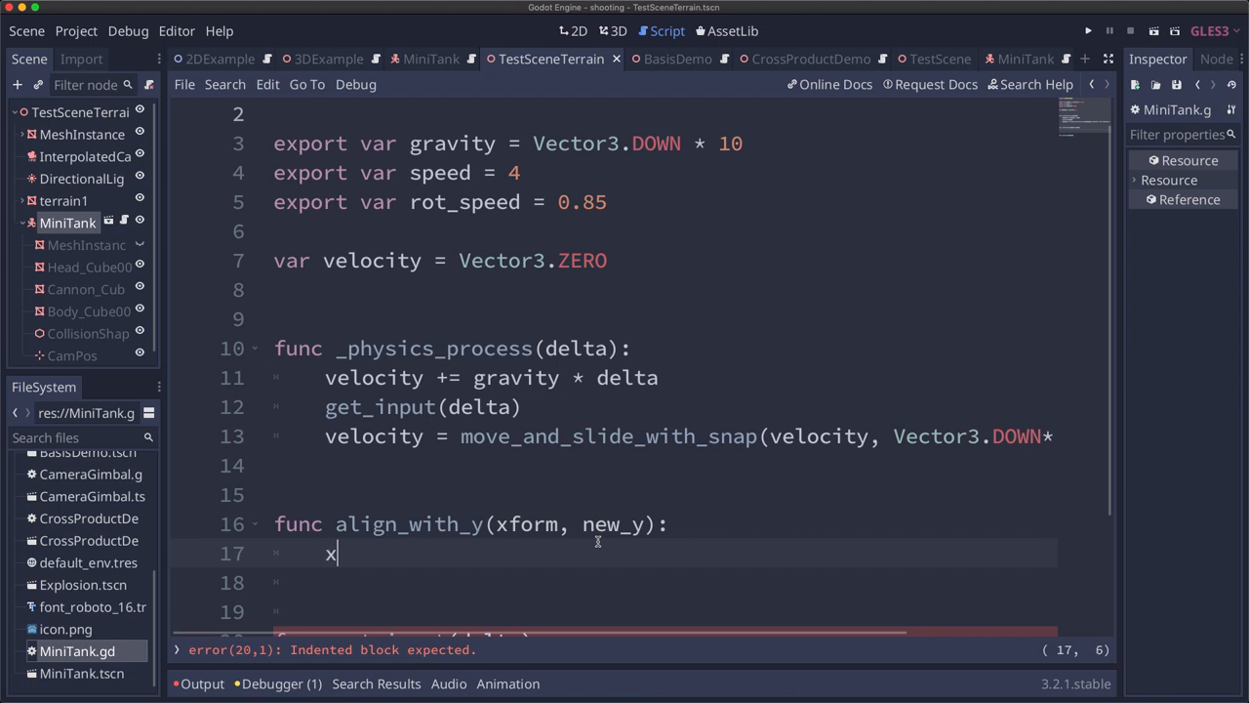
type("form.bais")
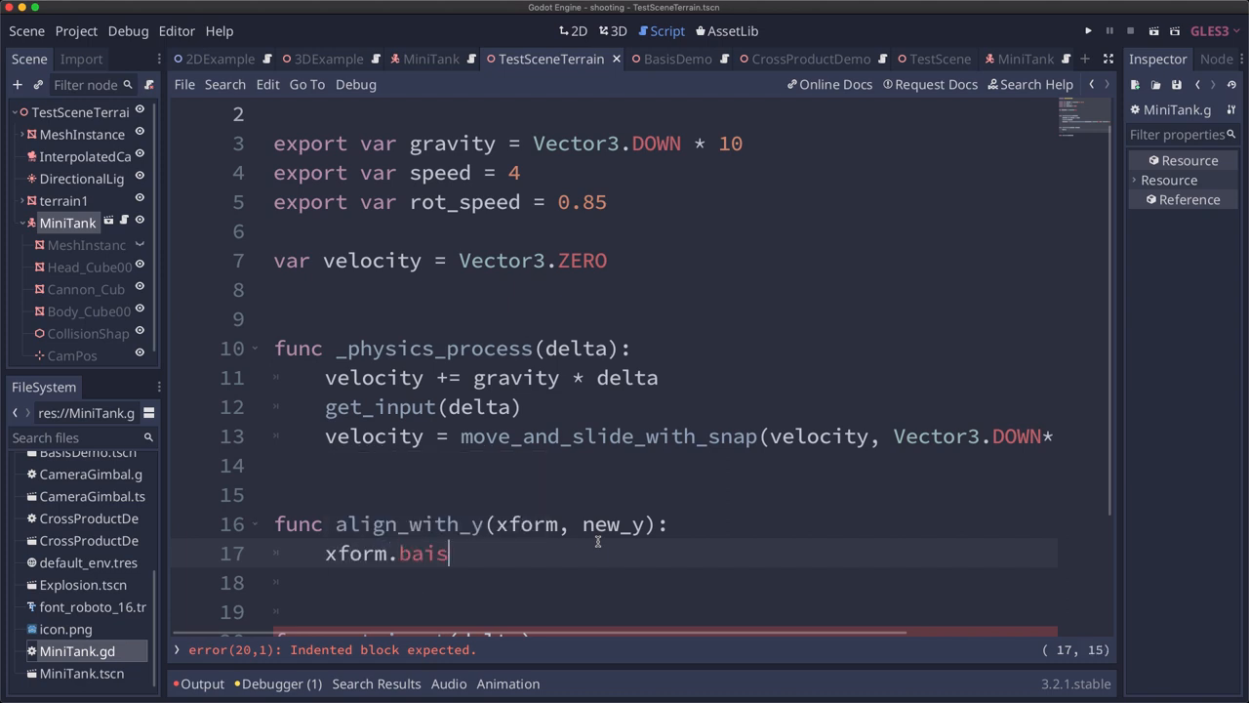
type("is.y")
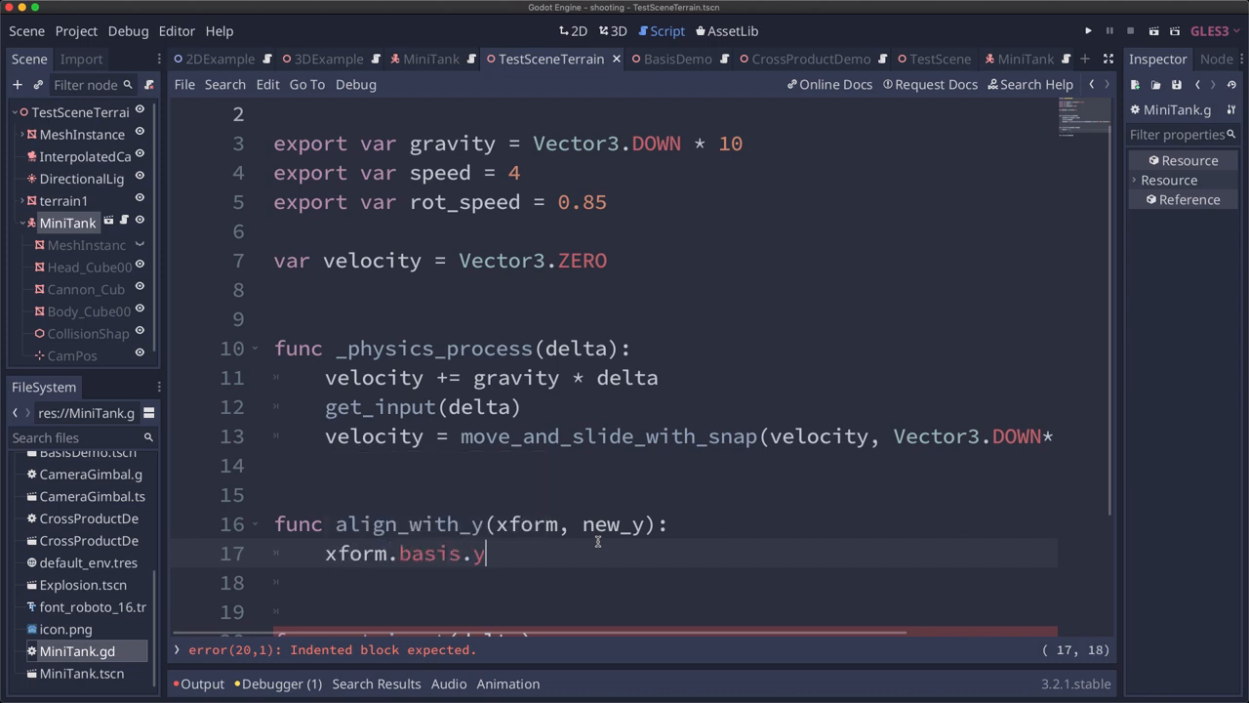
type("= new_y")
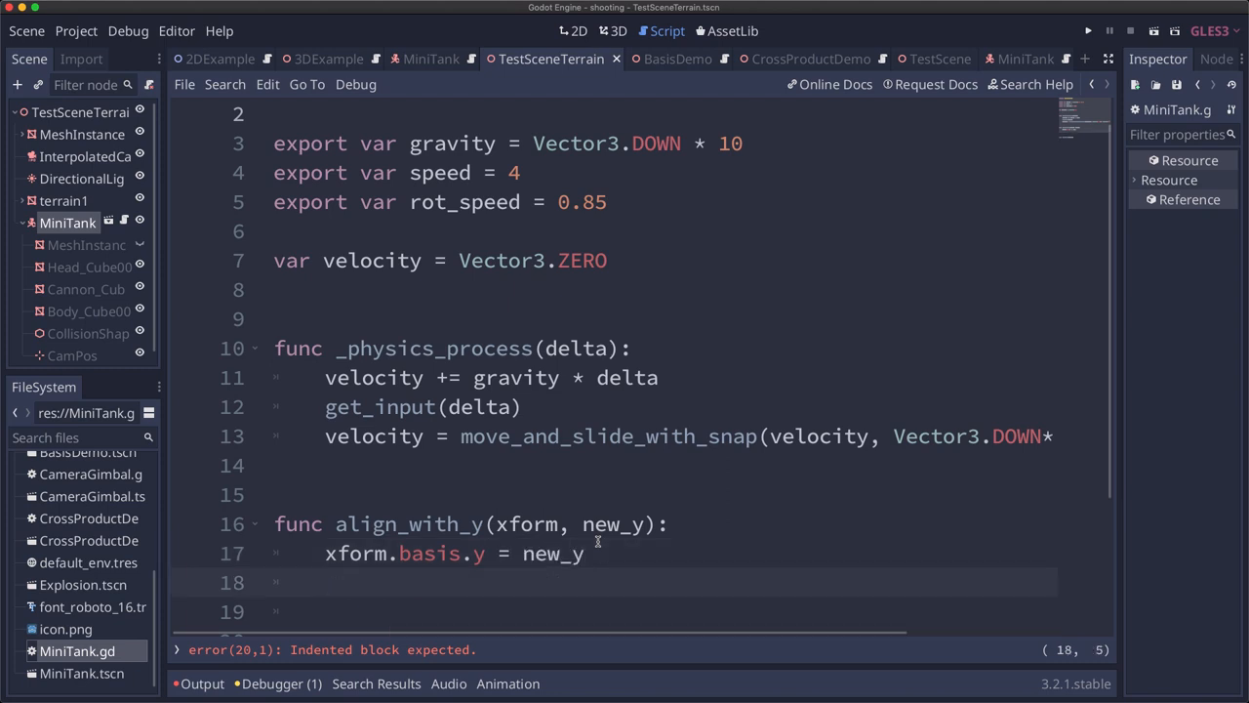
Set xform.basis.x = -xform.basis.z.cross(new_y)
type("xform.")
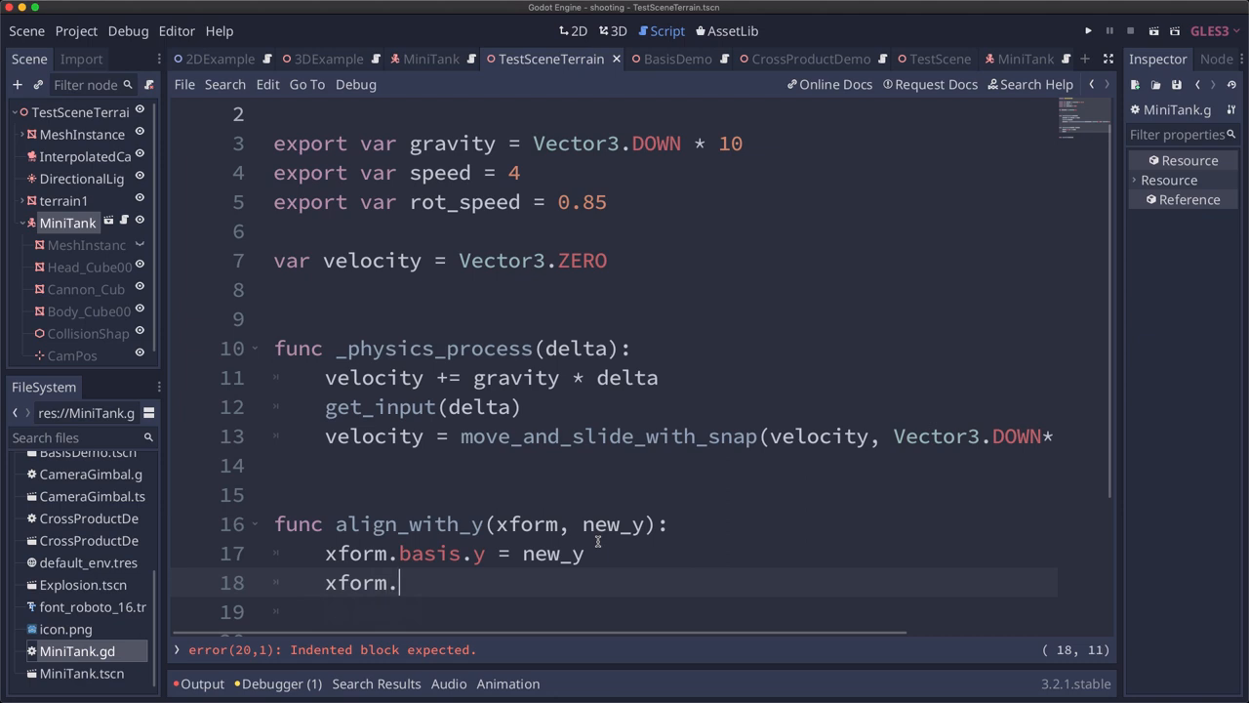
type("basis.x =")
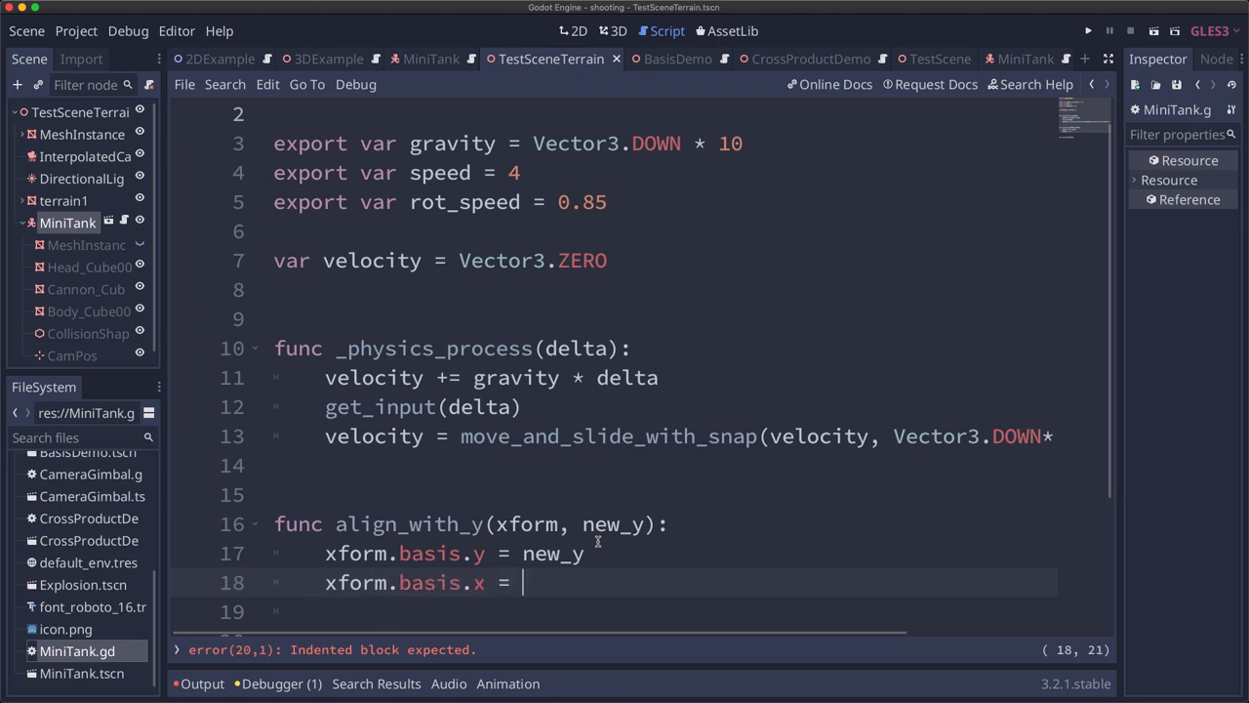
type("-")
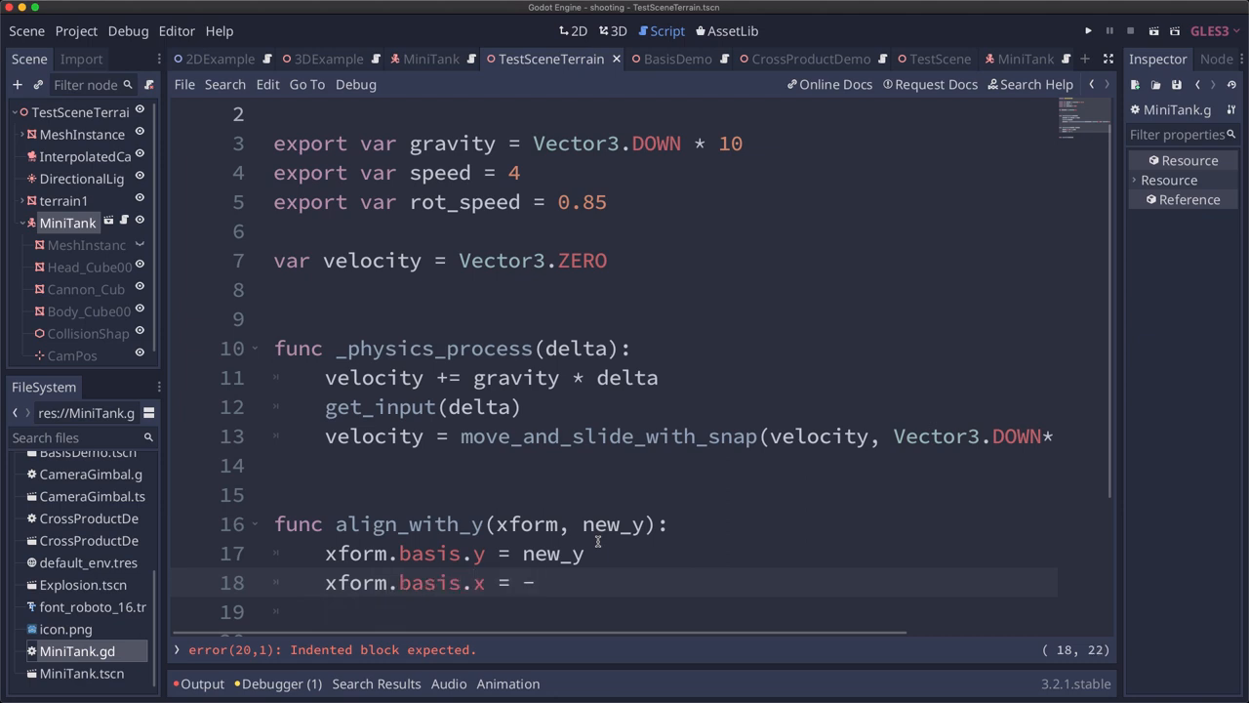
type("xo")
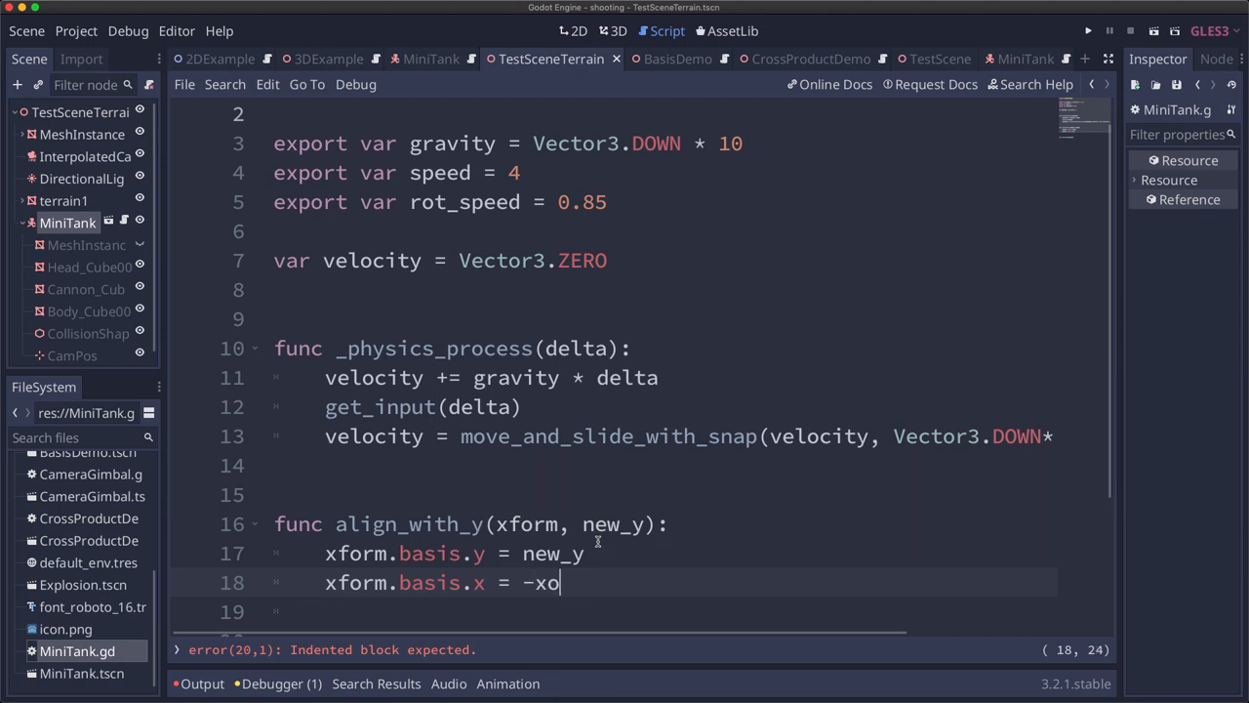
type("form.basis.")
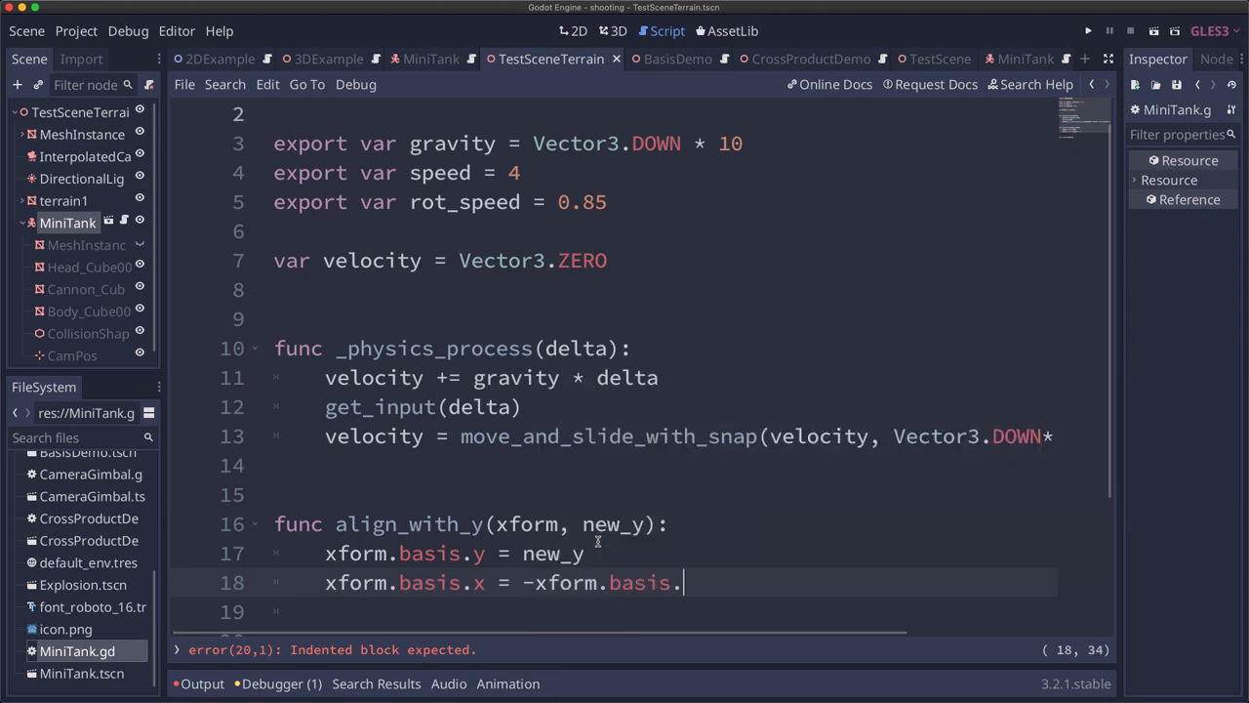
type("z.cro")
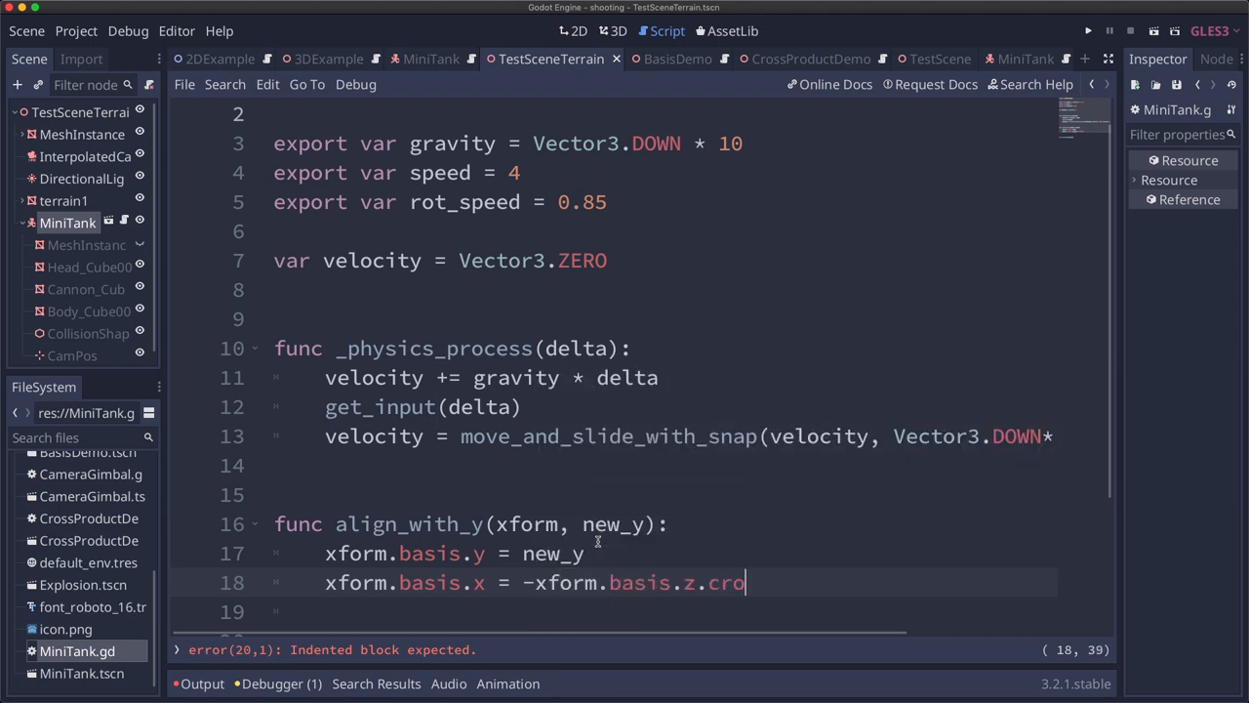
type("ss(new_")
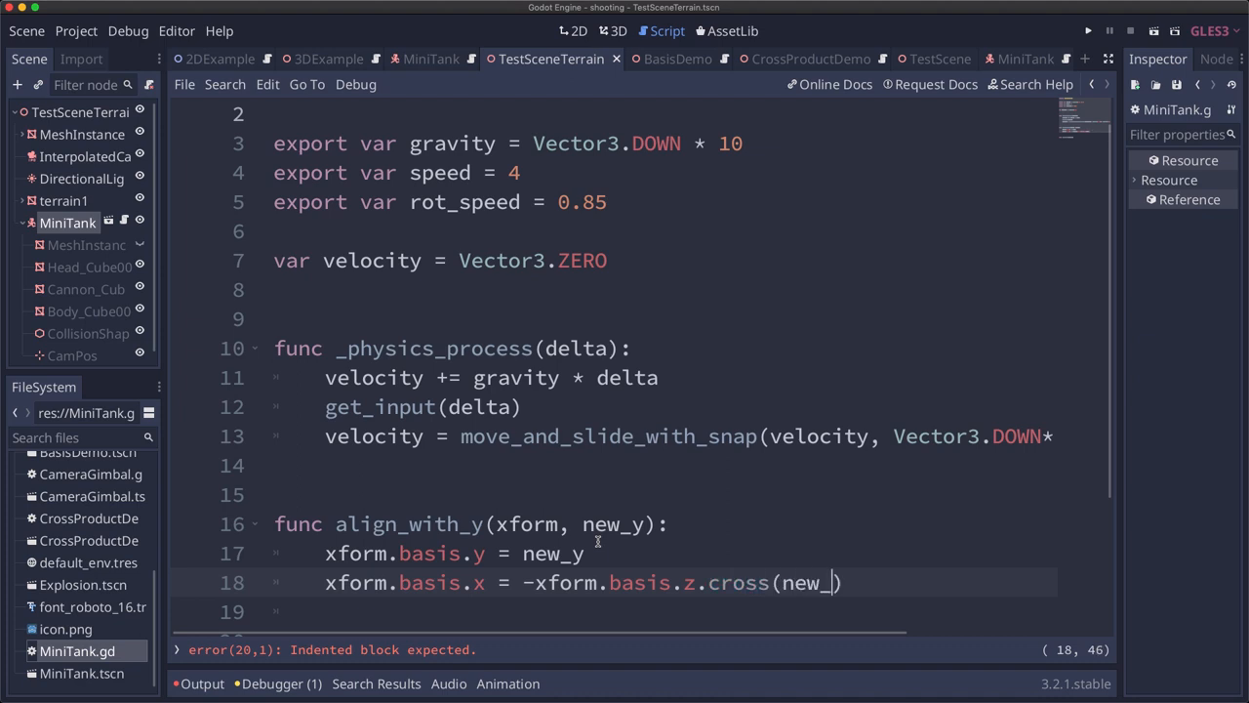
type("y)")
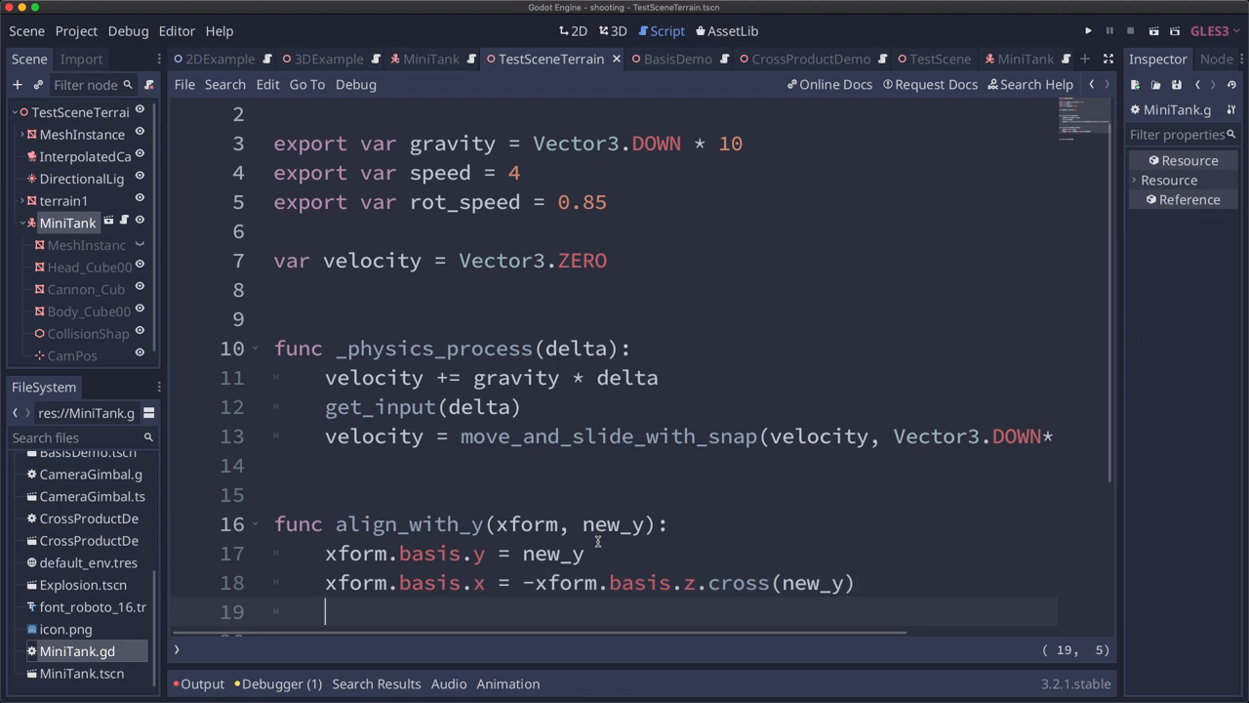
Orthonormalize xform.basis and return xform
type("xform")
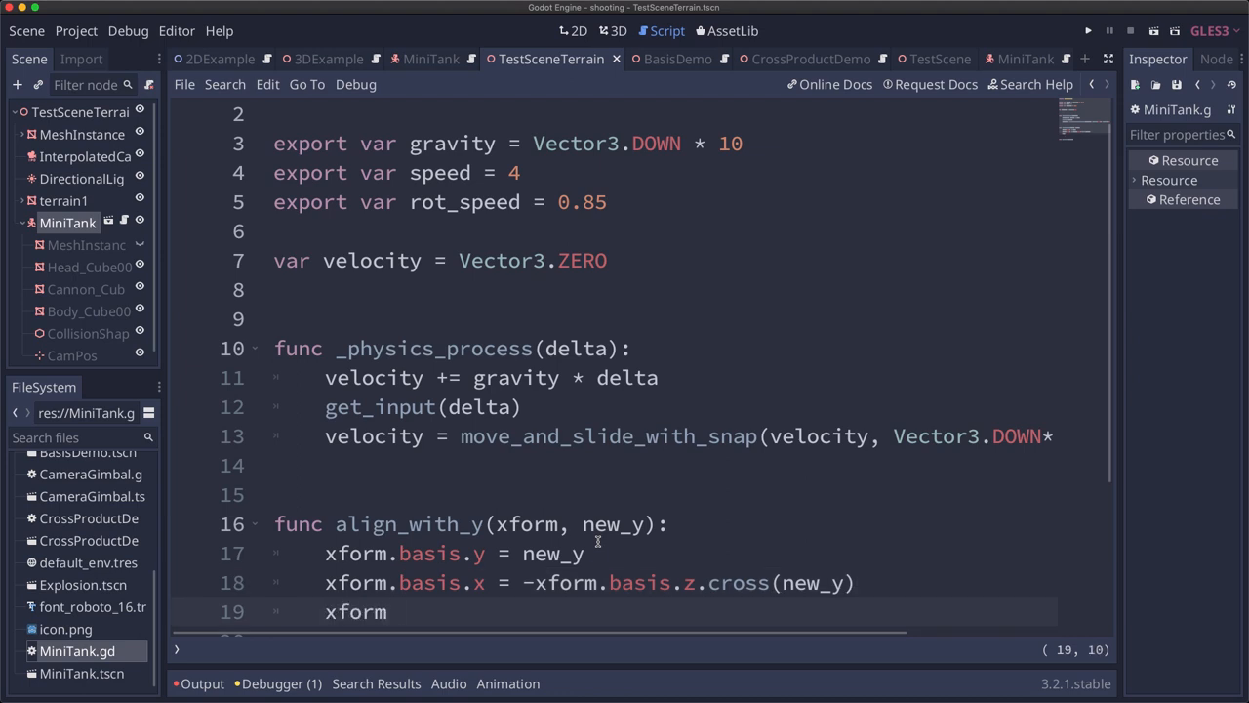
type(".boa")
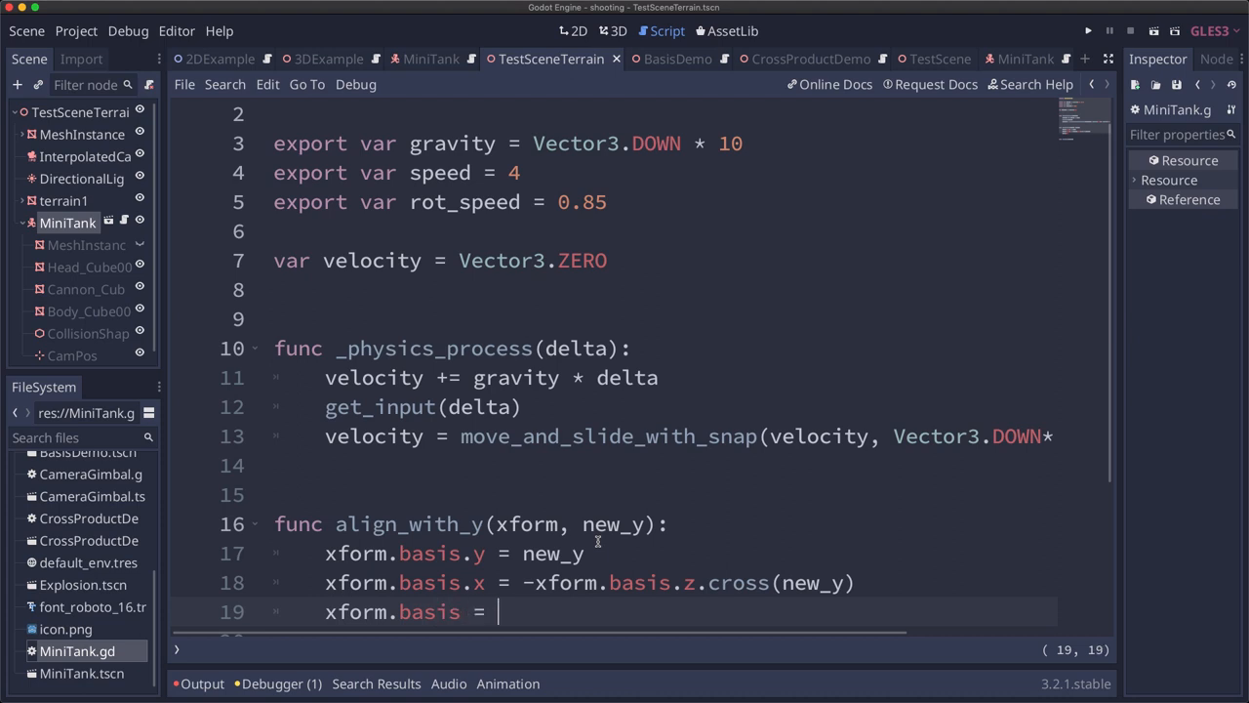
type("xform.")
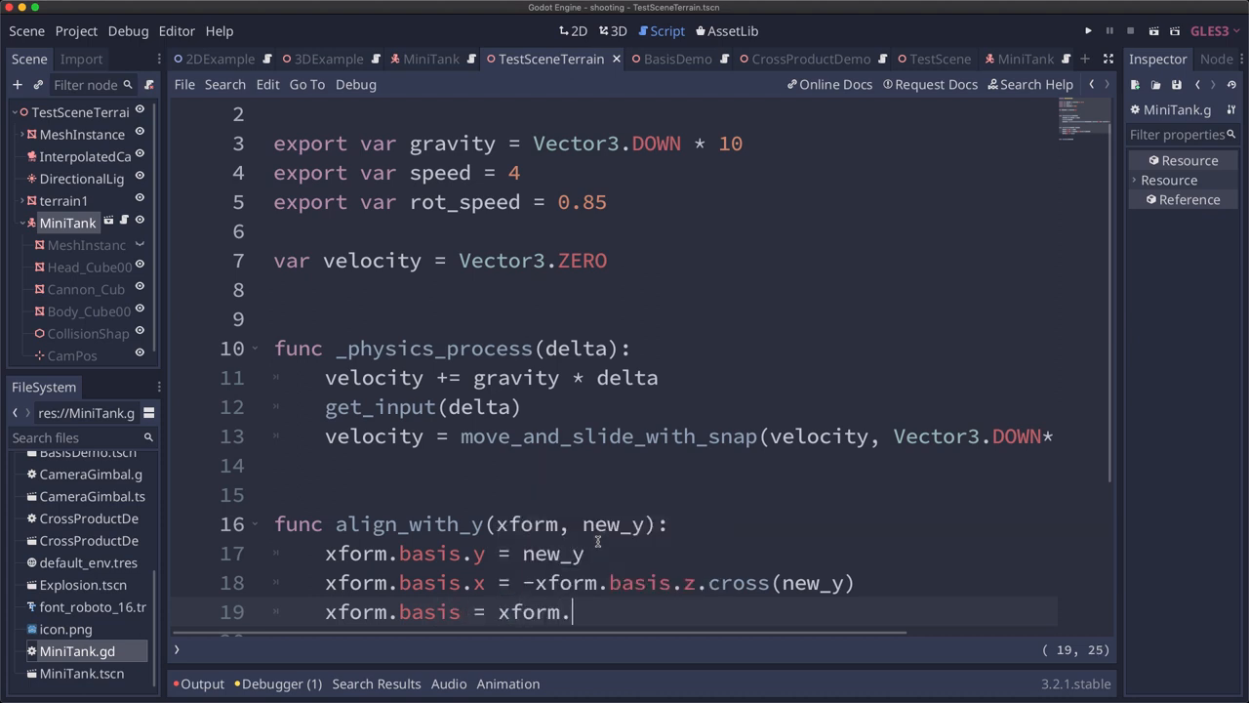
type("basis.orthonormalized(")
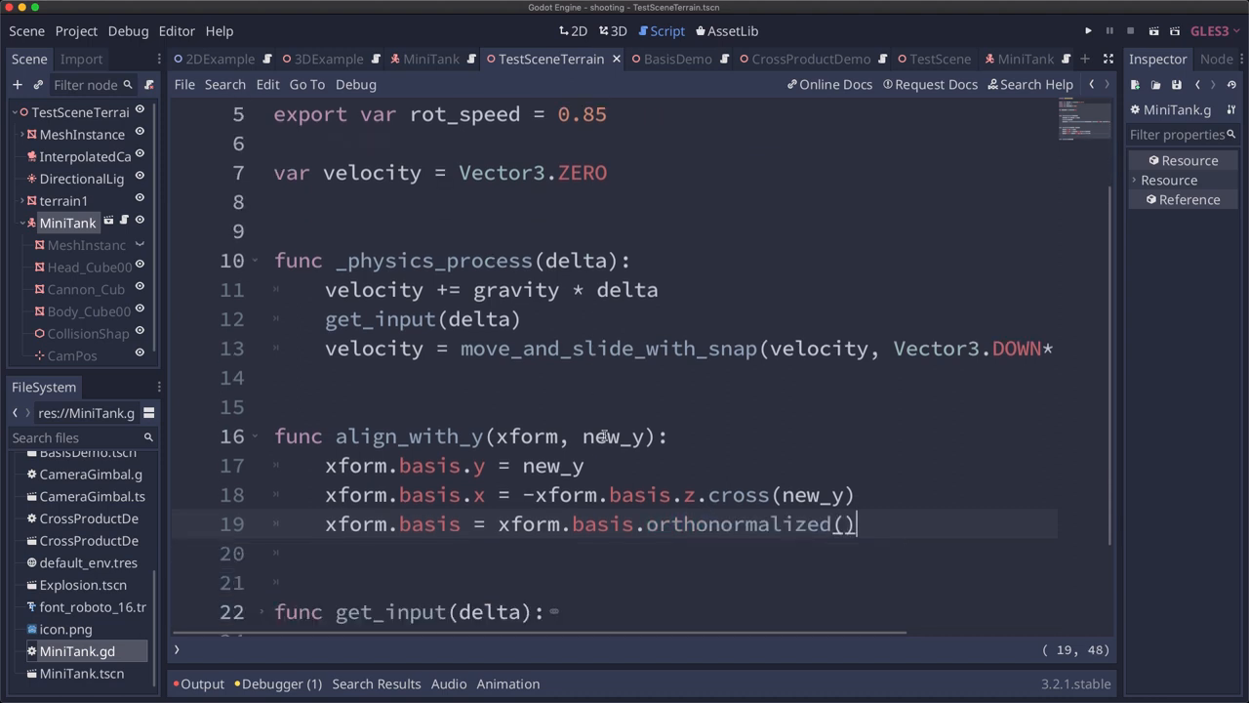
type("return xform")
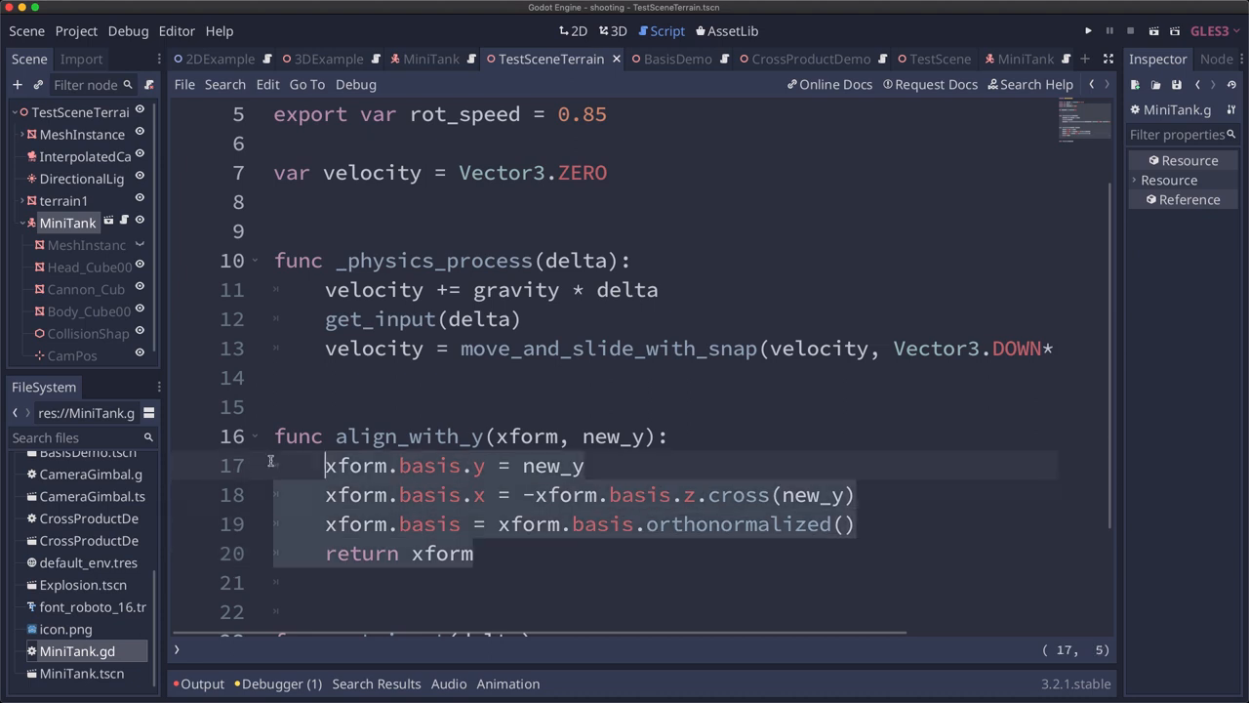
Mark the align_with_y function lines for explanation
left_click(505, 436)
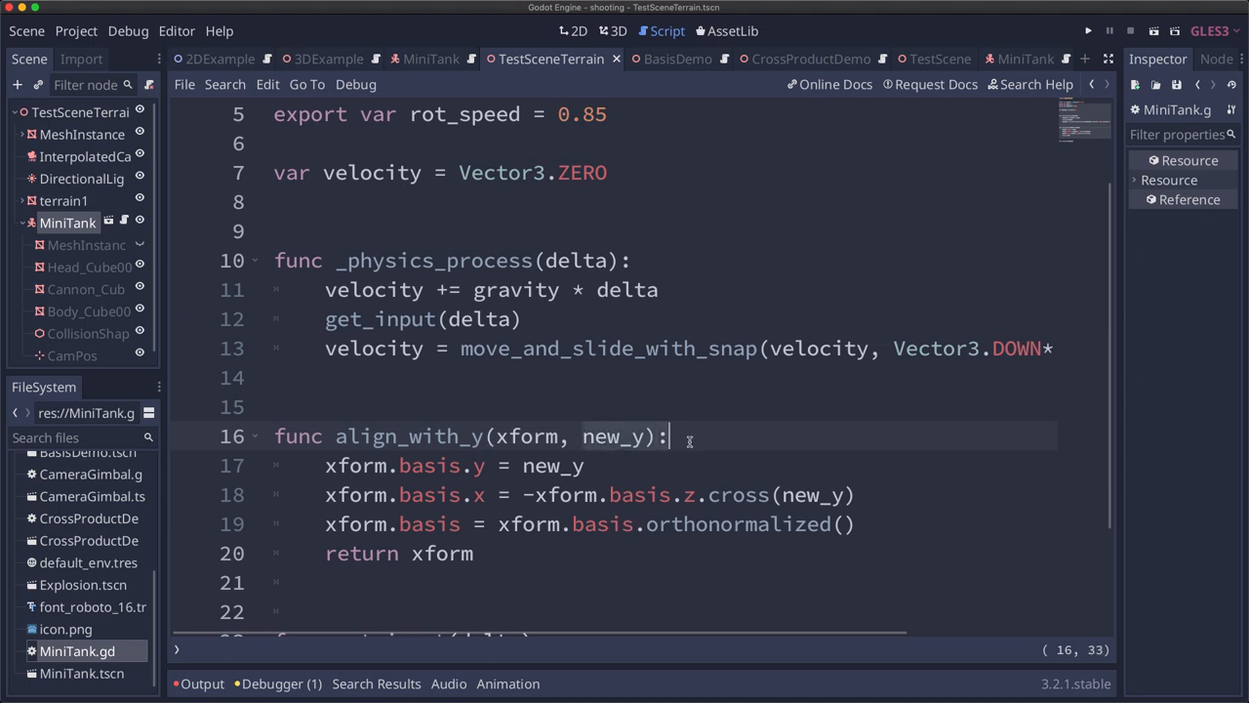
mouse_move(575, 498)
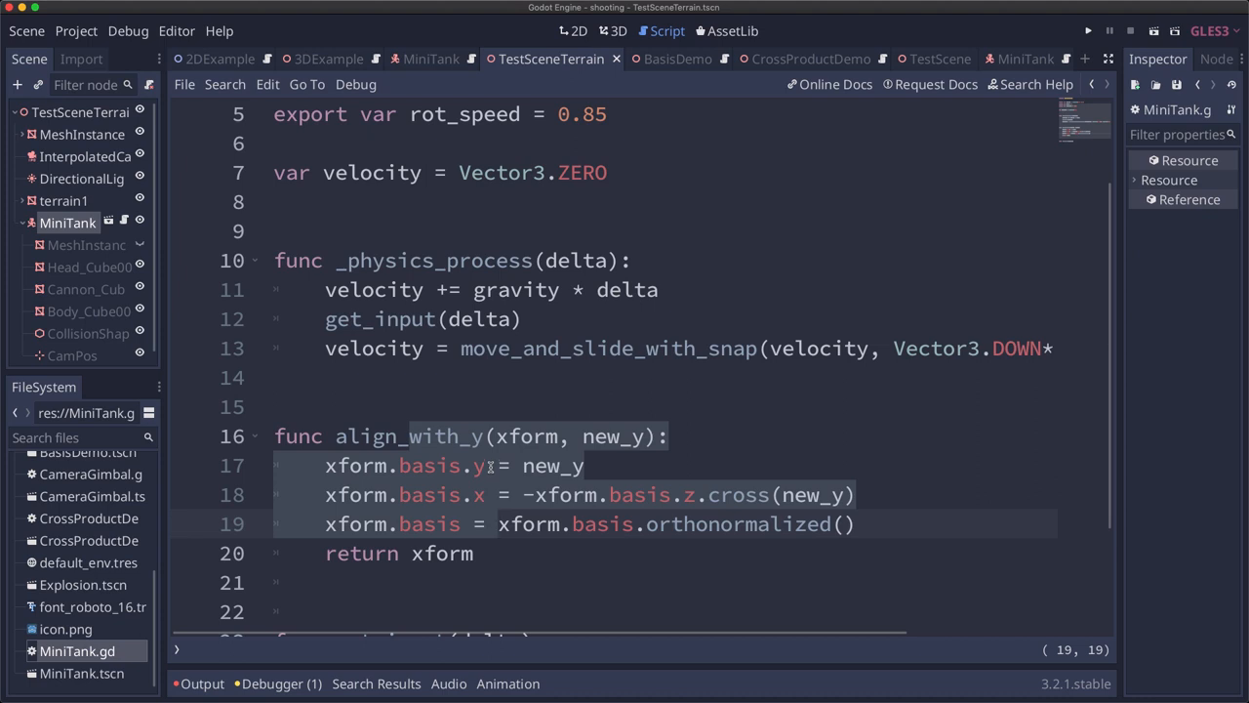
left_click(499, 524)
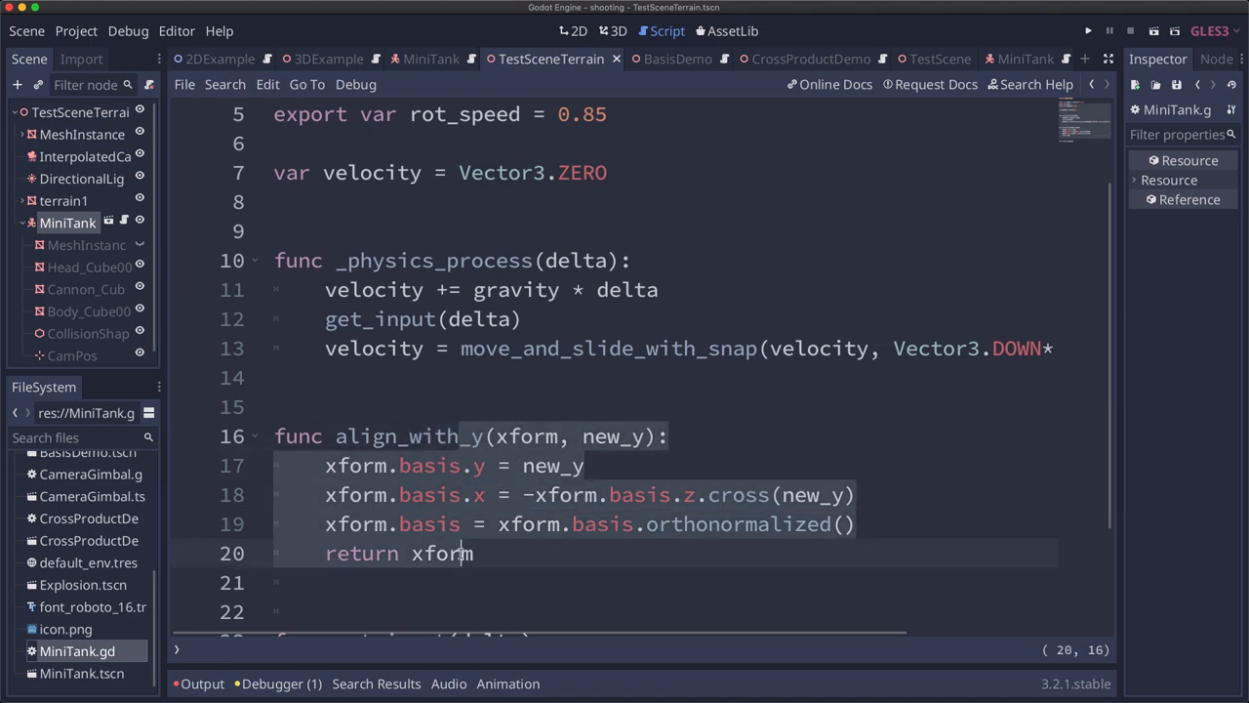
left_click(475, 583)
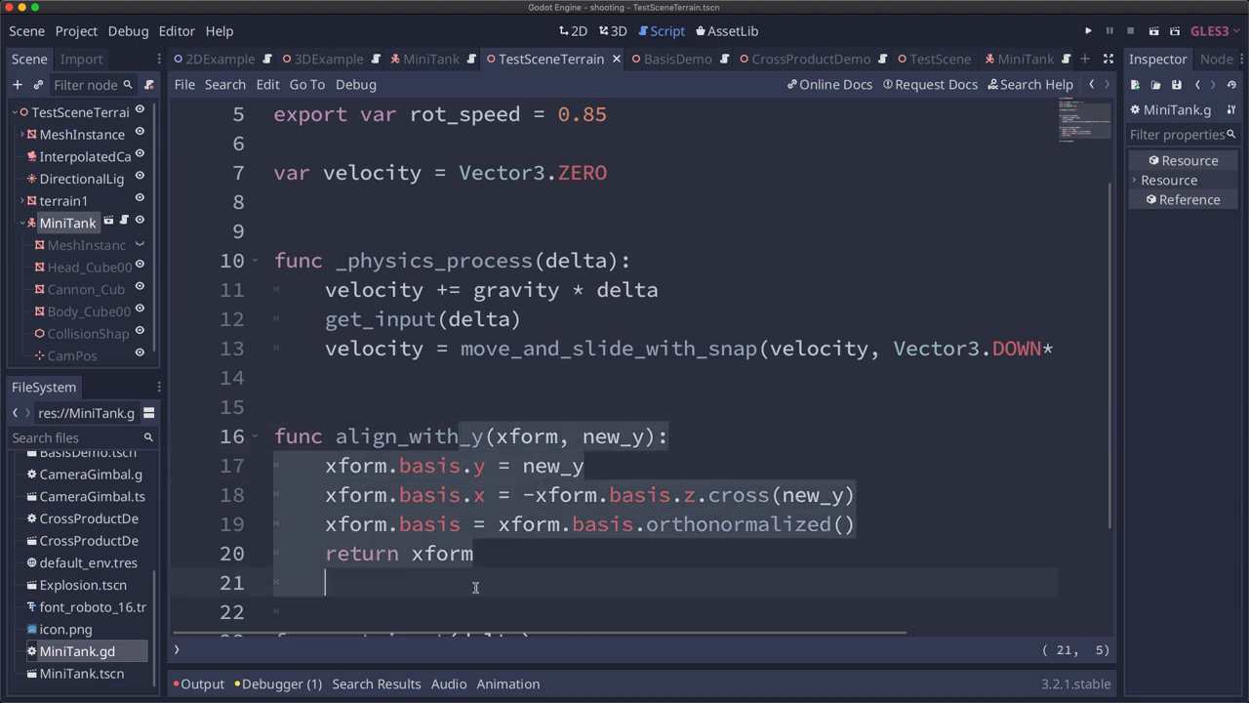
left_click(478, 553)
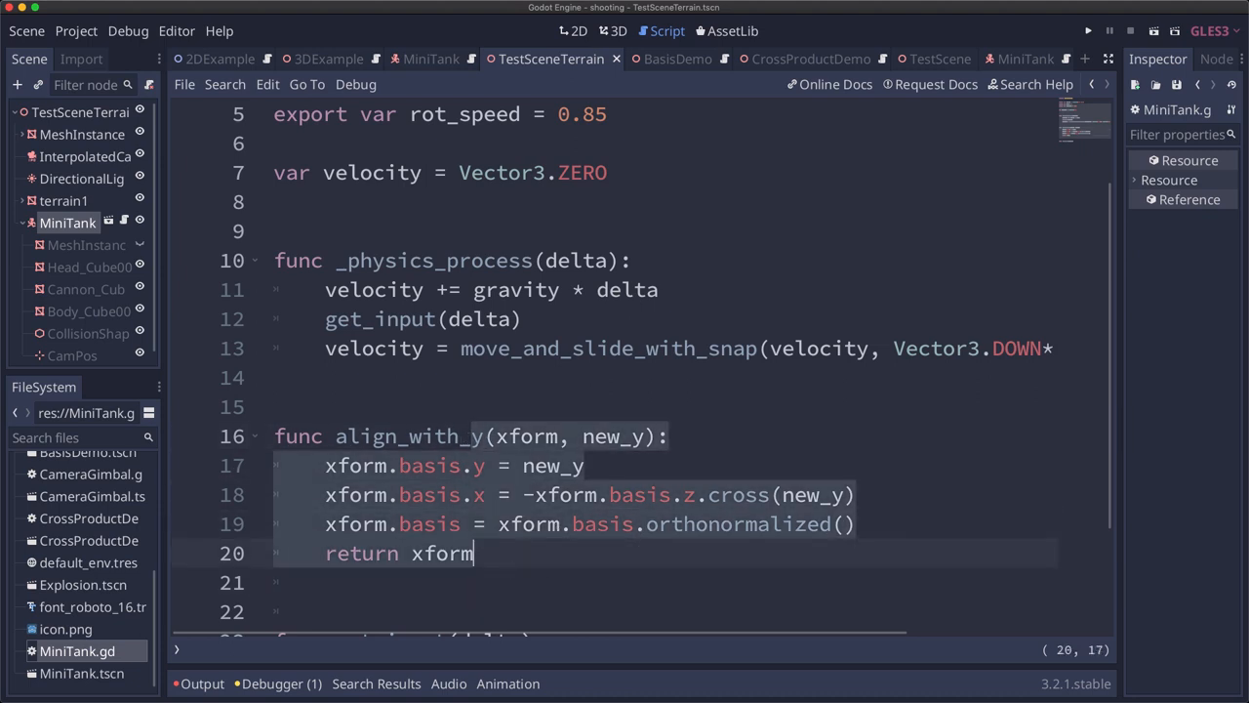
Add a loop over get_slide_count() getting each collision as var c
left_click(400, 349)
type("for i in")
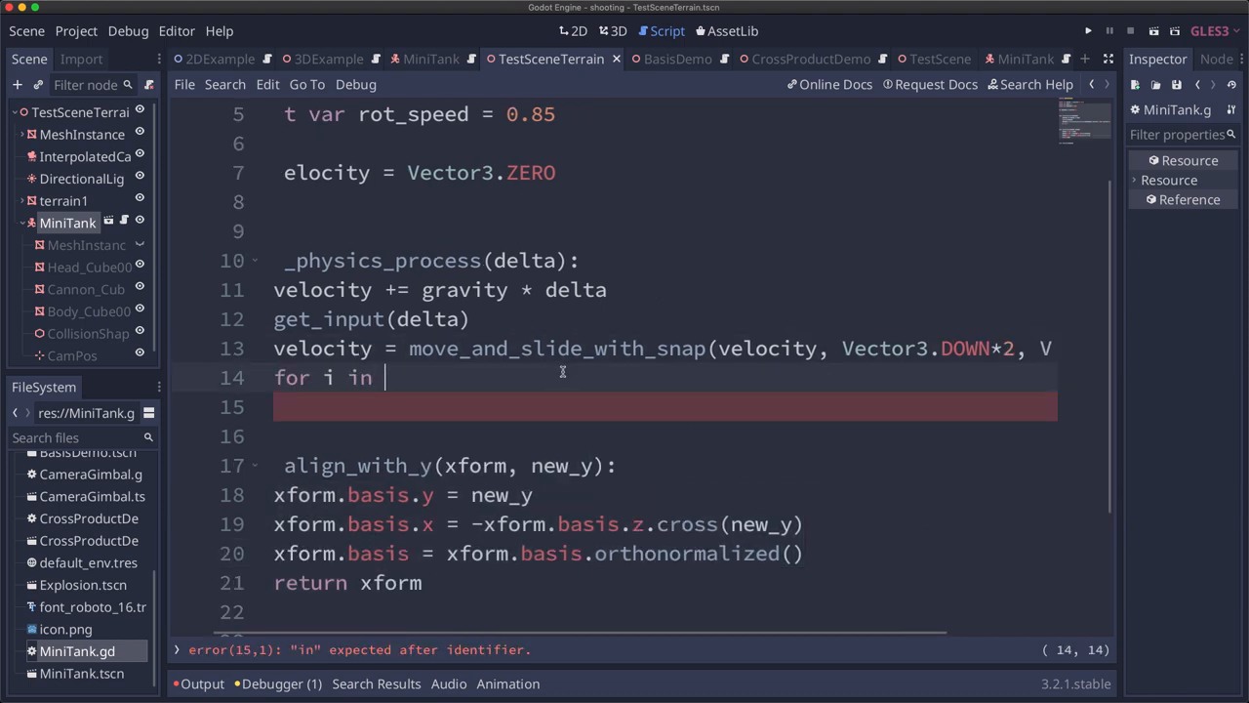
type("get_slide)")
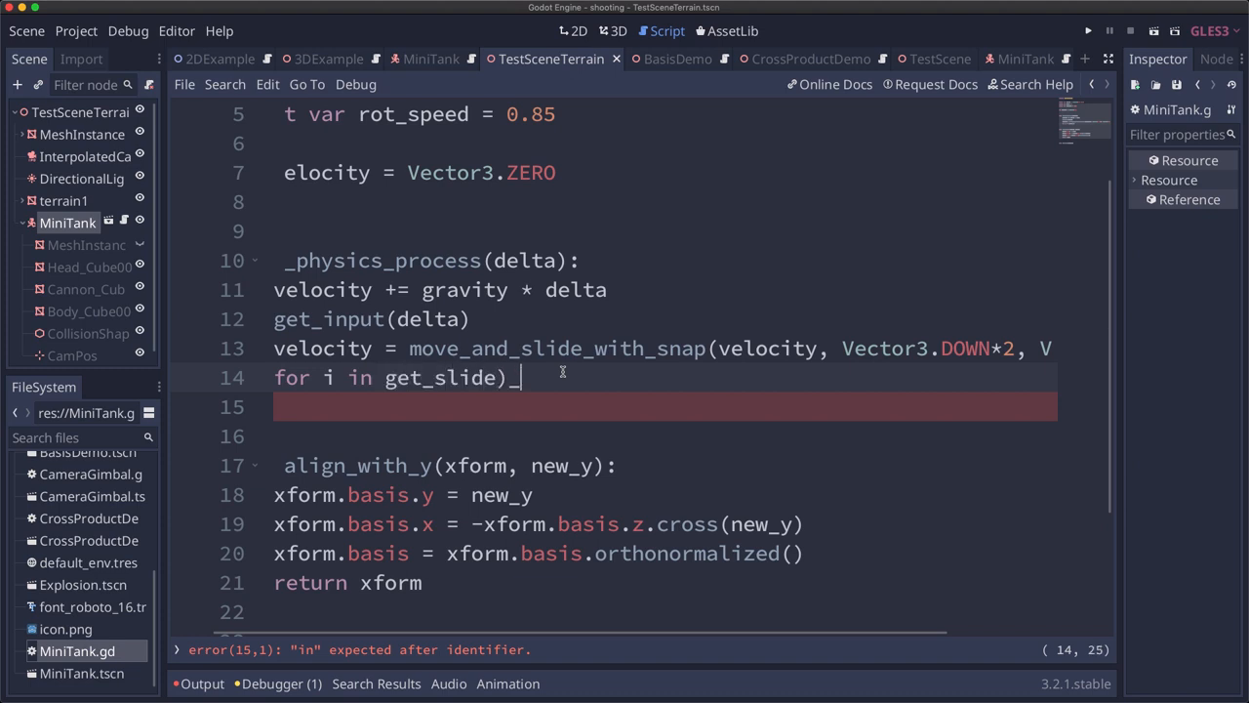
type("_count()")
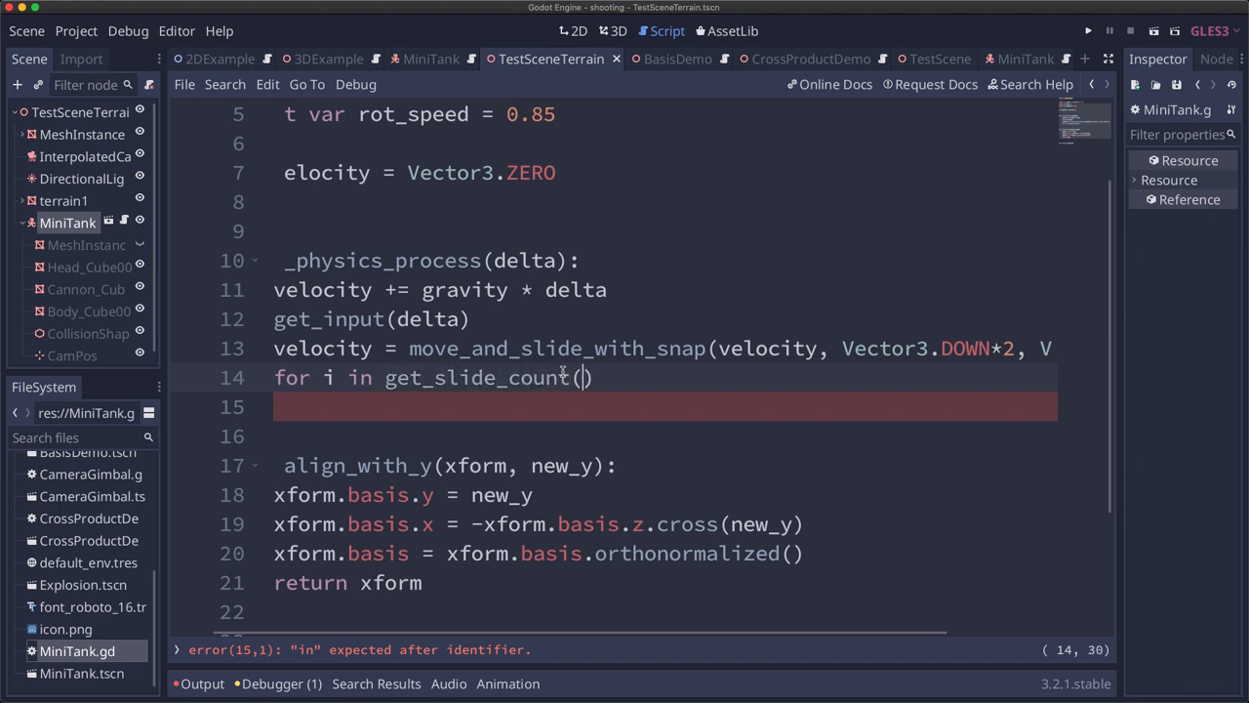
type("var c = get_slide_collision()")
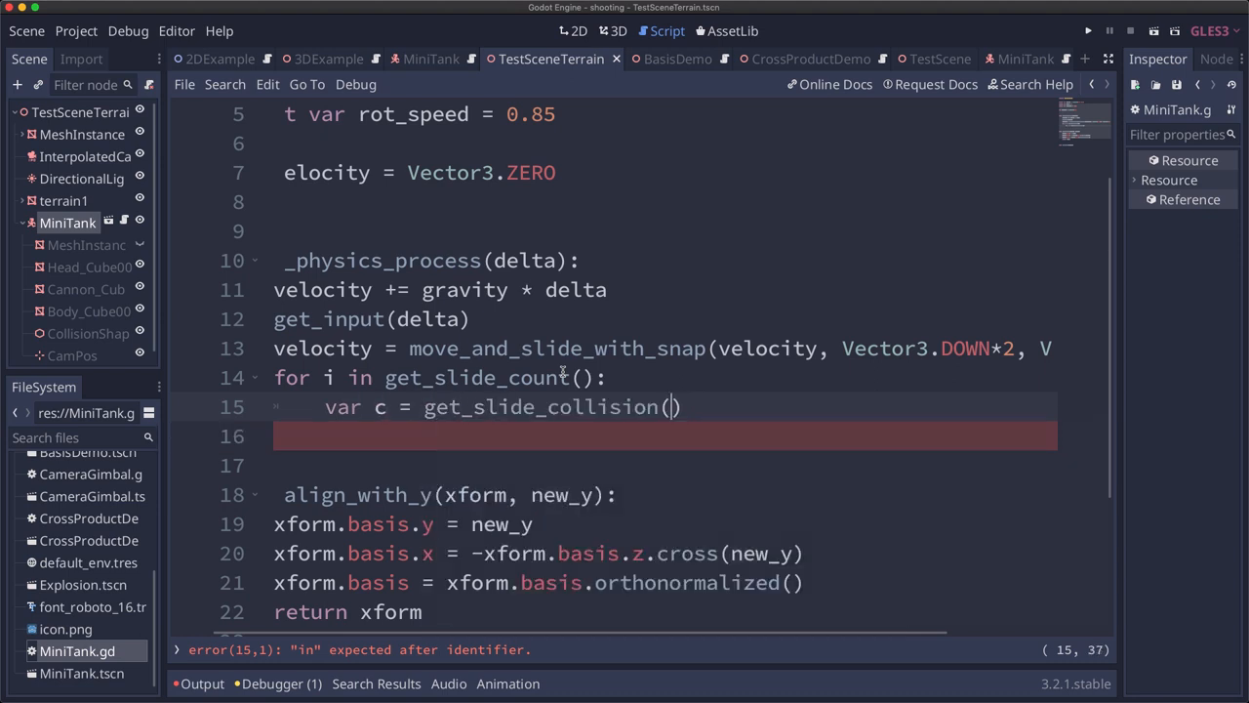
type("i")
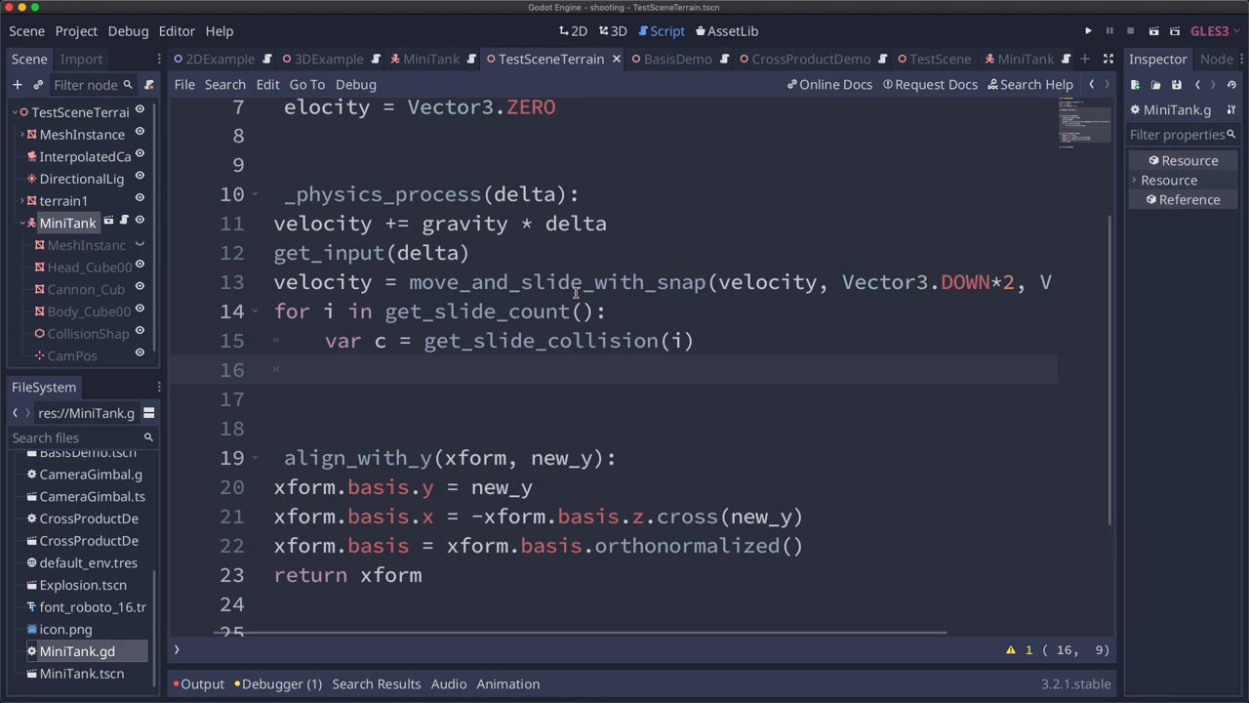
Inside the loop, set global_transform = align_with_y(global_transform, c.normal)
type("global_transform =")
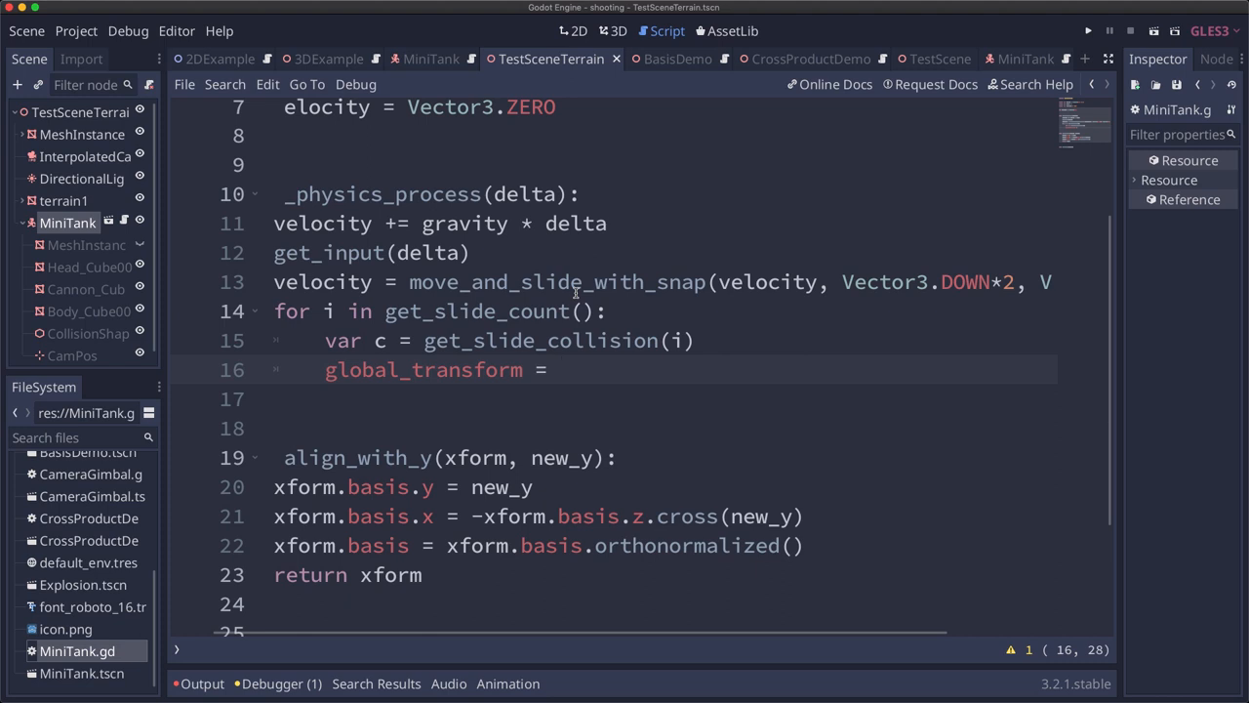
type("align_with_y()")
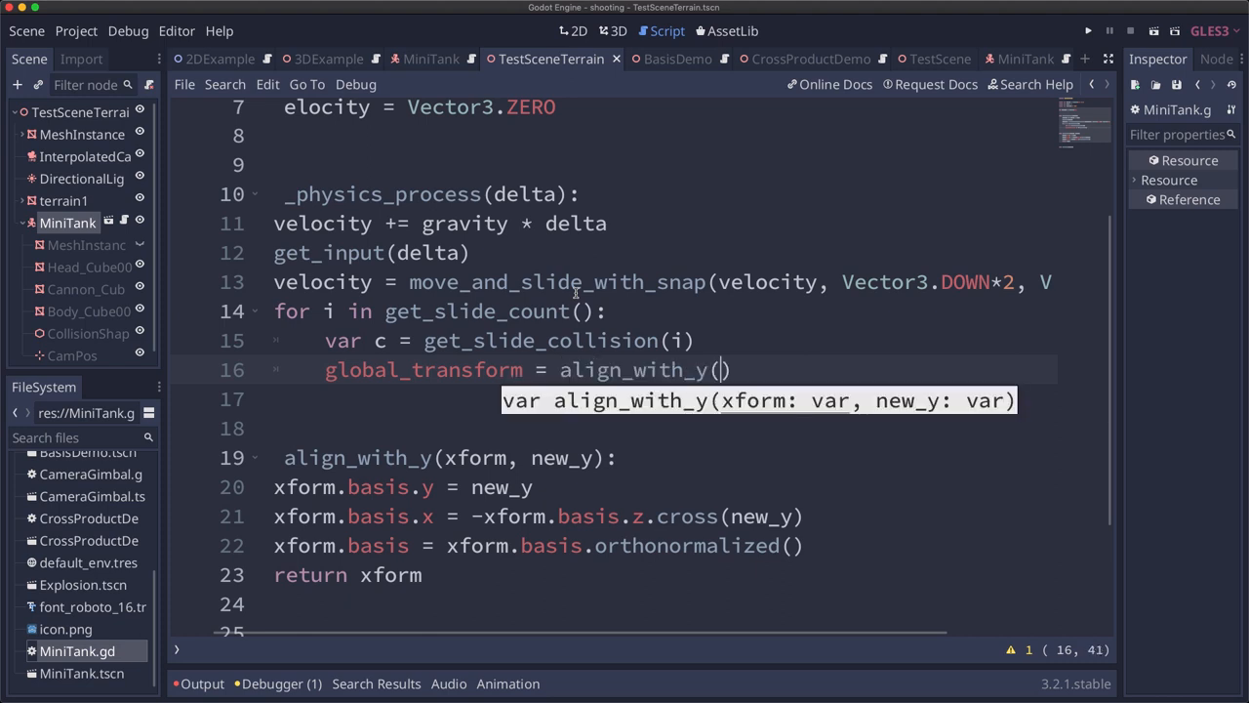
type("glob")
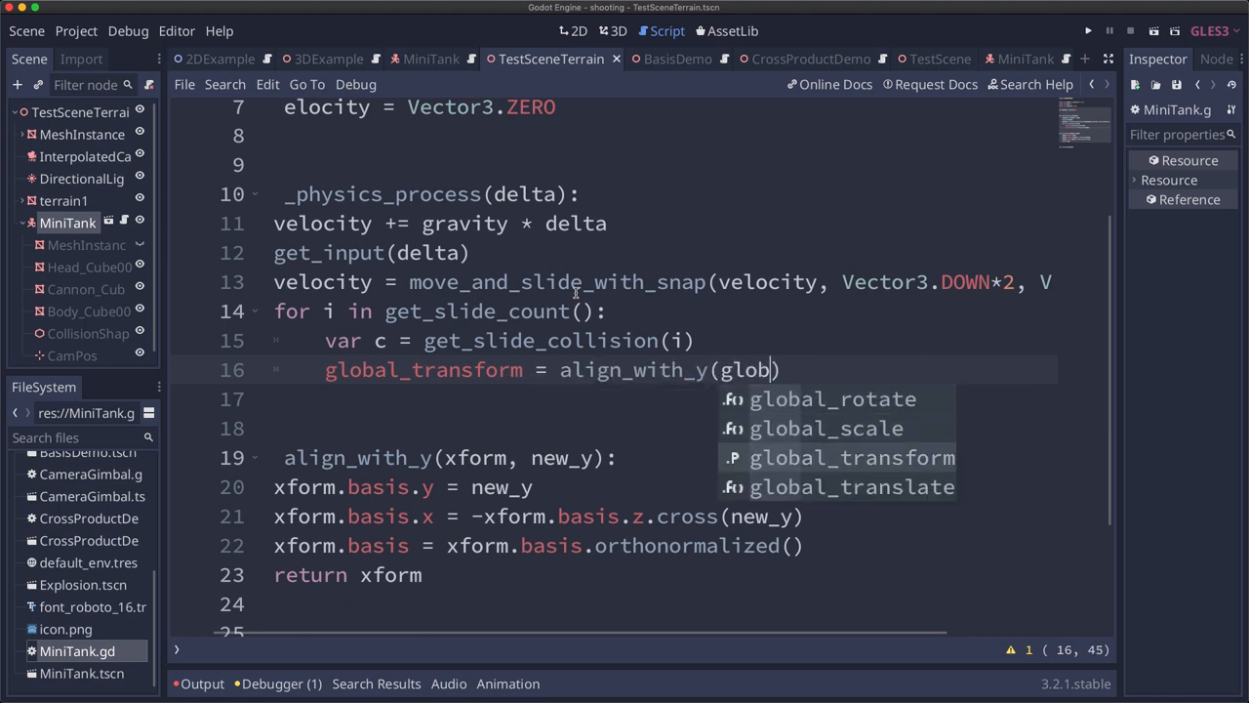
type("global_transform, c")
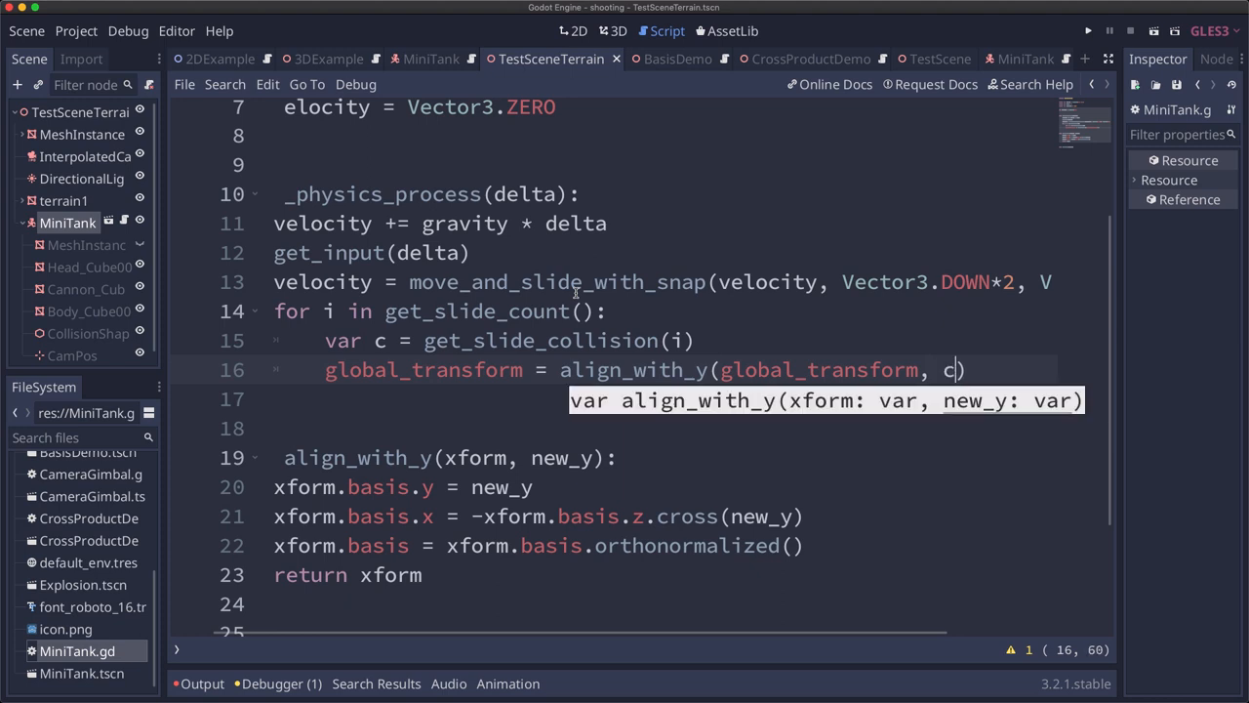
type(".normal")
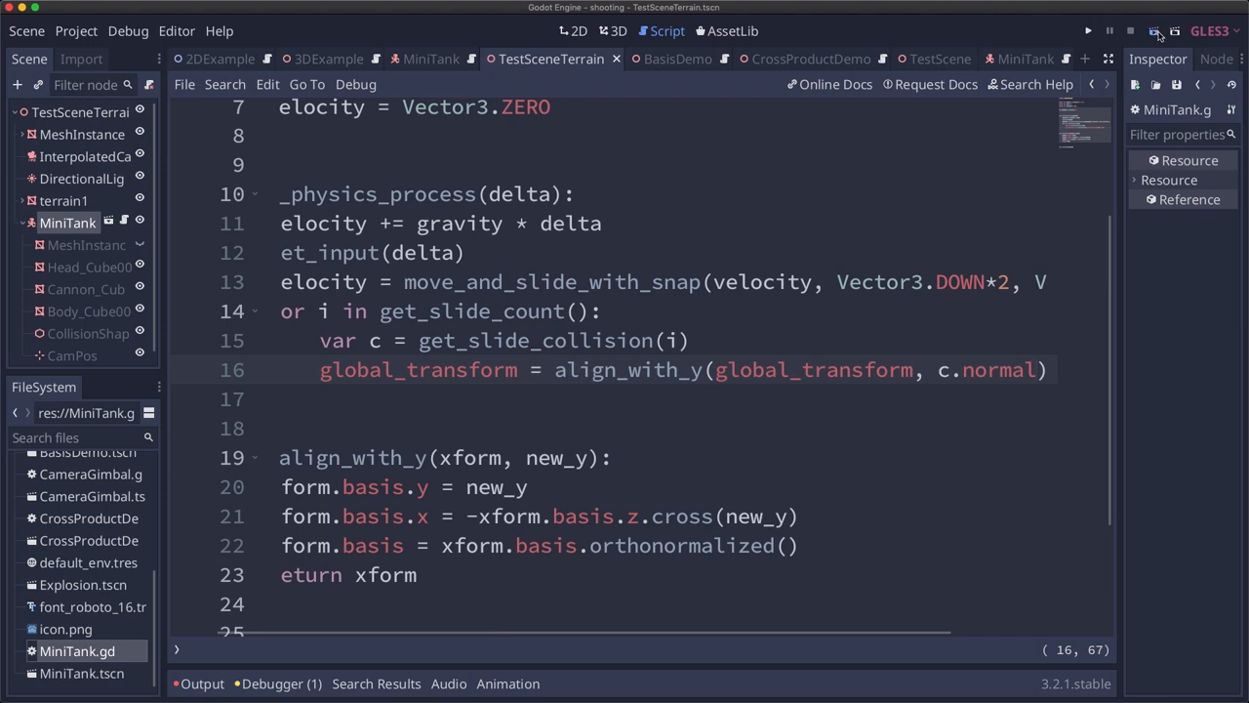
Run the terrain test scene to try the collision-normal alignment
left_click(1088, 30)
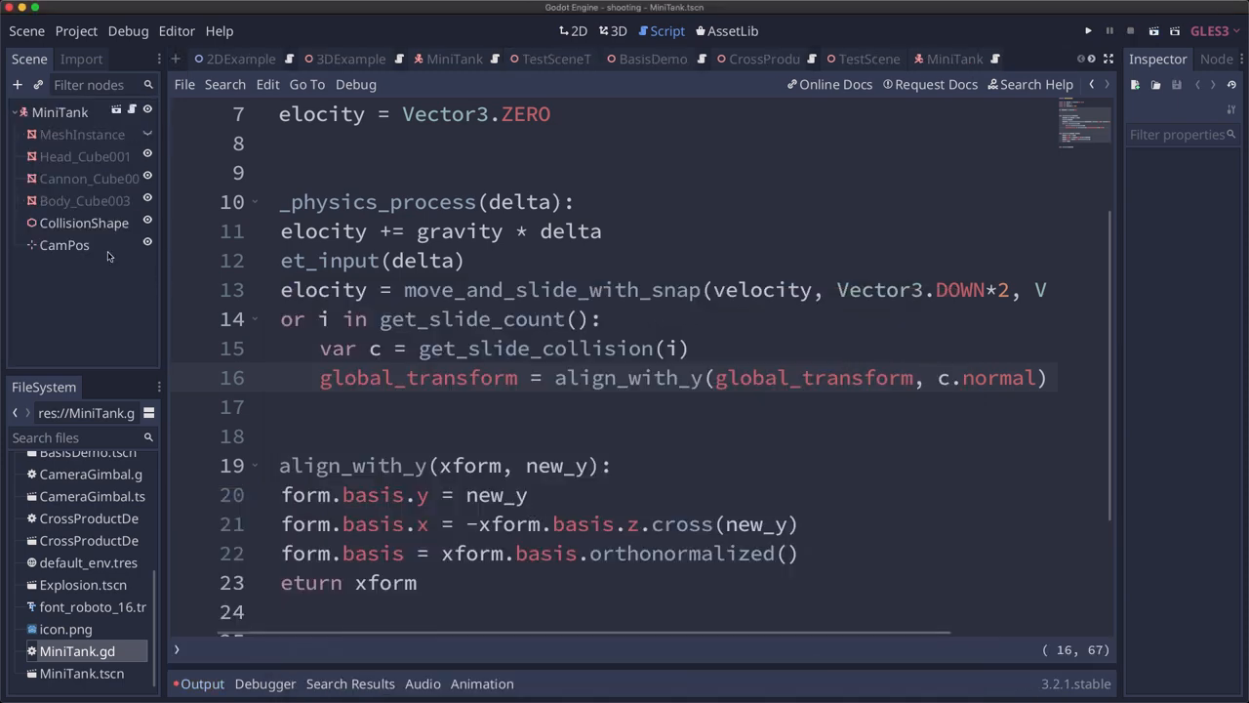
Add a RayCast node under MiniTank with Cast To y set to -2
left_click(617, 30)
type("rayc")
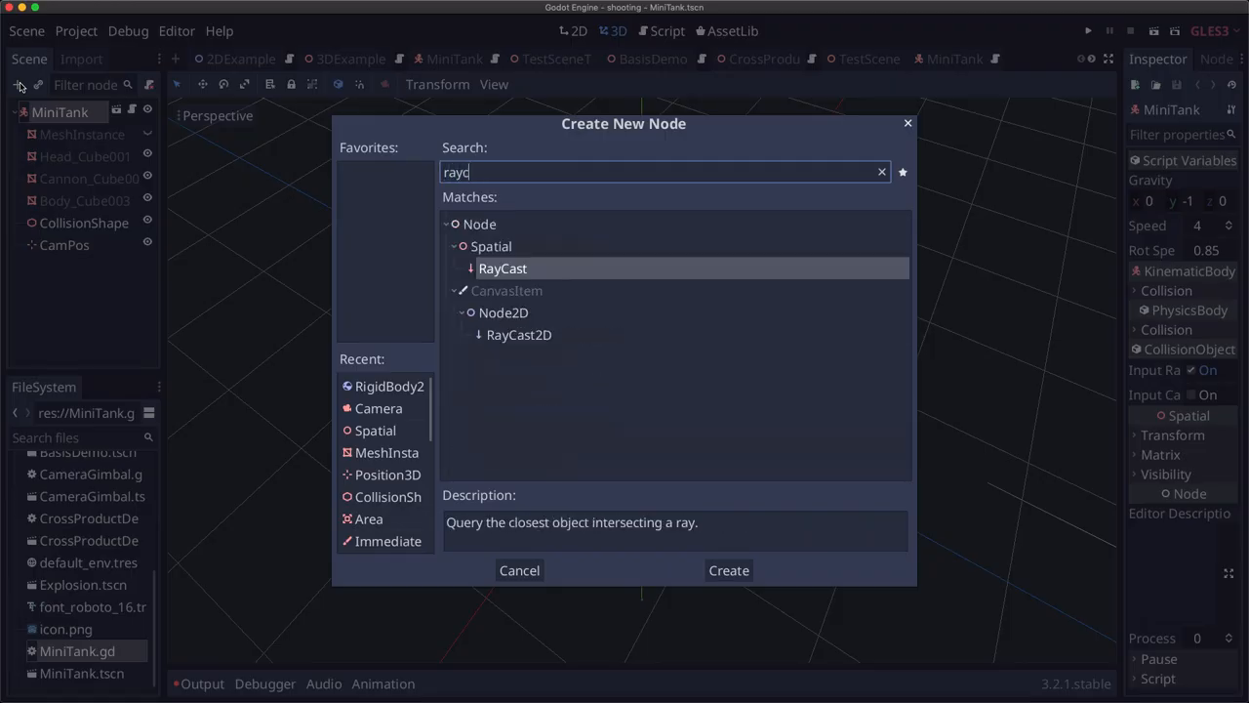
left_click(728, 570)
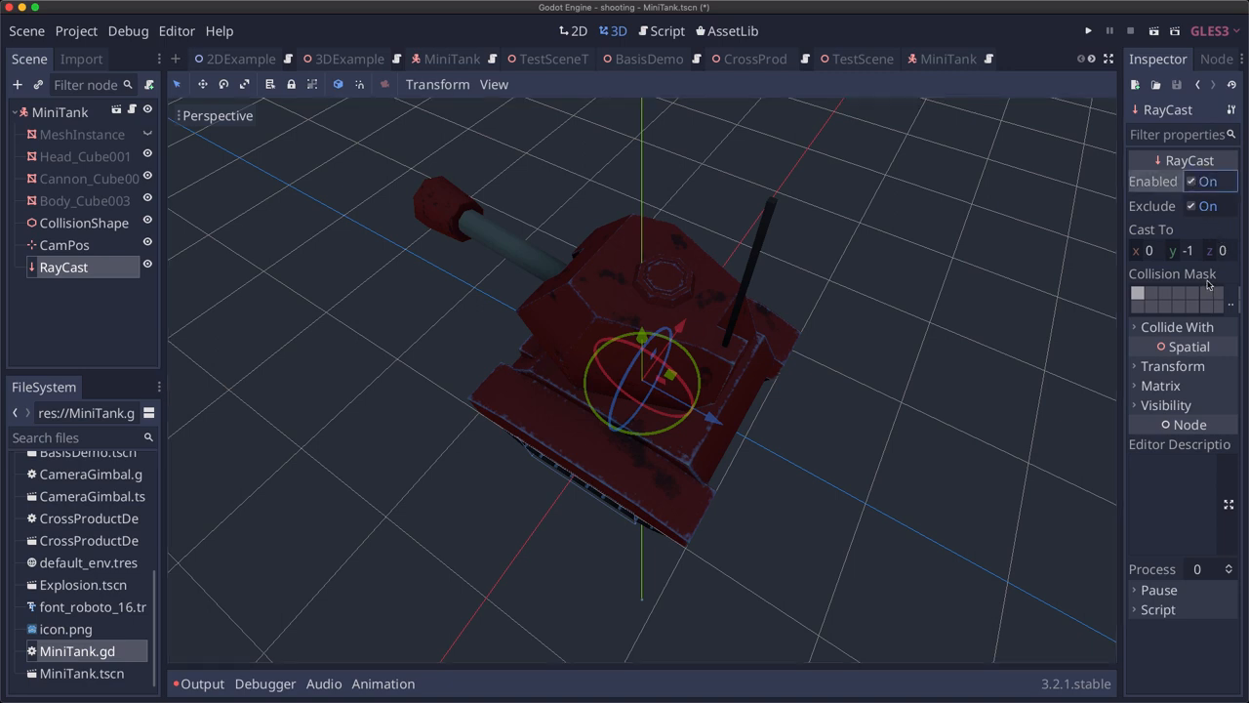
left_click(1183, 250)
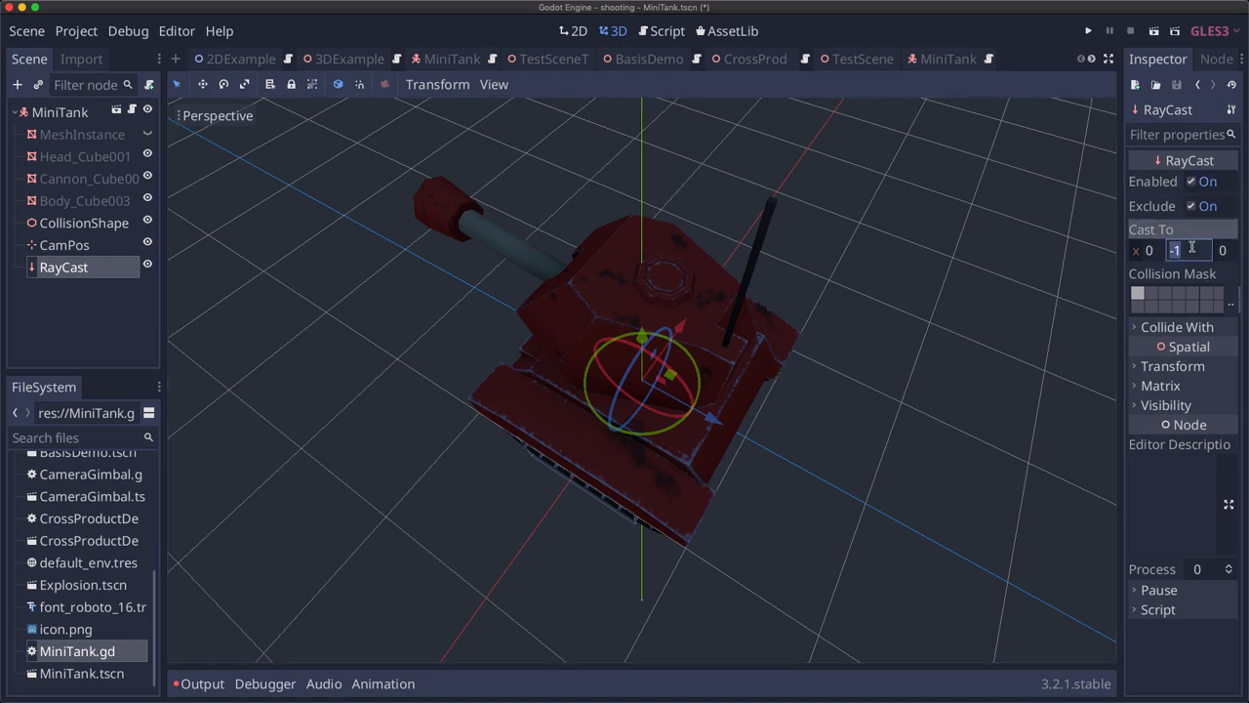
type("-2")
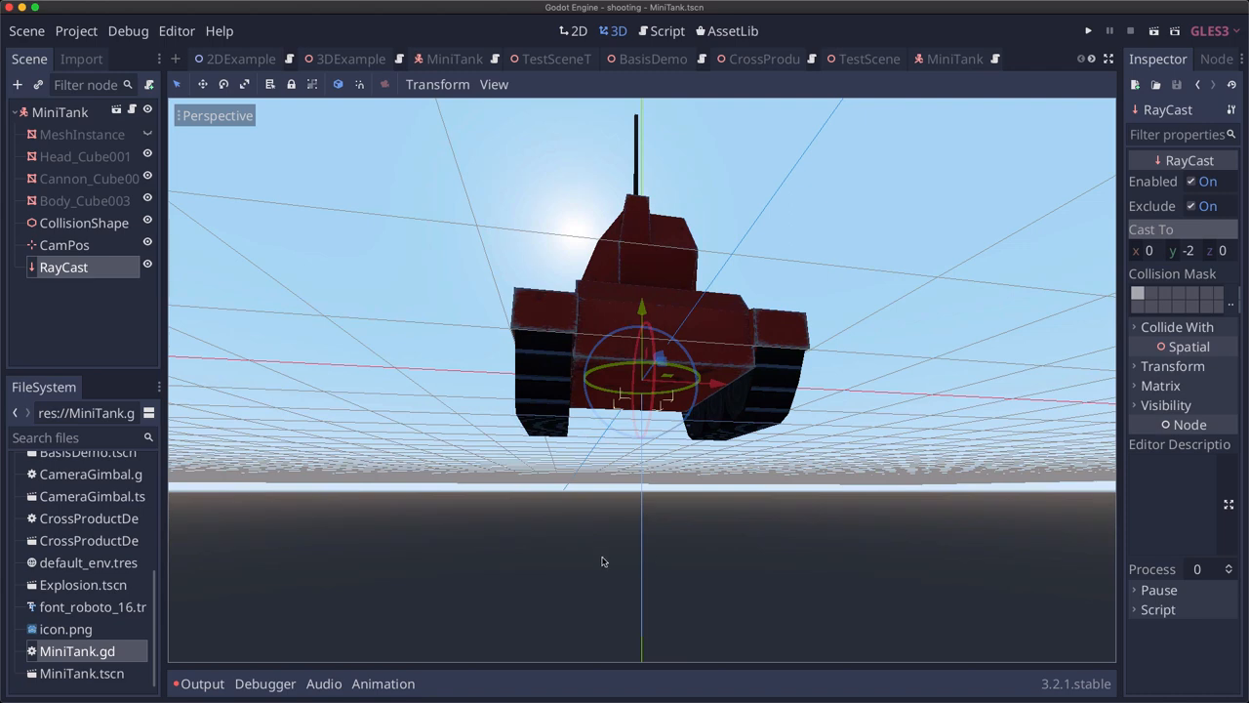
mouse_move(573, 442)
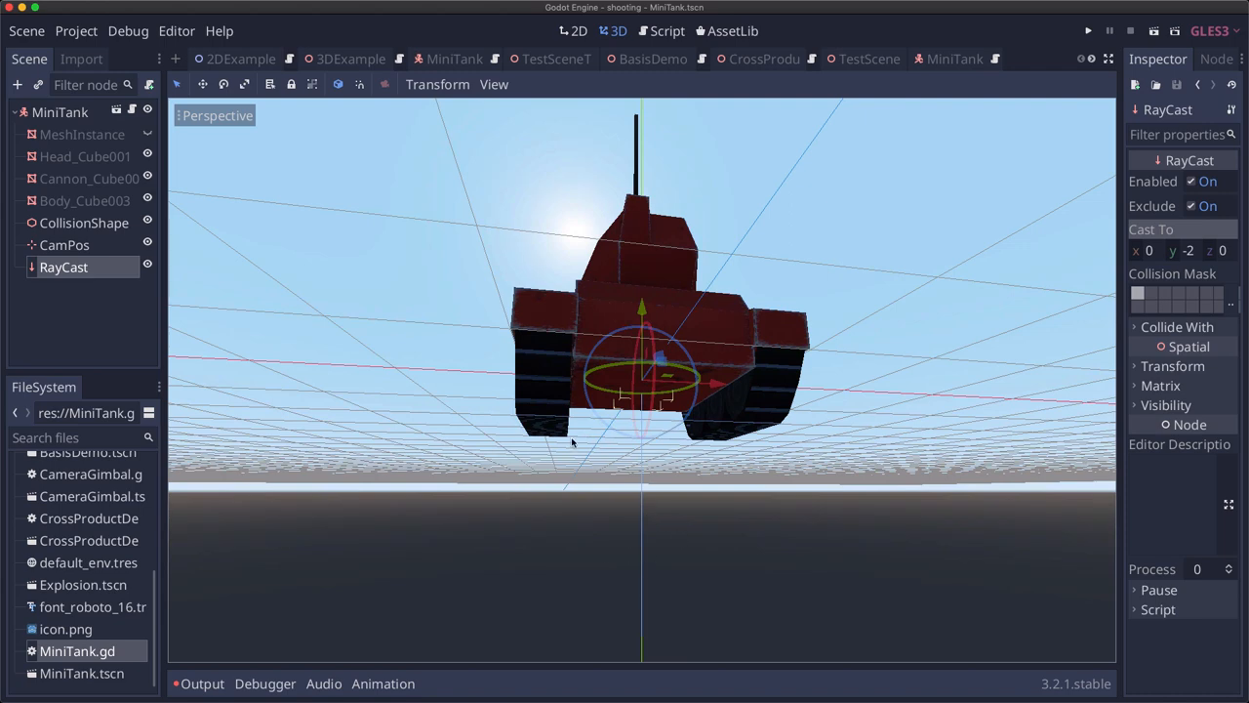
mouse_move(617, 434)
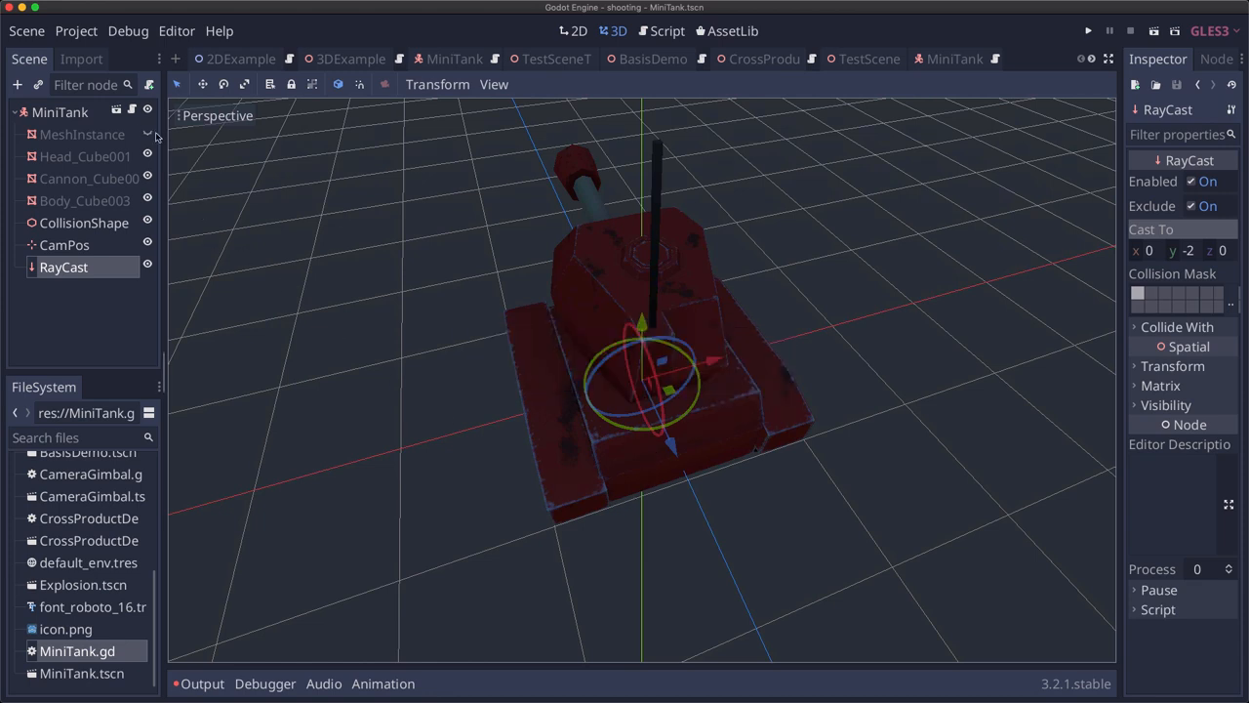
left_click(668, 30)
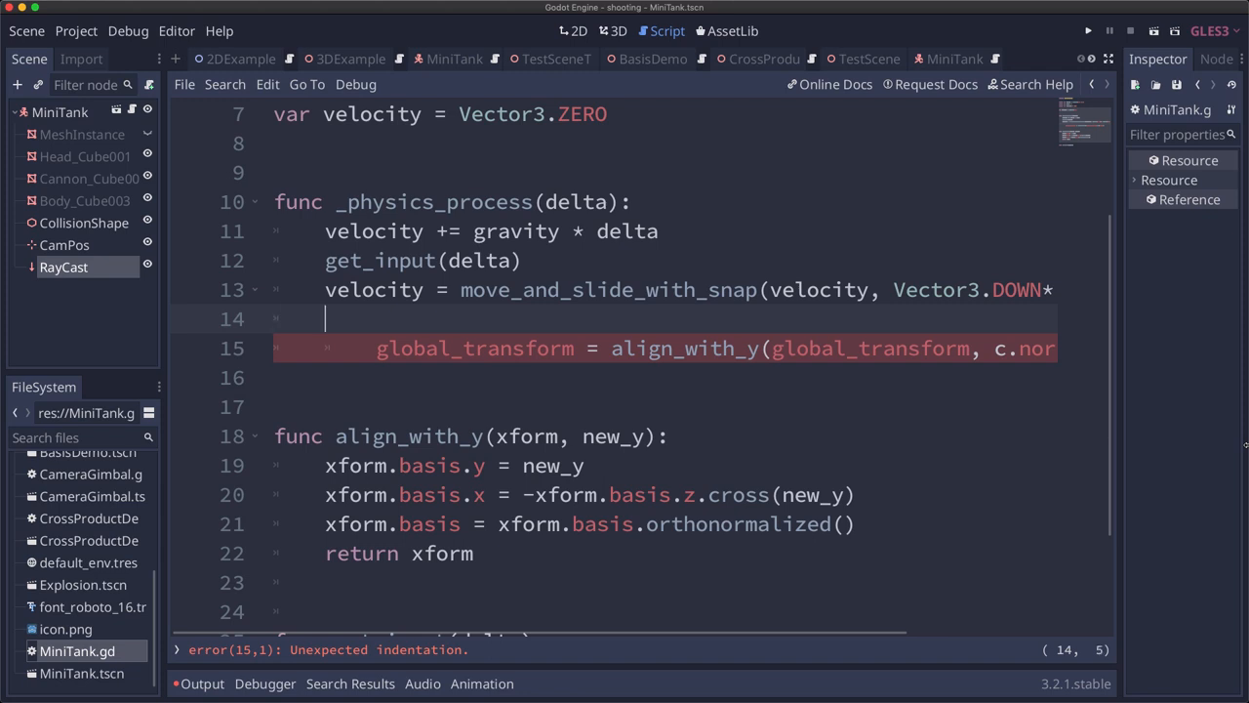
Store $RayCast.get_collision_normal() in var normal and pass normal to align_with_y
type("var na")
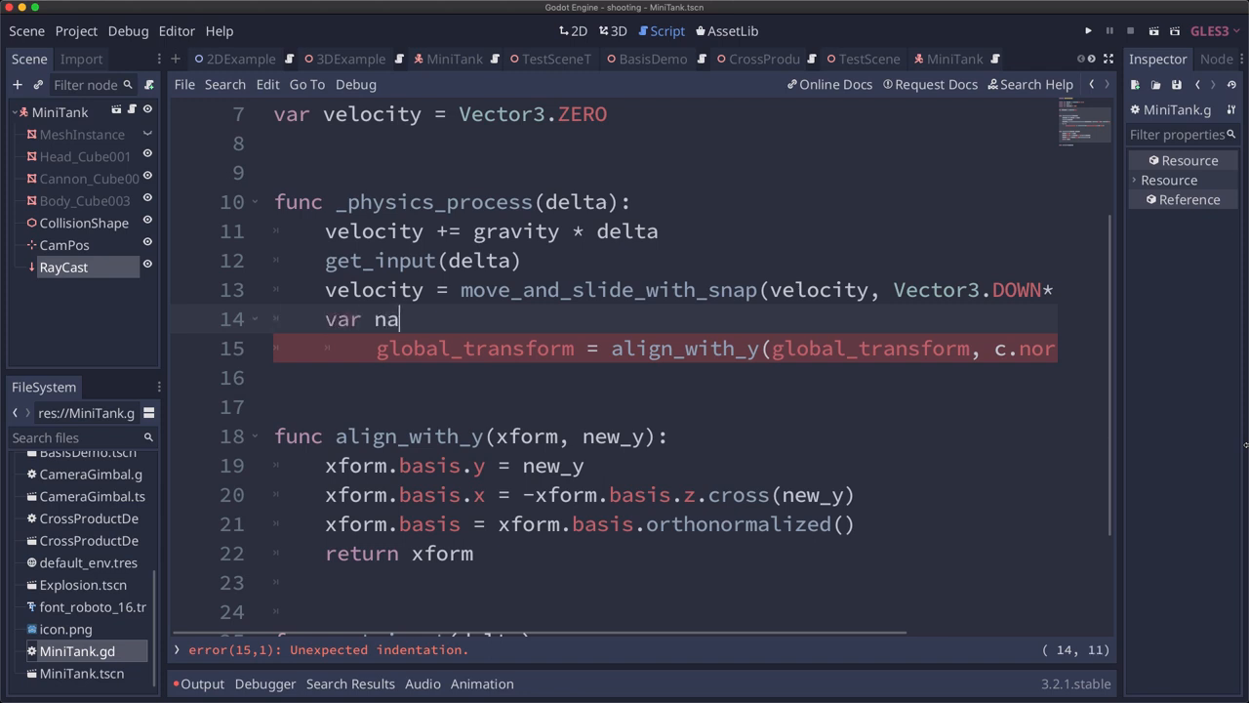
type("rmal =")
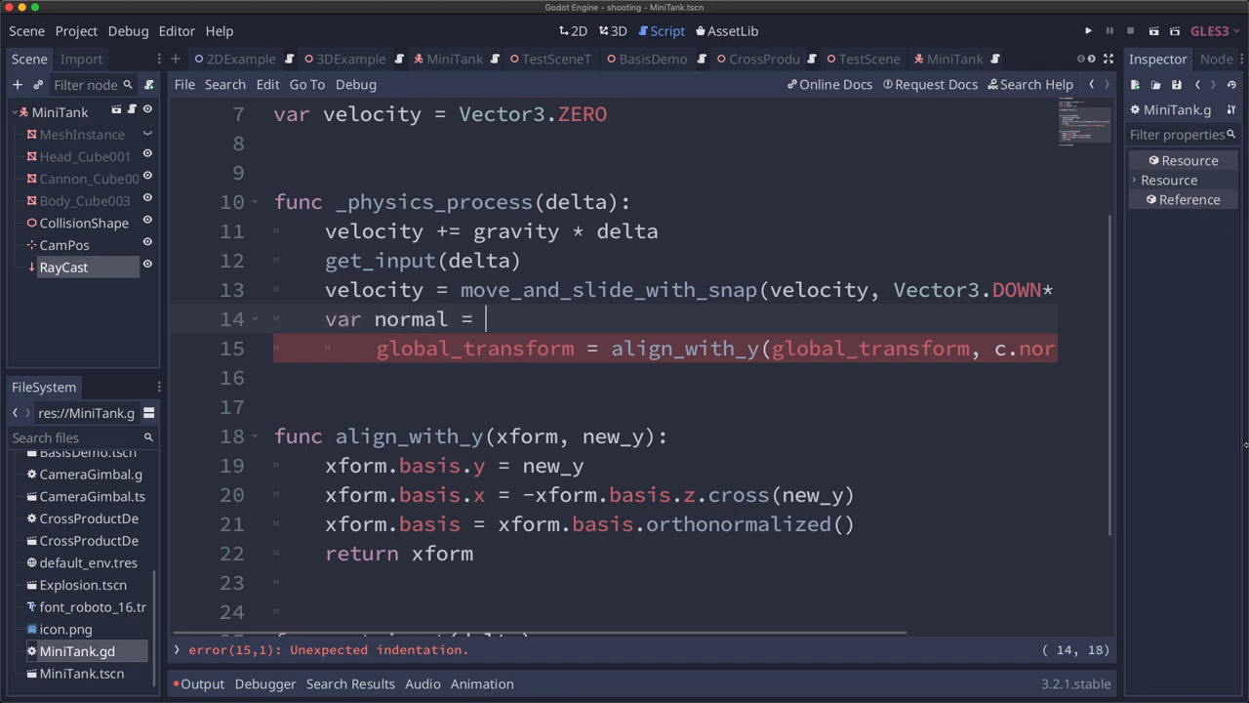
type("$RayCast.get")
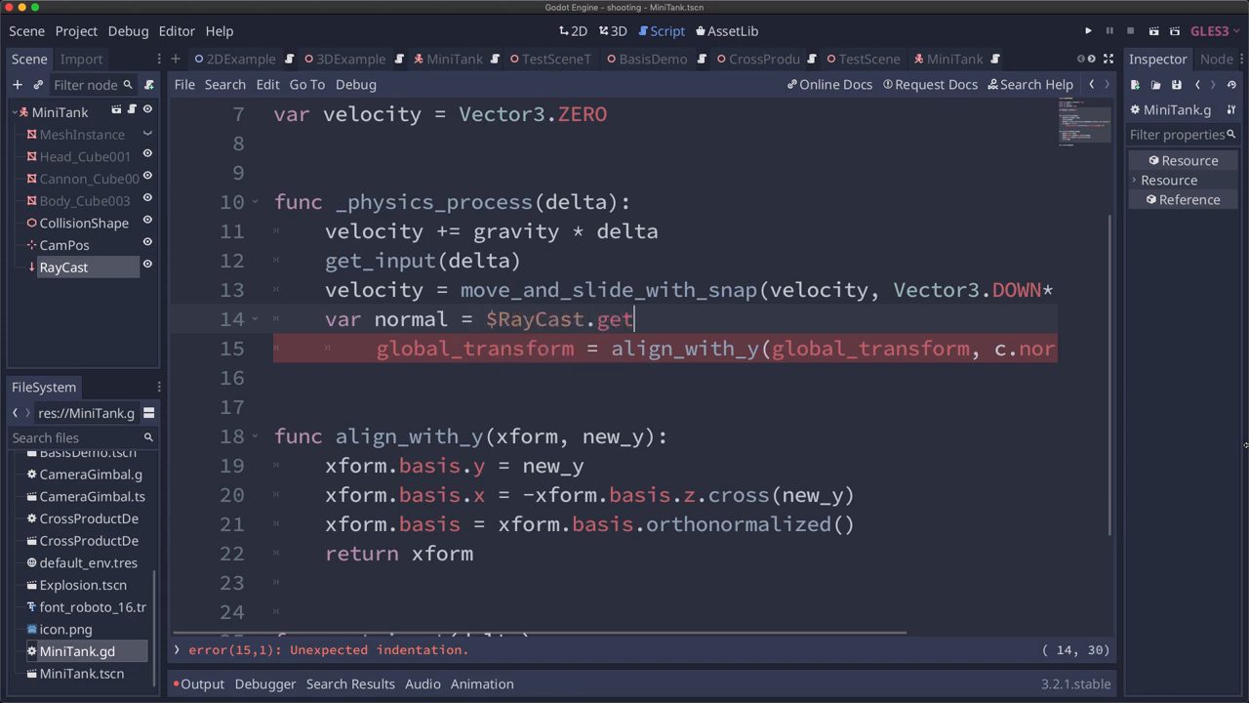
type("_collision_normal()")
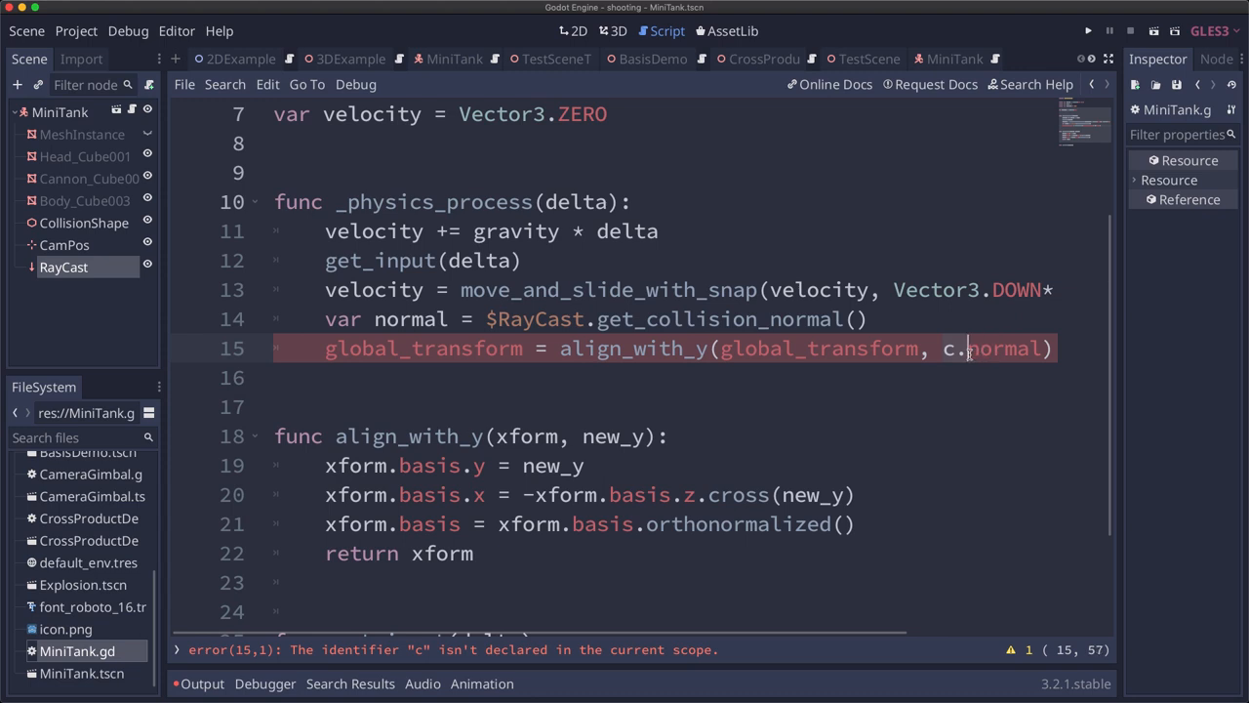
key("BackSpace")
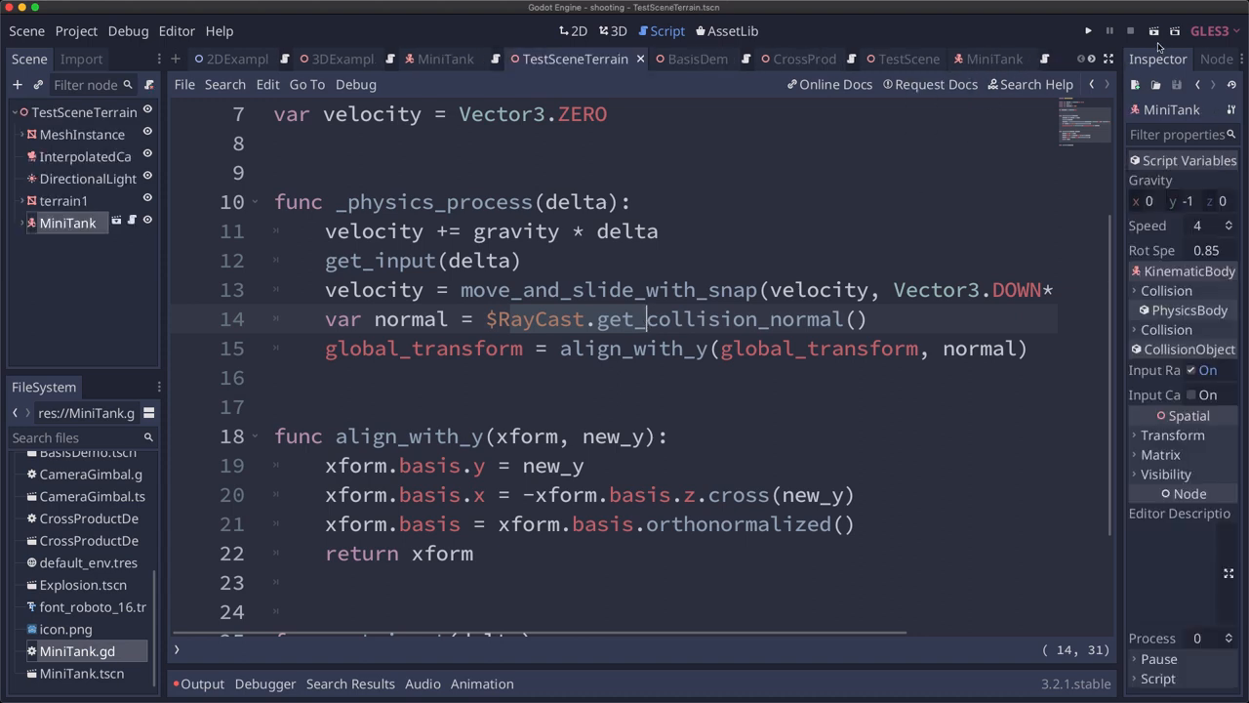
left_click(1087, 31)
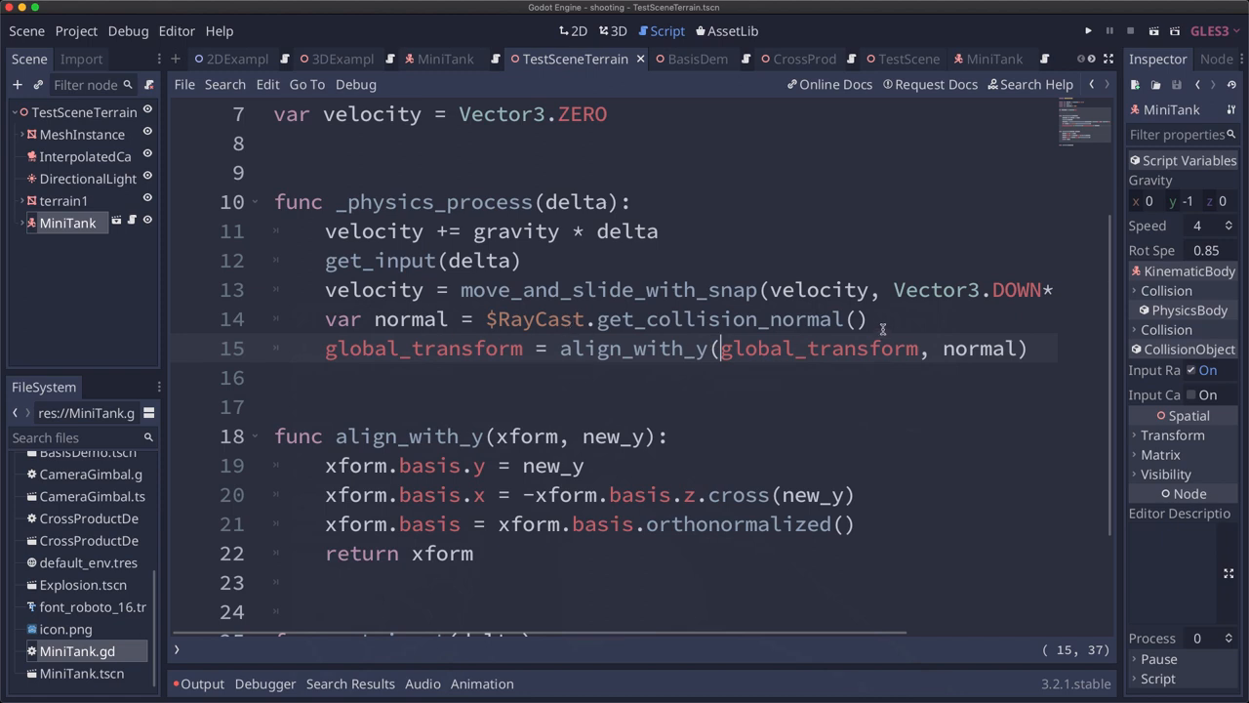
Store the align_with_y result in var xform on line 15
left_click(632, 348)
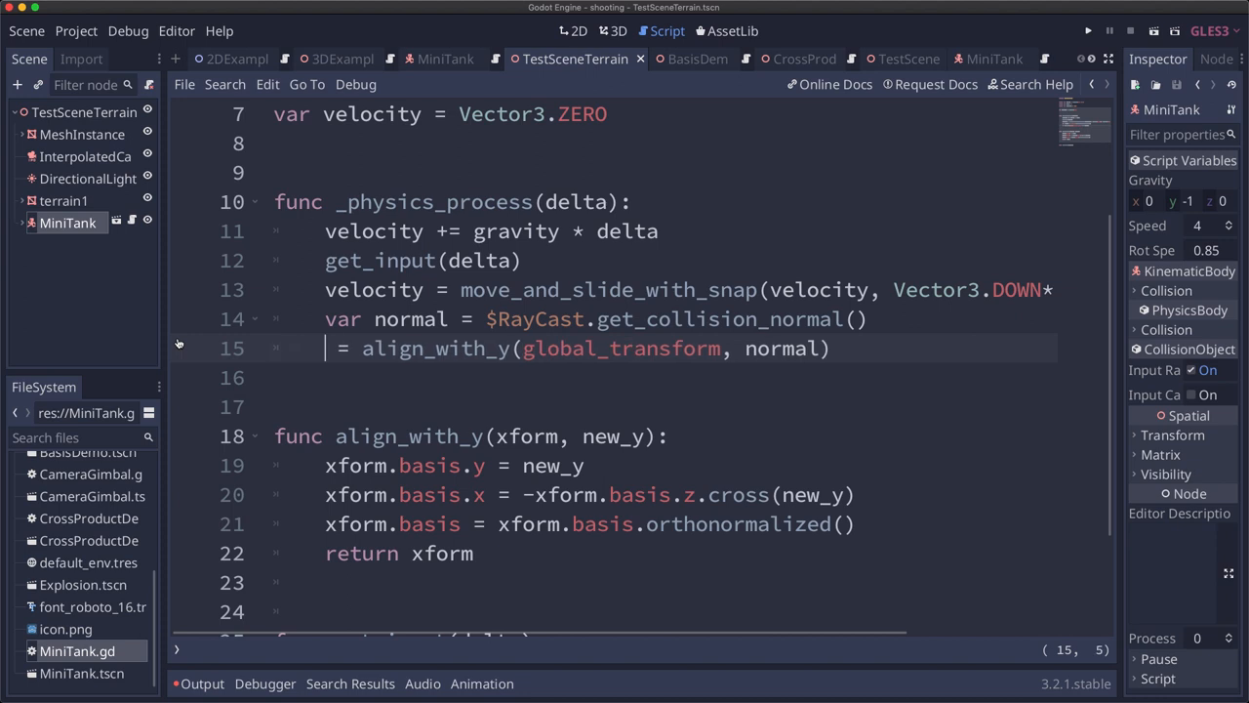
type("var xform")
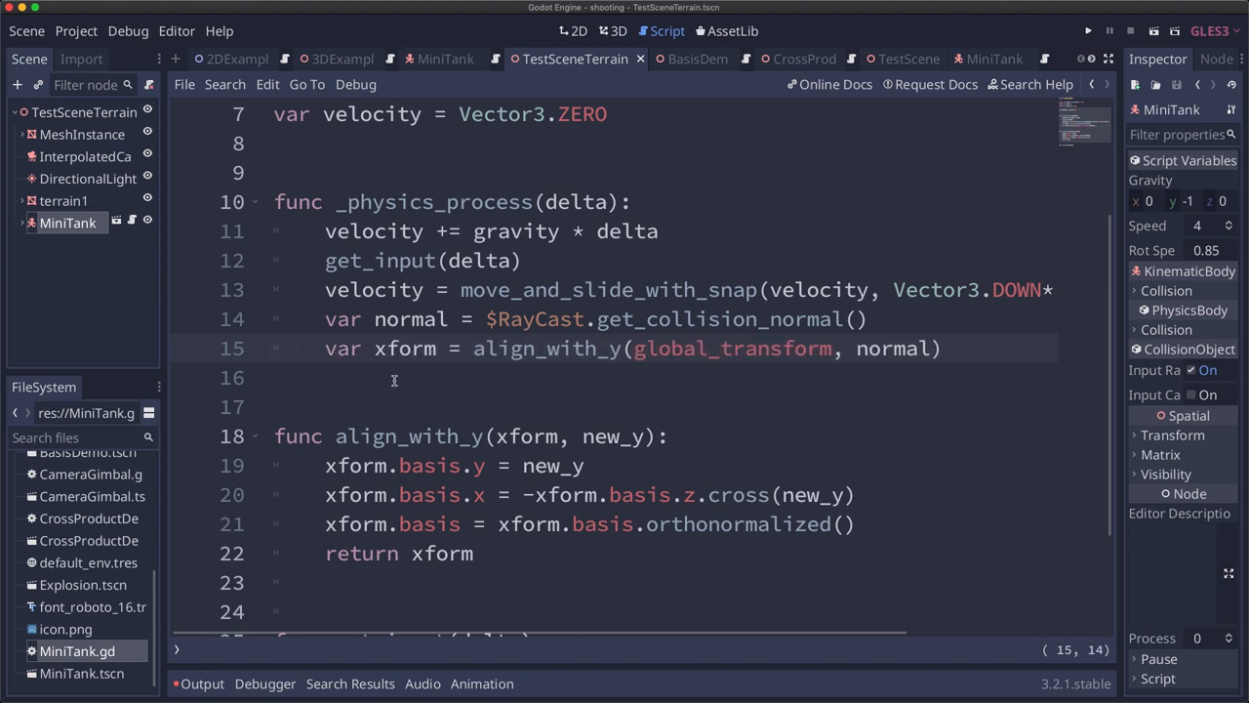
type("bl")
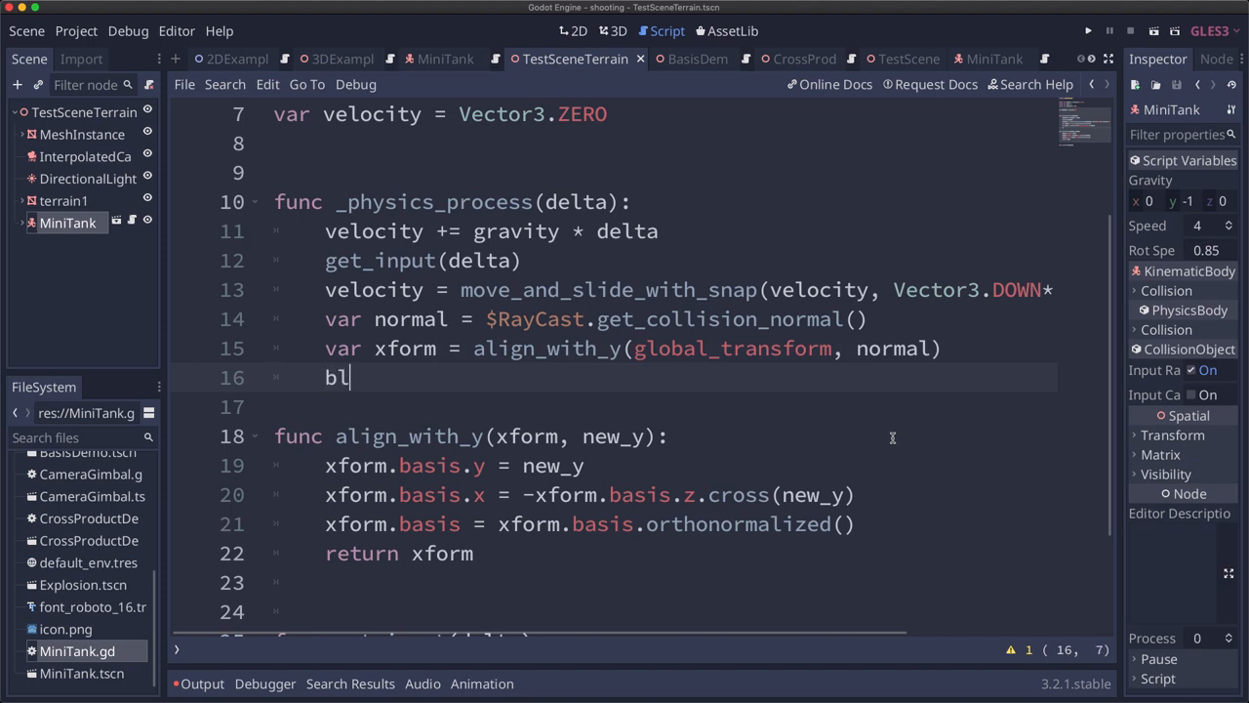
type("obal_transform =")
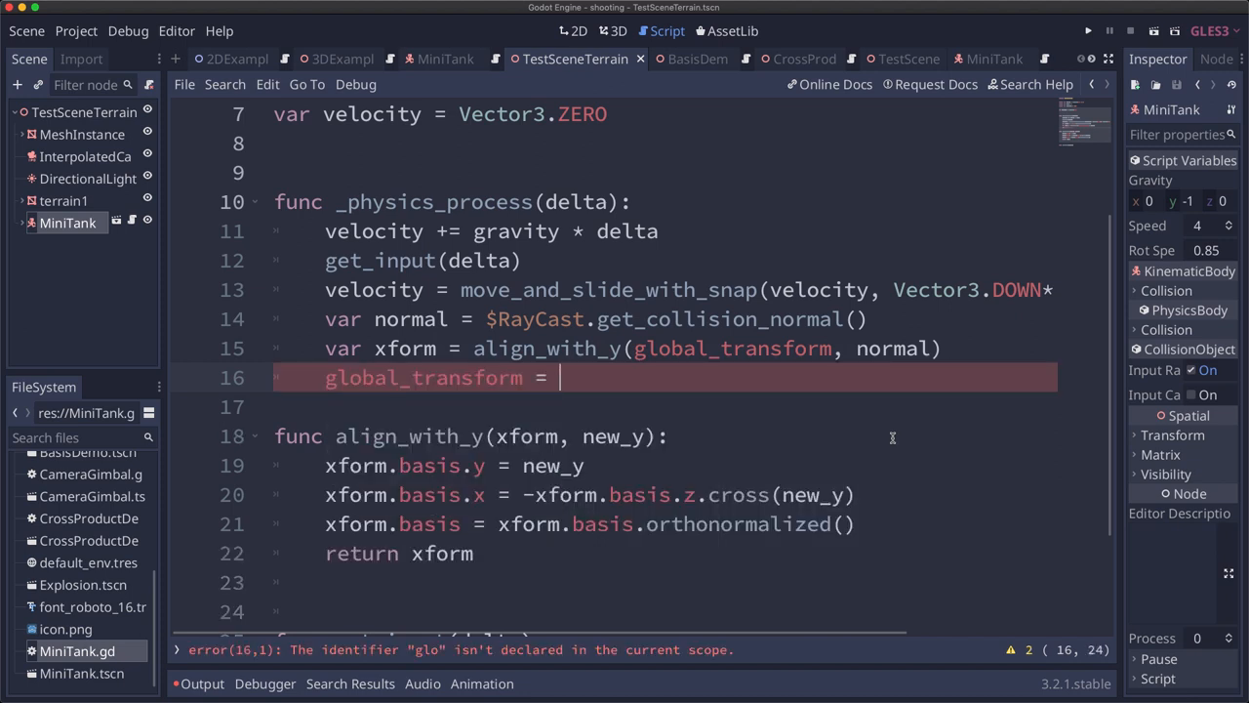
Set global_transform to global_transform.interpolate_with(xform, 0.2) and run the terrain scene
type("global_transform.inter")
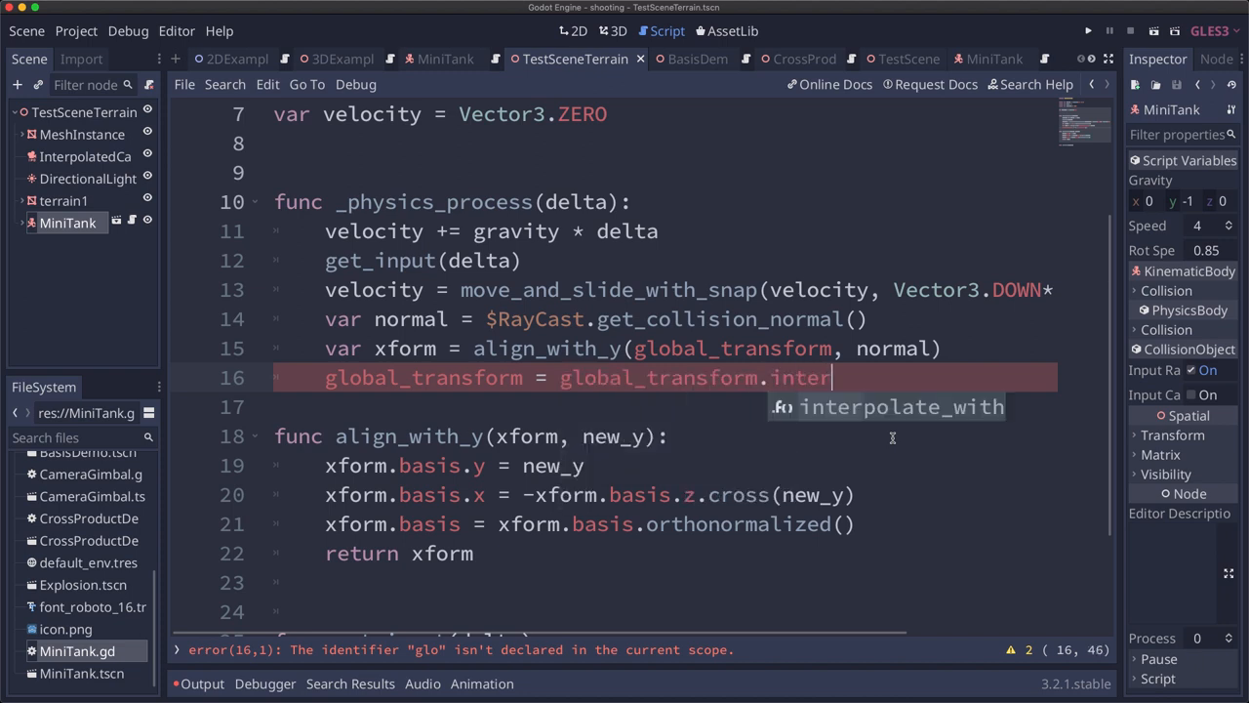
type("polate_with(xform, 0.2")
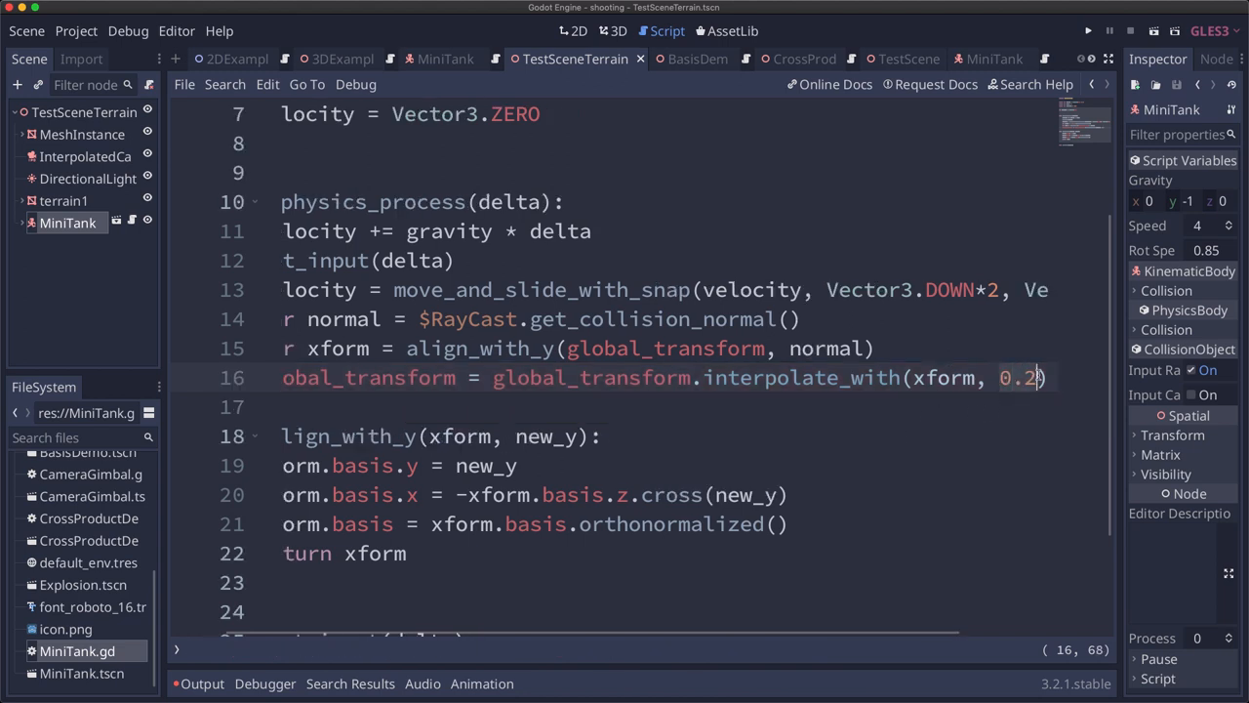
left_click(752, 378)
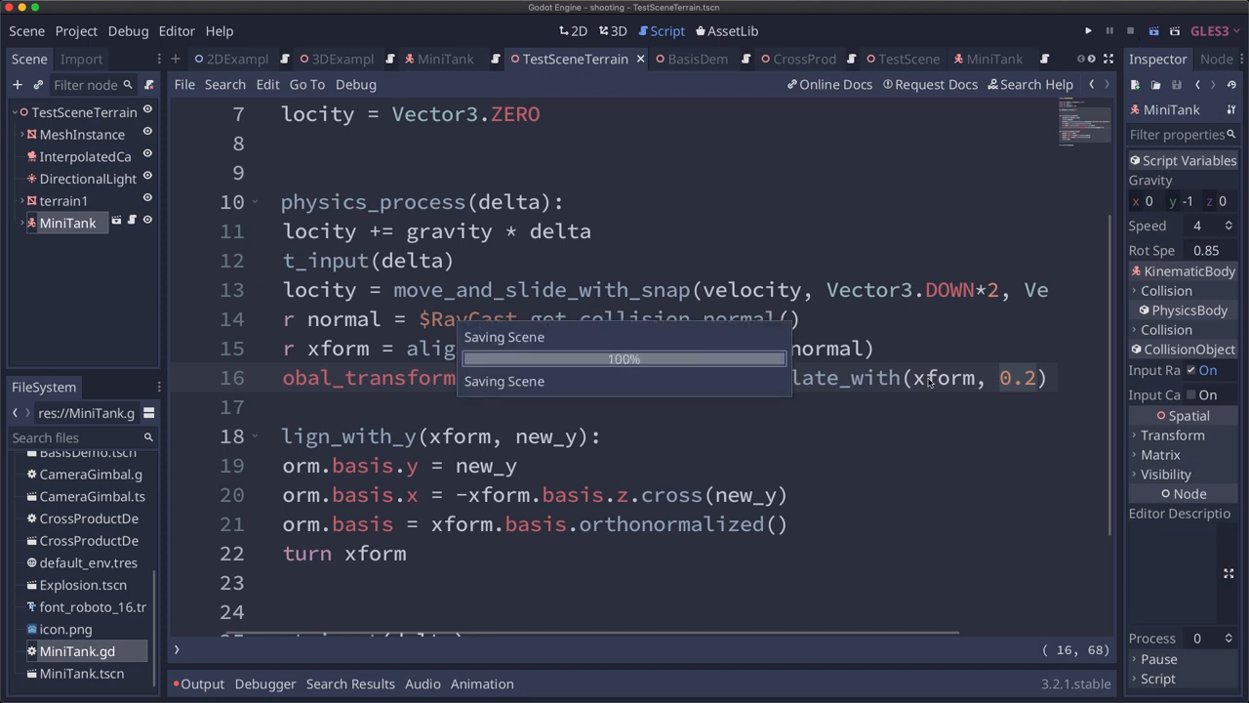
left_click(1087, 30)
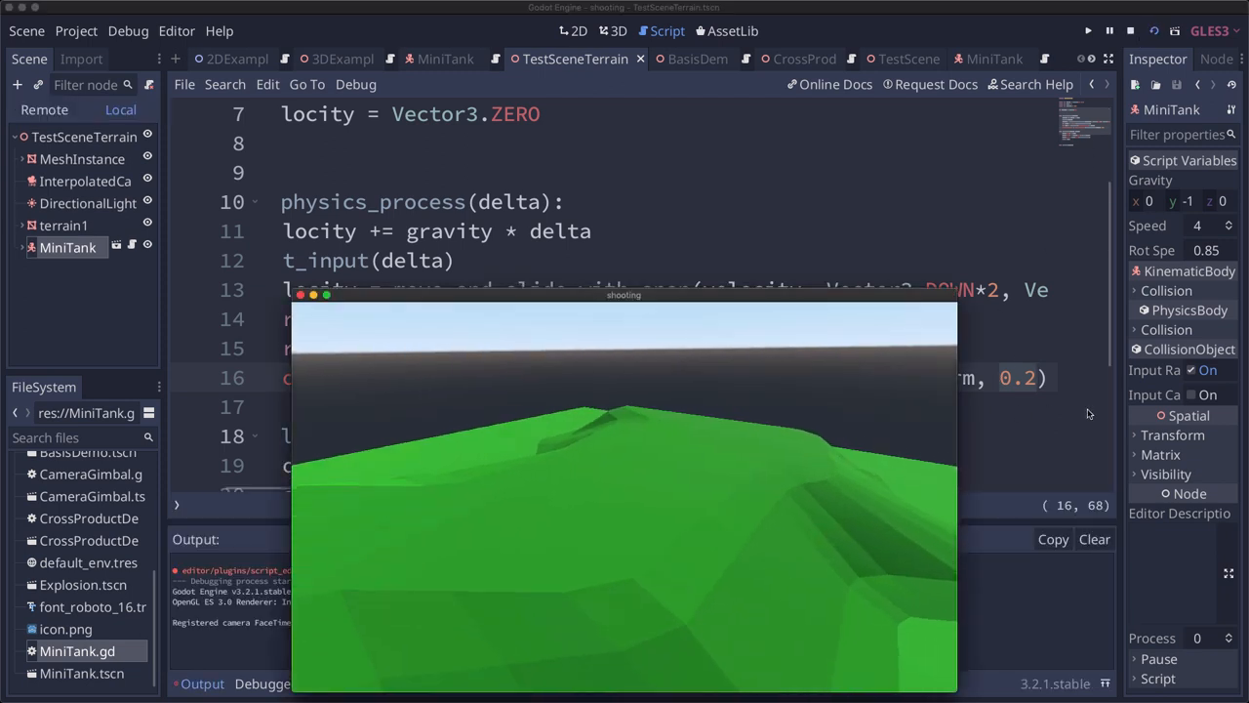